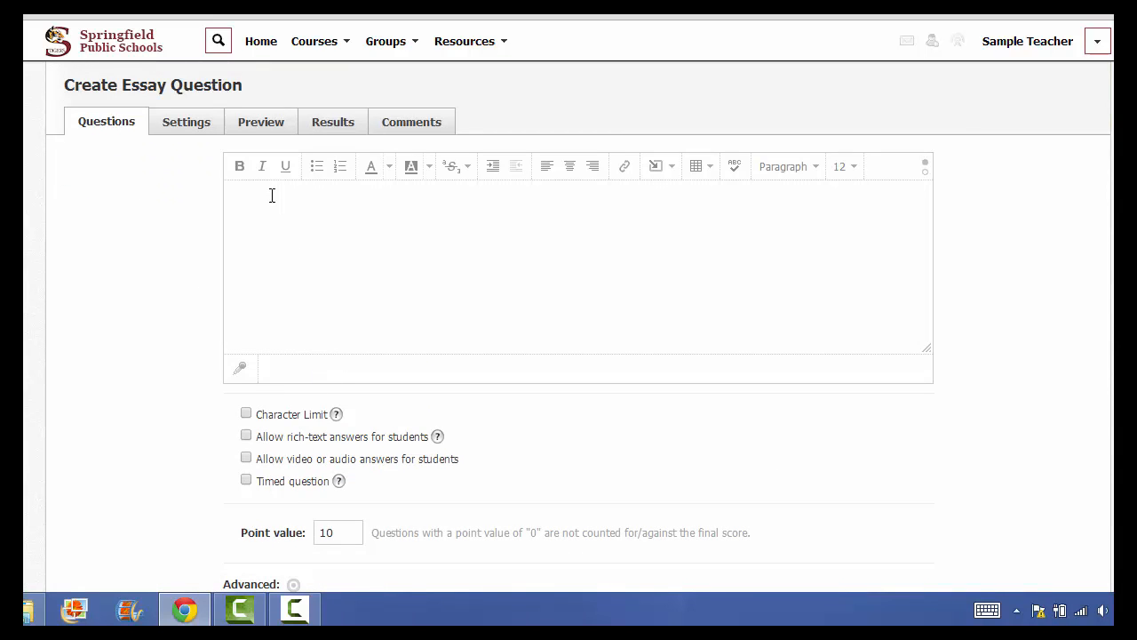
Enter the essay question text "How is a rainbow formed?" in the question editor
text(Why)
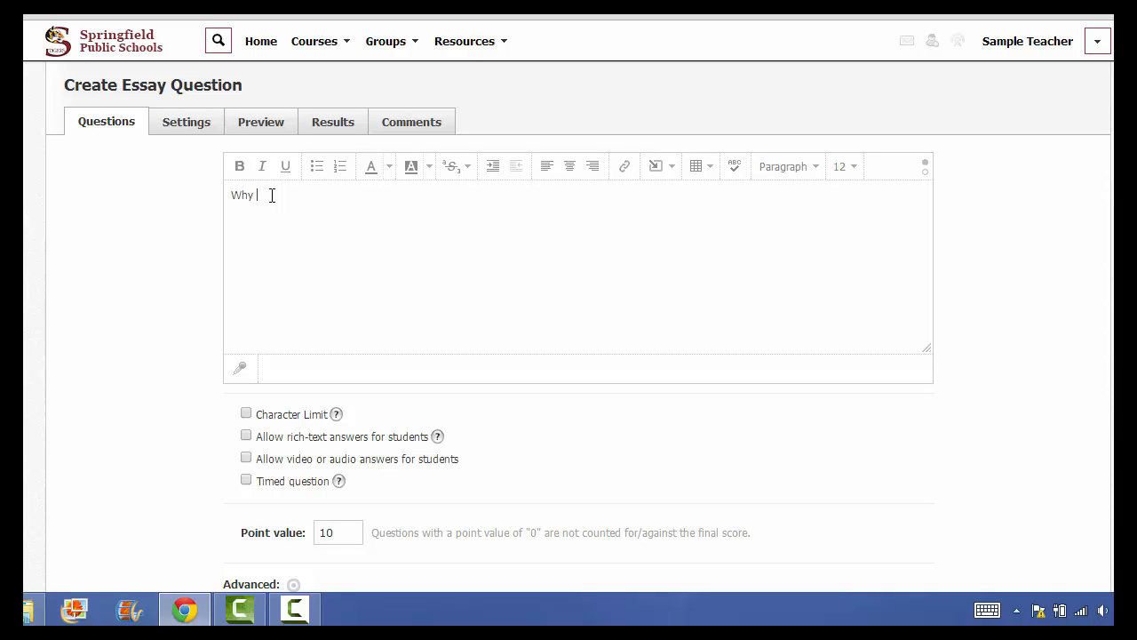
text(i)
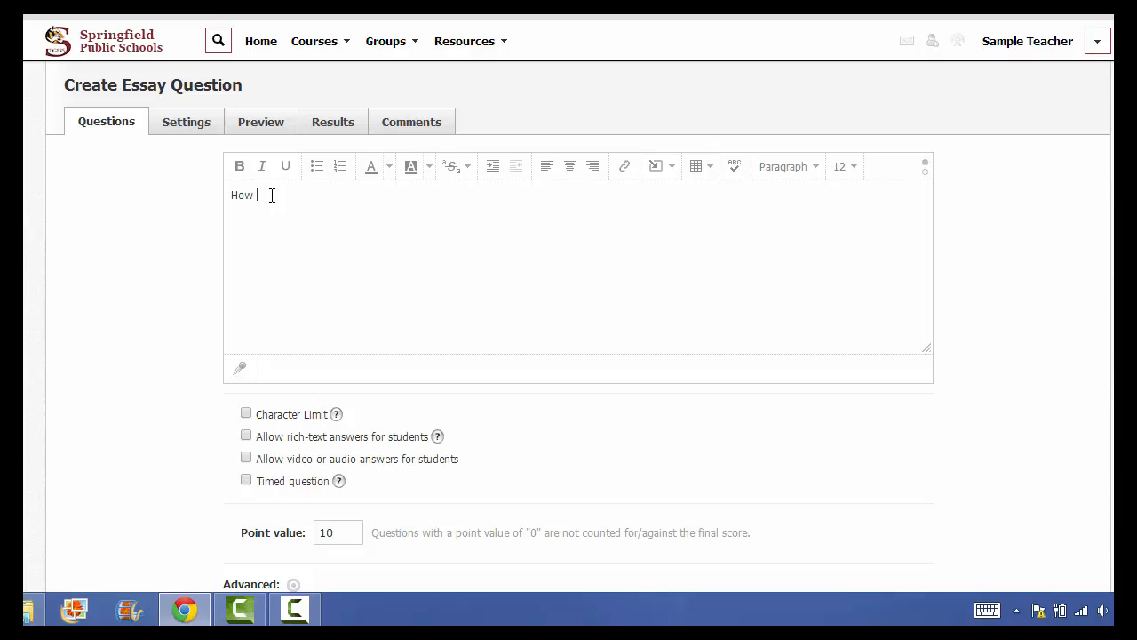
text(is a rainbow formed?)
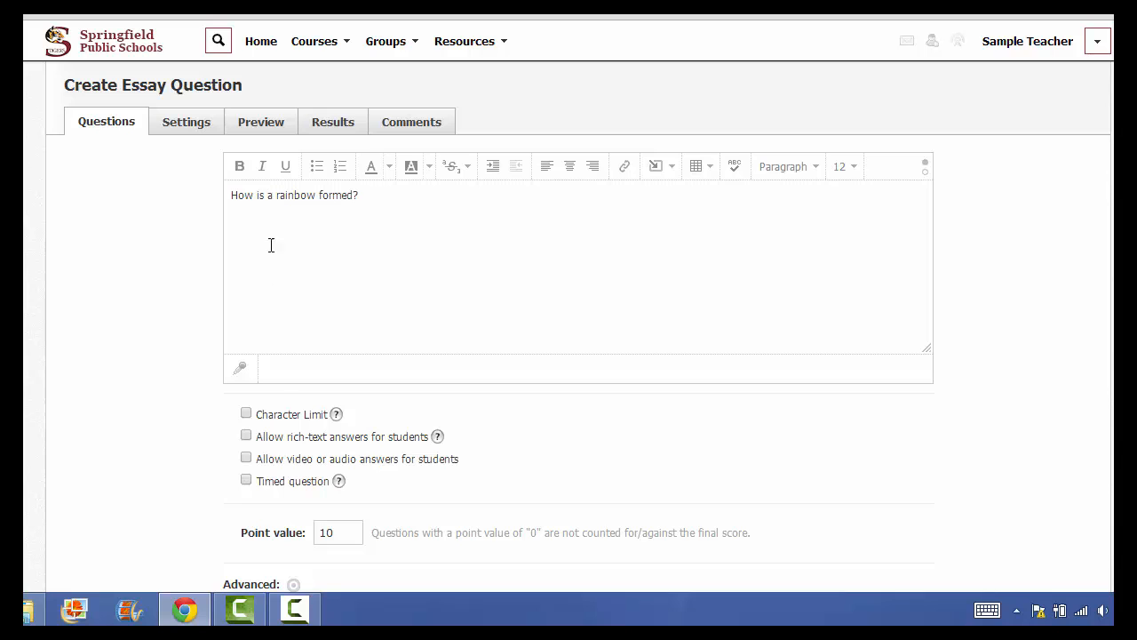
Scroll down to the essay question's answer options and point value
scroll(down, 3)
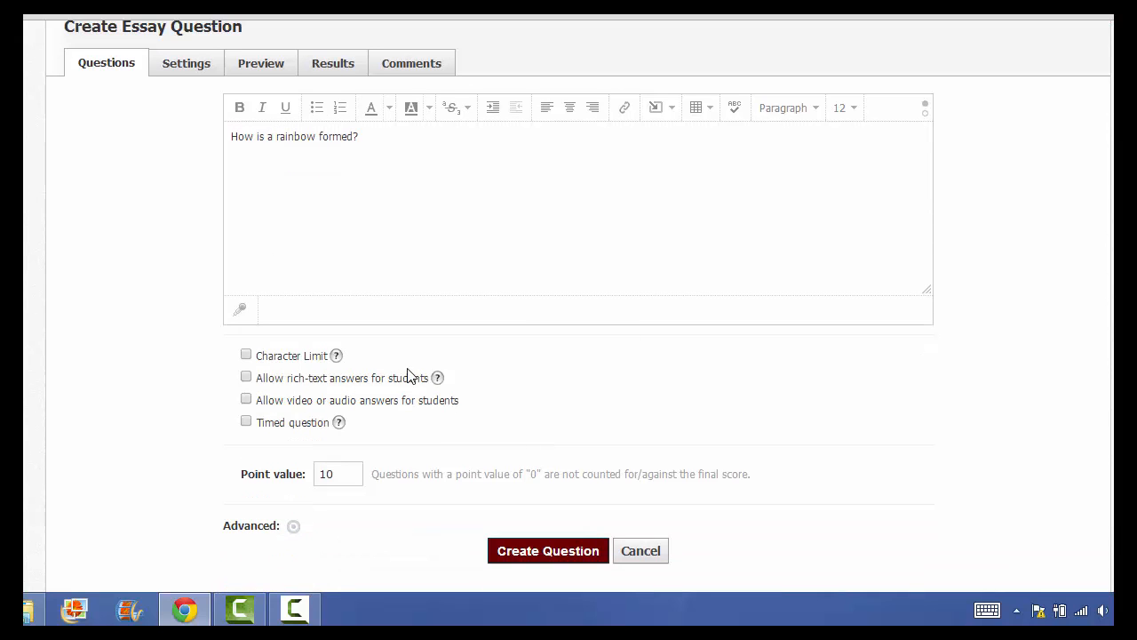
mouse_move(335, 355)
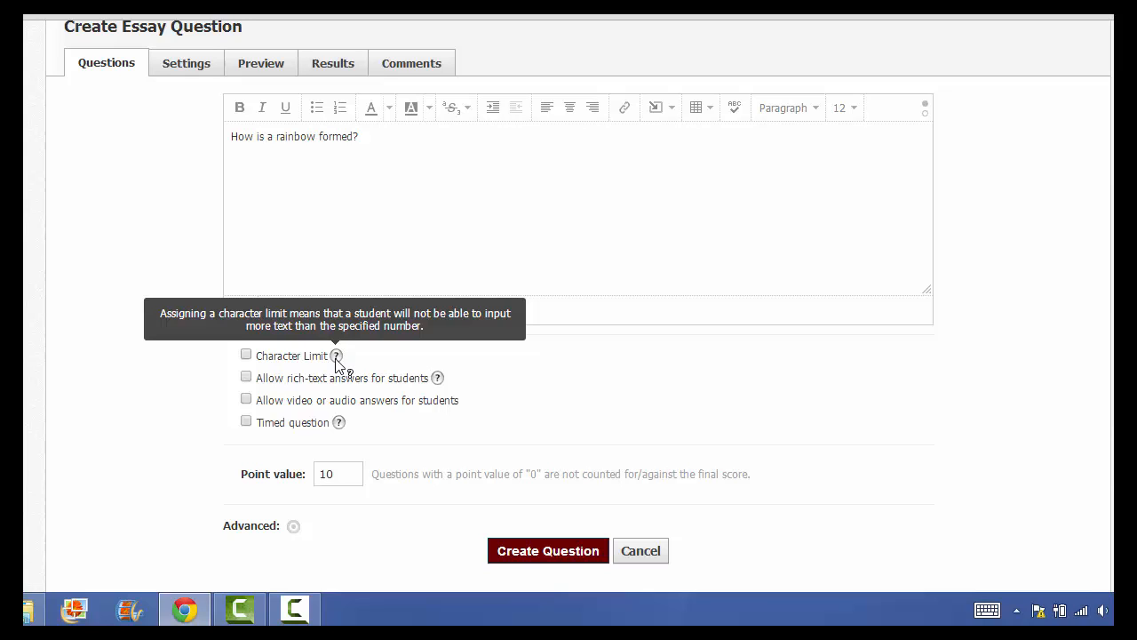
mouse_move(419, 387)
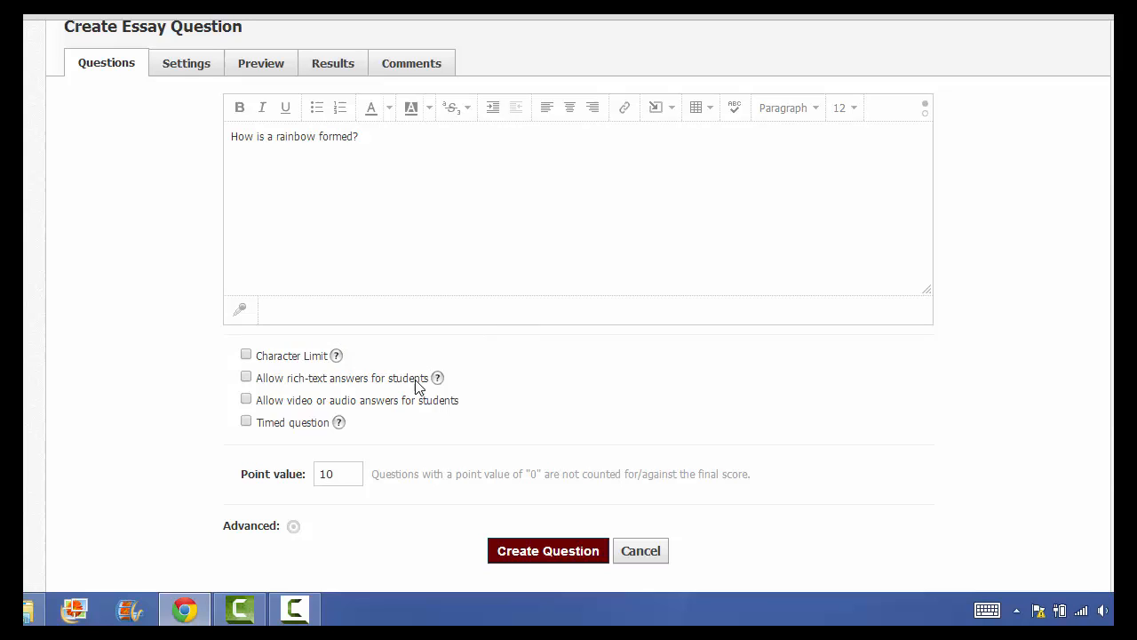
mouse_move(437, 377)
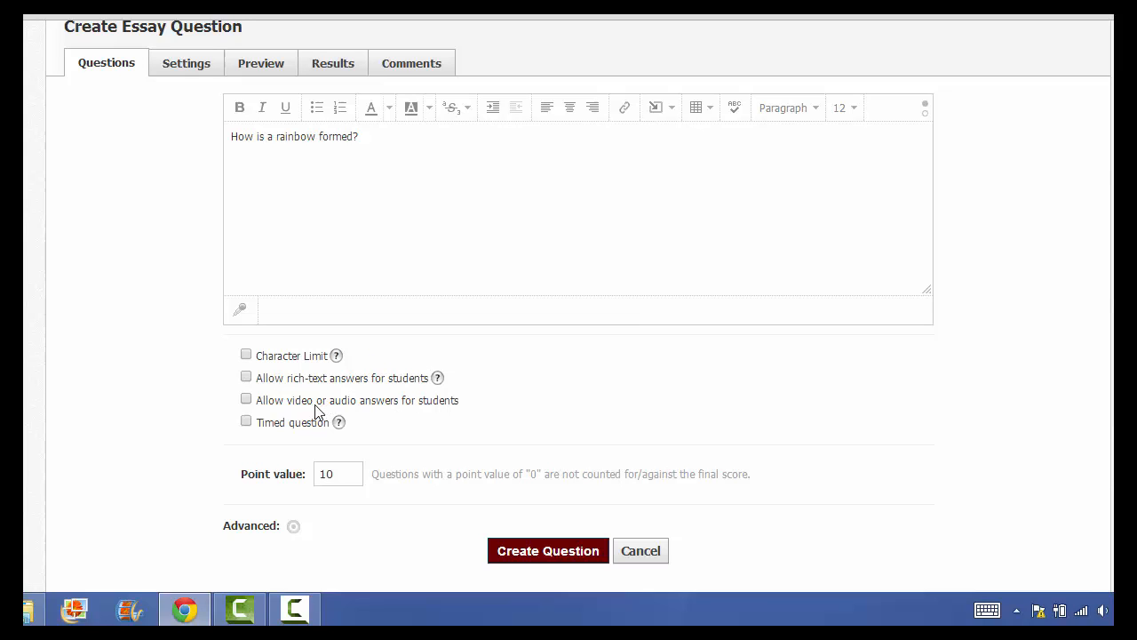
mouse_move(387, 410)
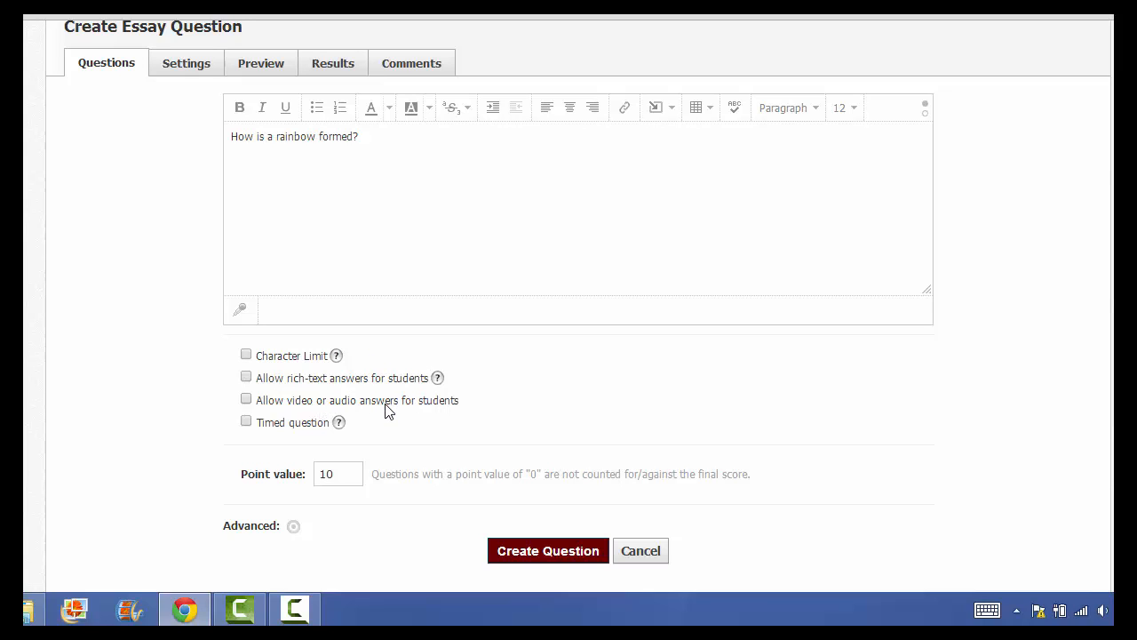
mouse_move(338, 423)
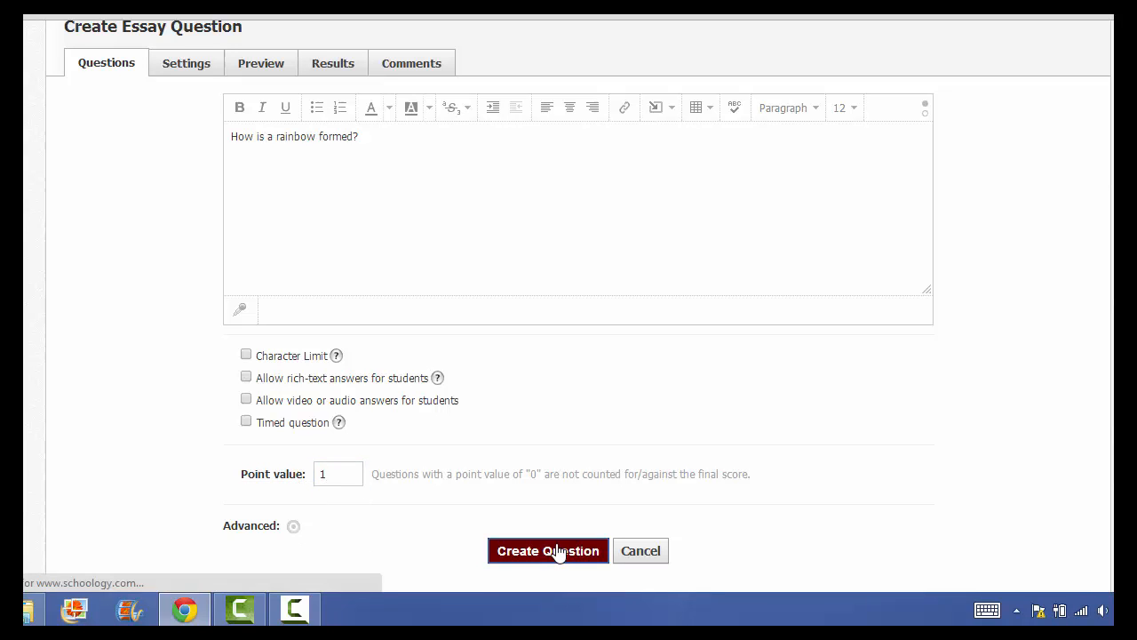
Save the finished essay question to the quiz
click(547, 551)
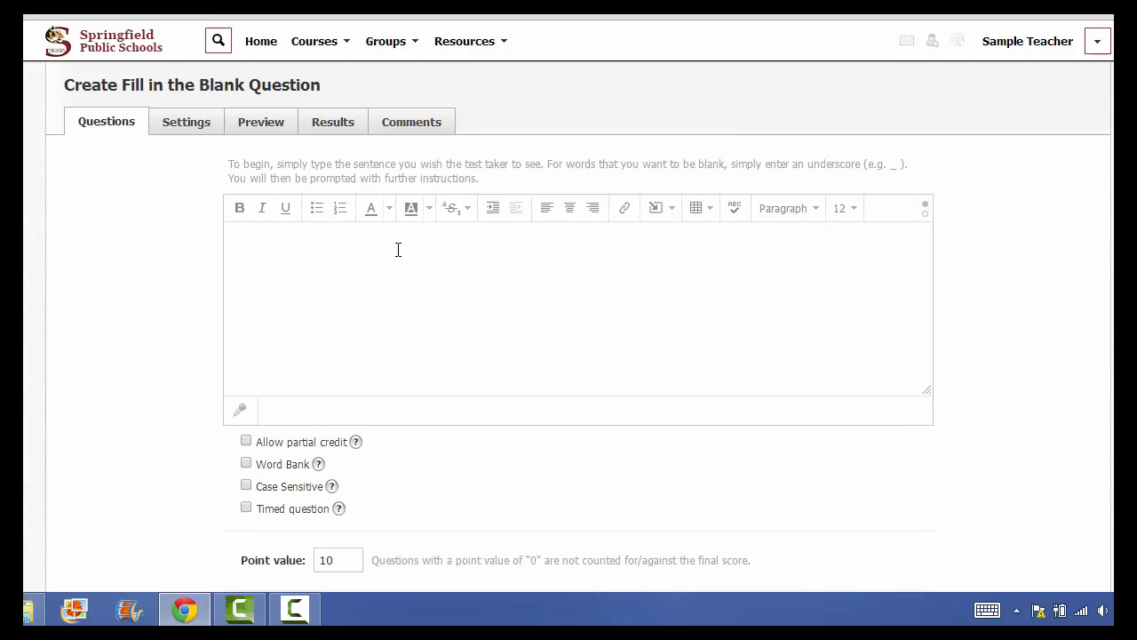
Write the fill-in-the-blank sentence "The first rainbow was photographed in _ city"
click(398, 249)
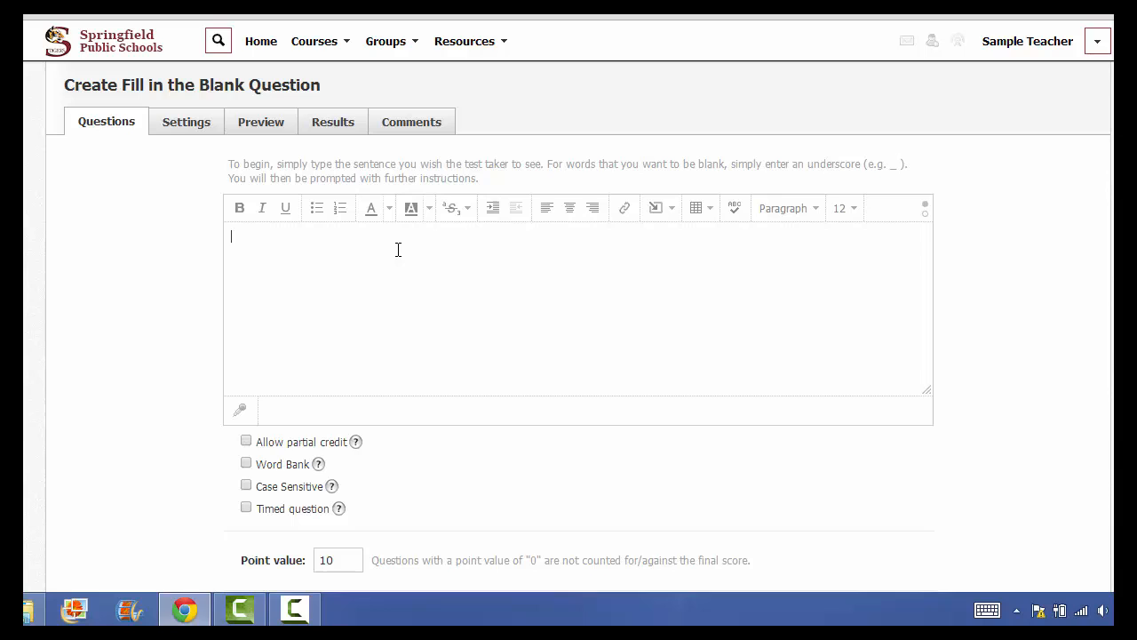
text(The)
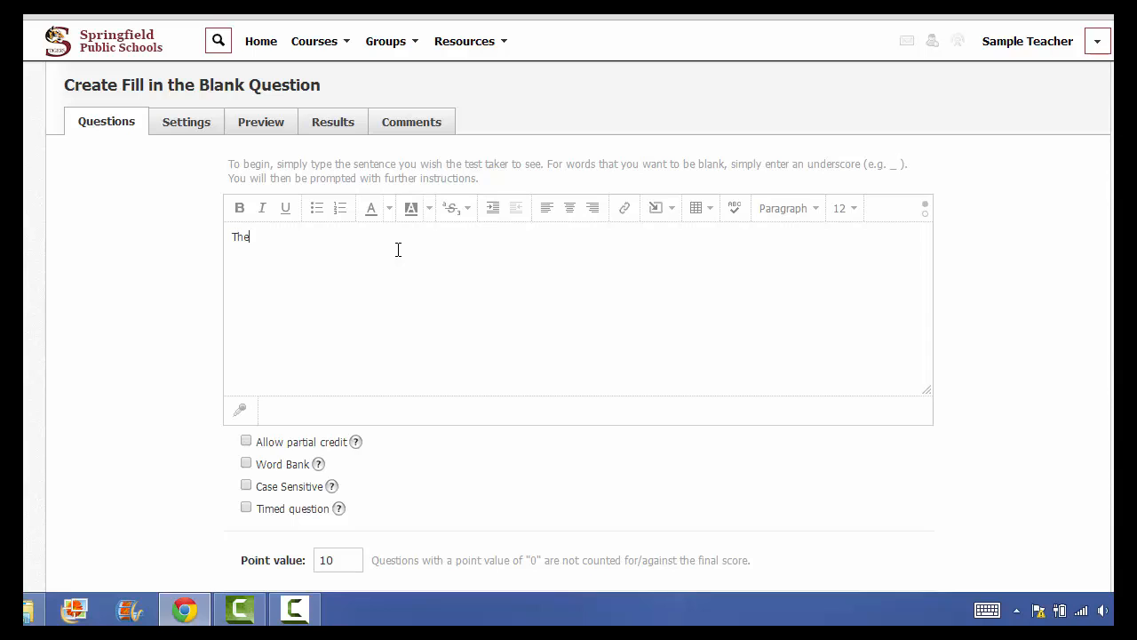
text(f)
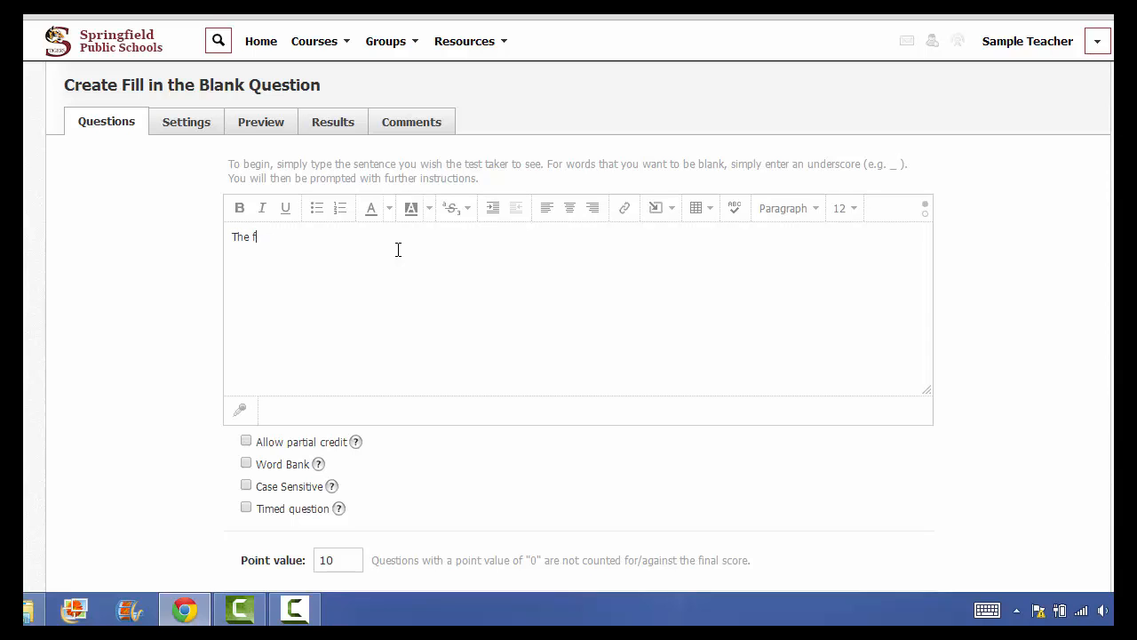
text(irst)
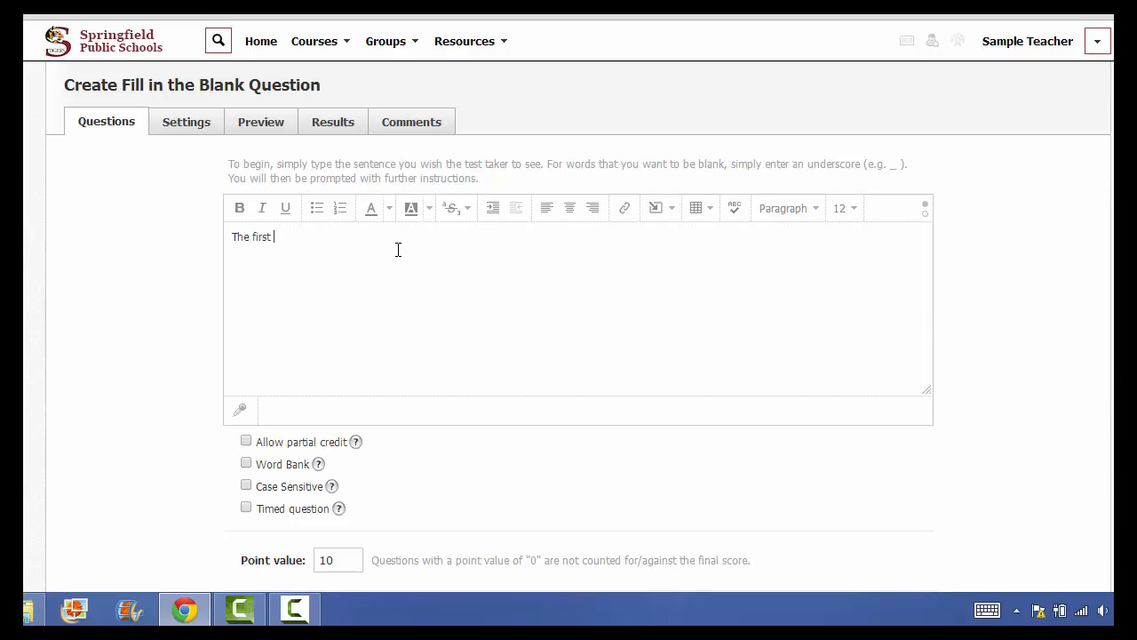
text(rainbow was)
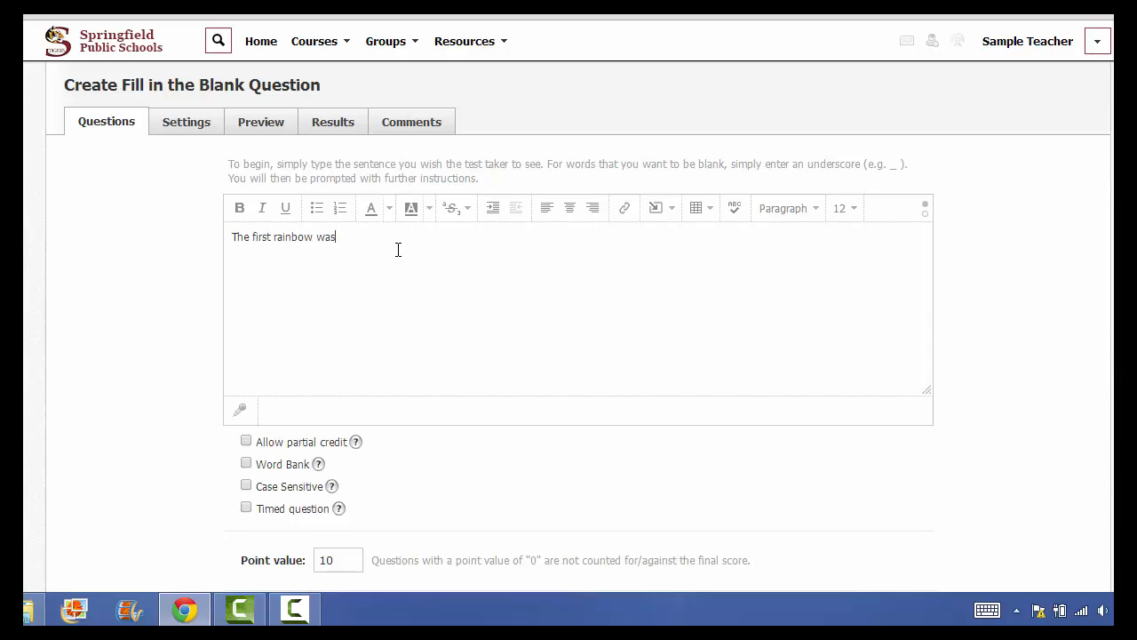
text(photo)
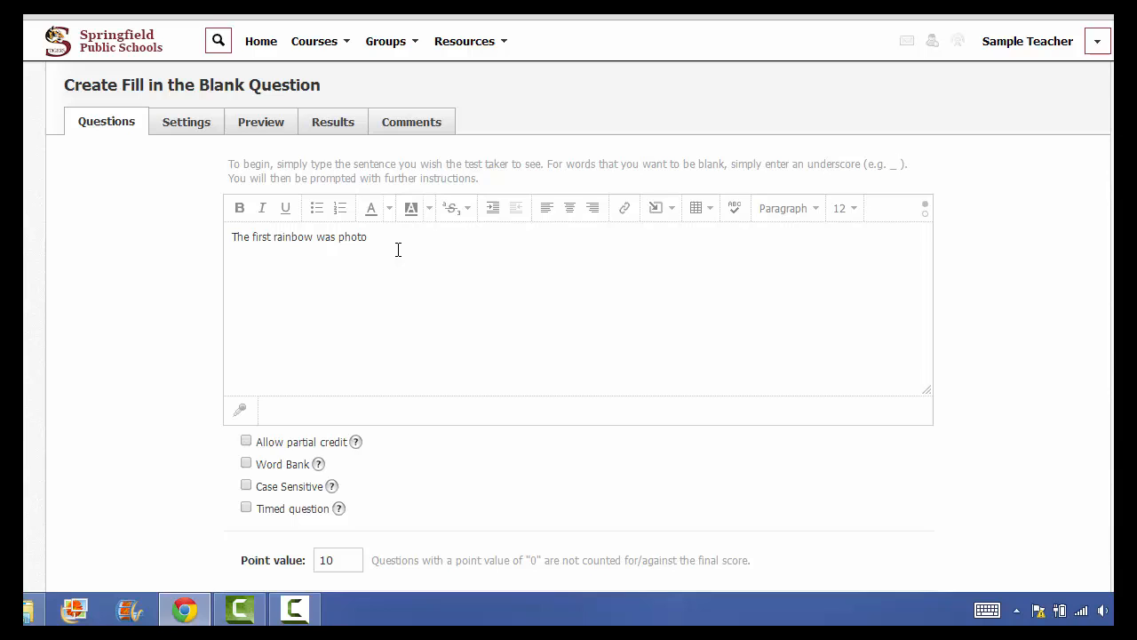
text(graphed in)
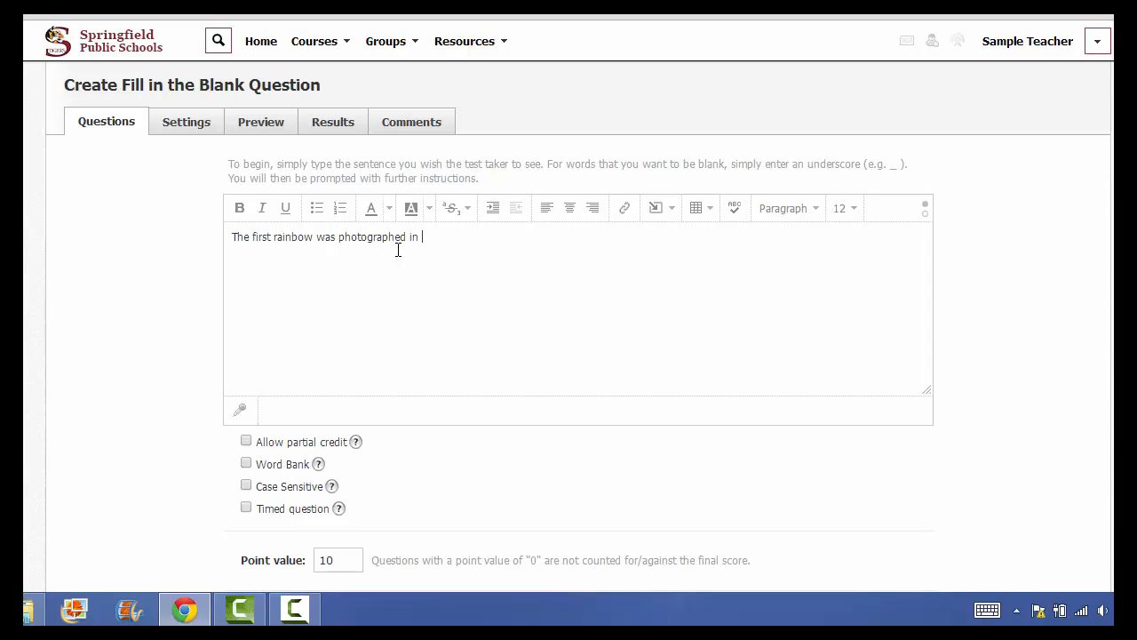
text(_ city)
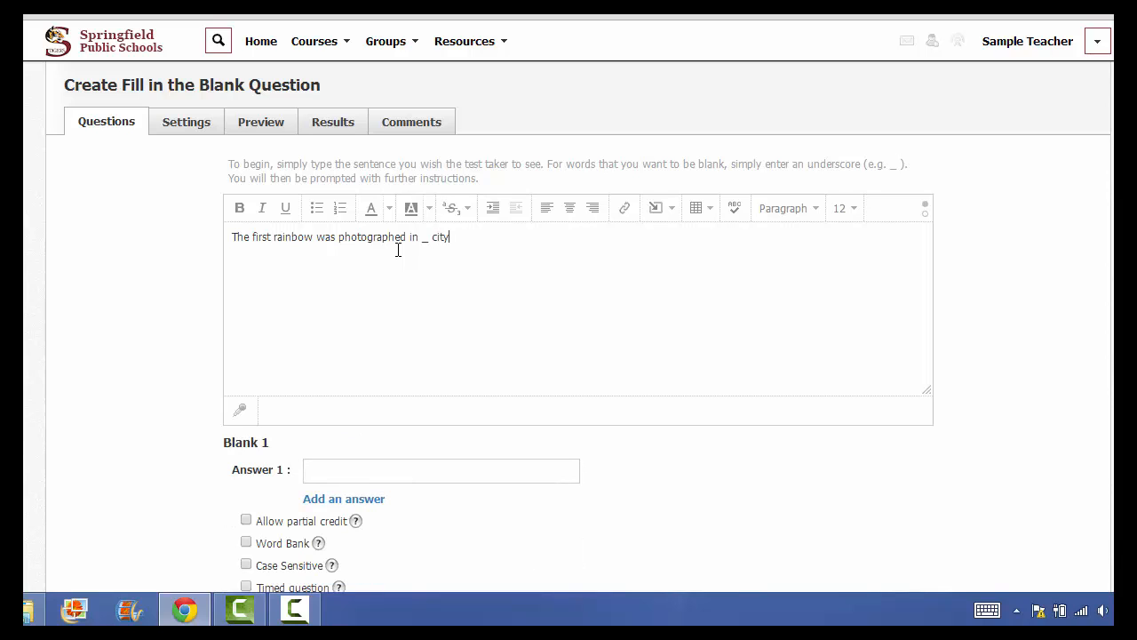
End the sentence with a period and enter "New York" as Blank 1's correct answer
text(.)
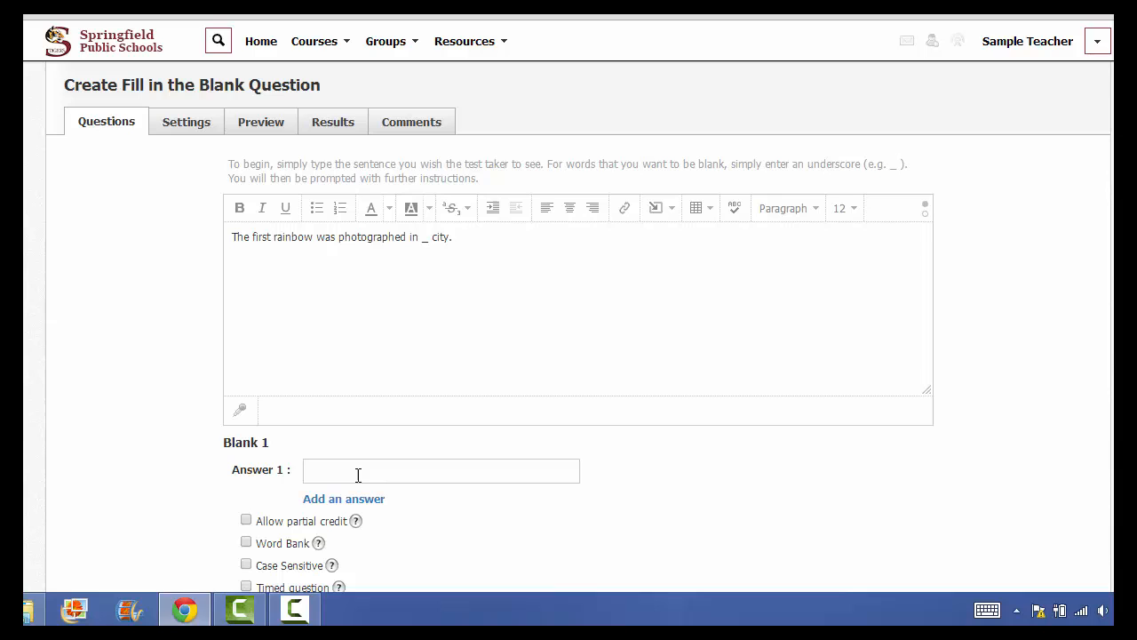
click(440, 469)
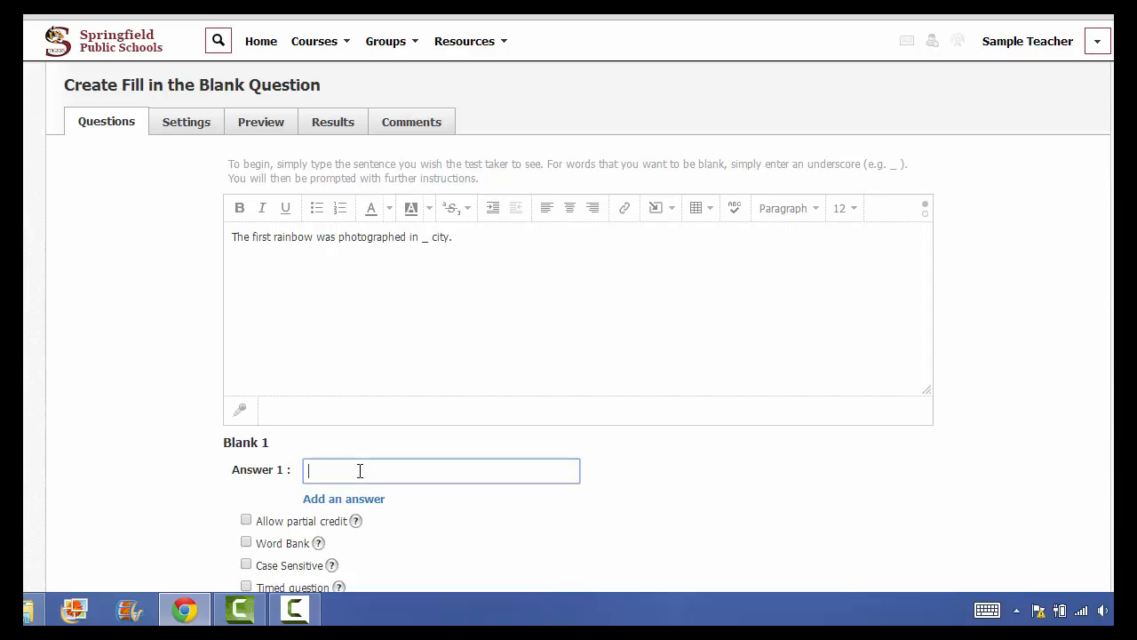
text(N)
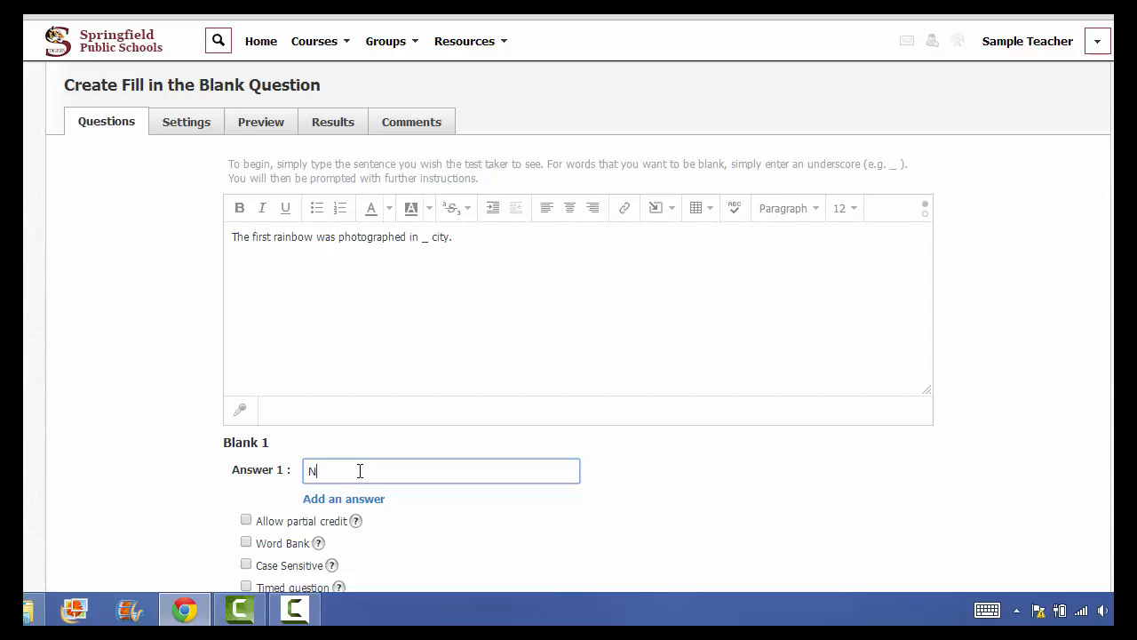
text(ew York)
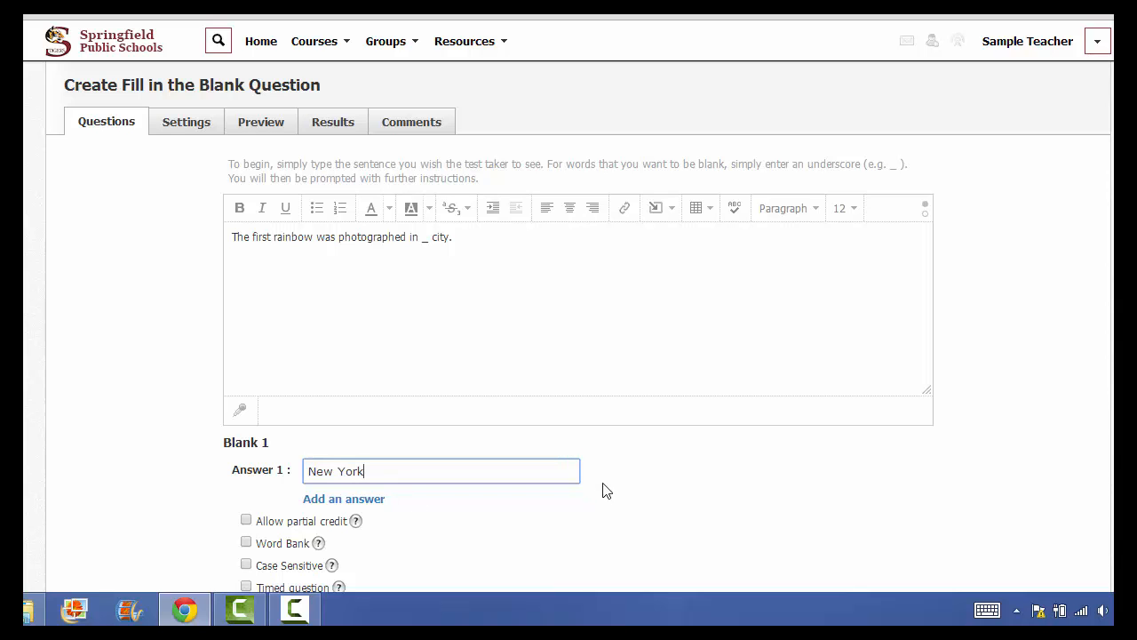
Scroll down to the fill-in-the-blank question's grading options and point value
scroll(down, 3)
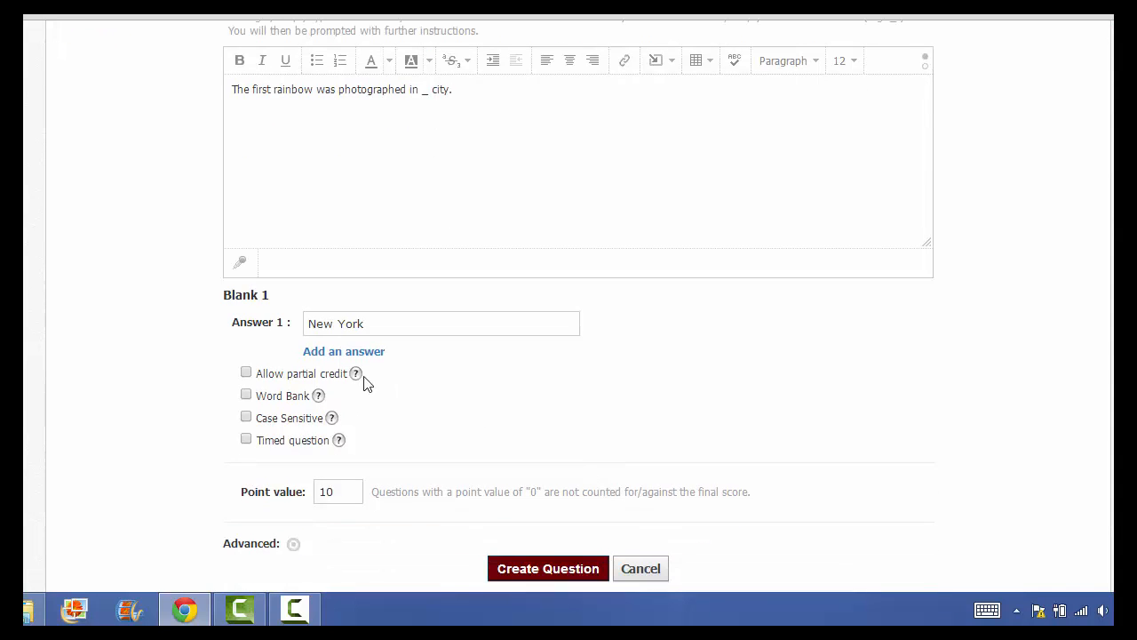
mouse_move(408, 437)
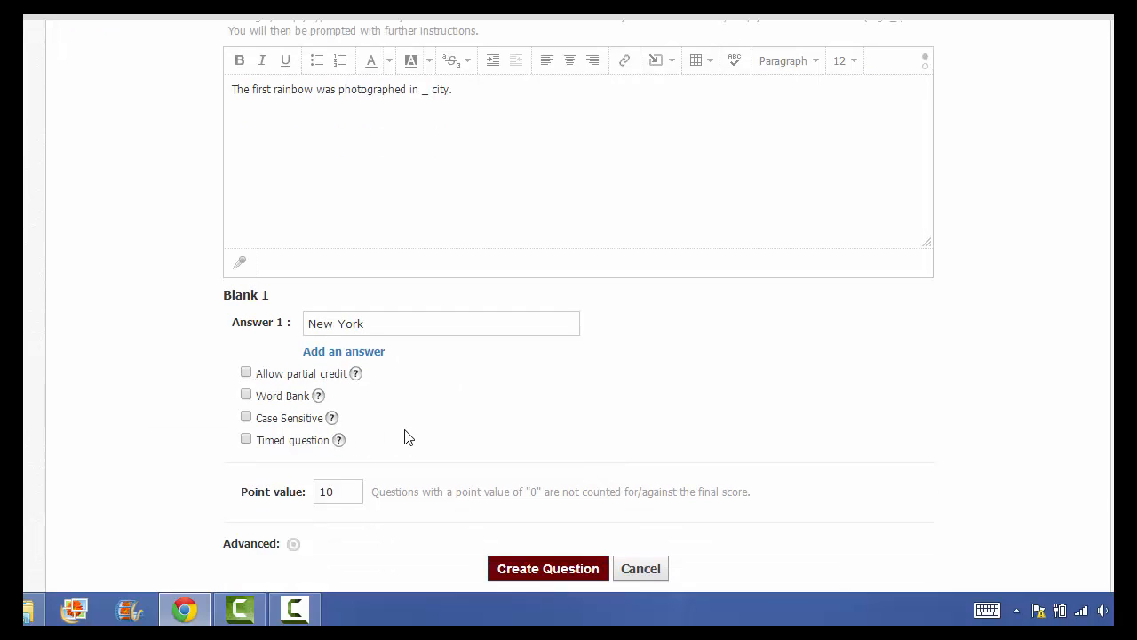
mouse_move(336, 392)
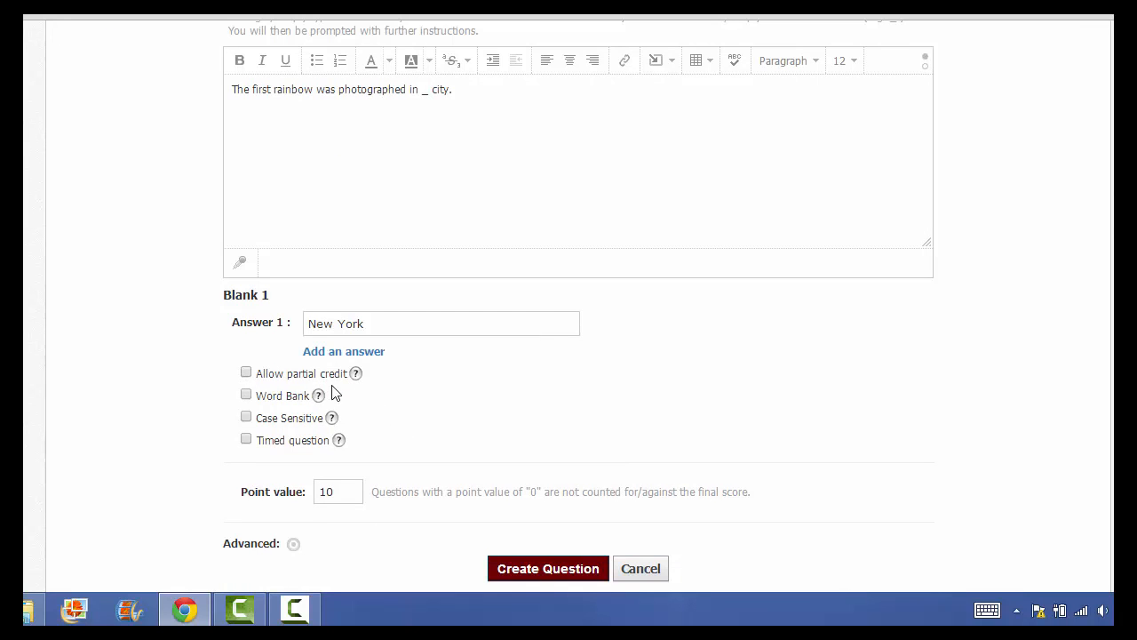
mouse_move(318, 395)
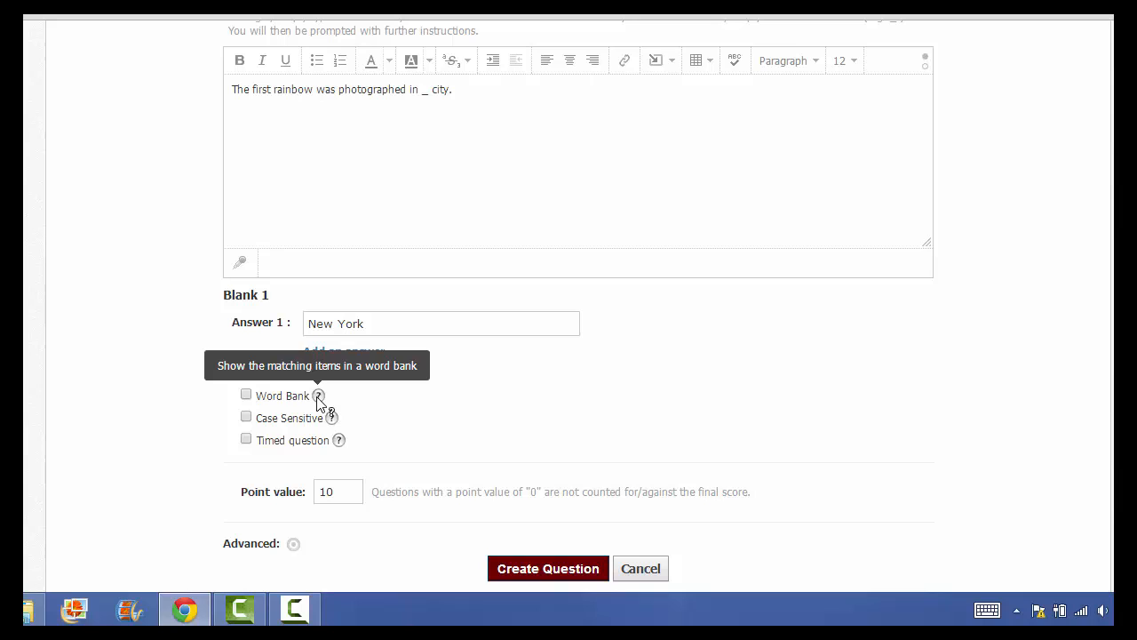
mouse_move(332, 417)
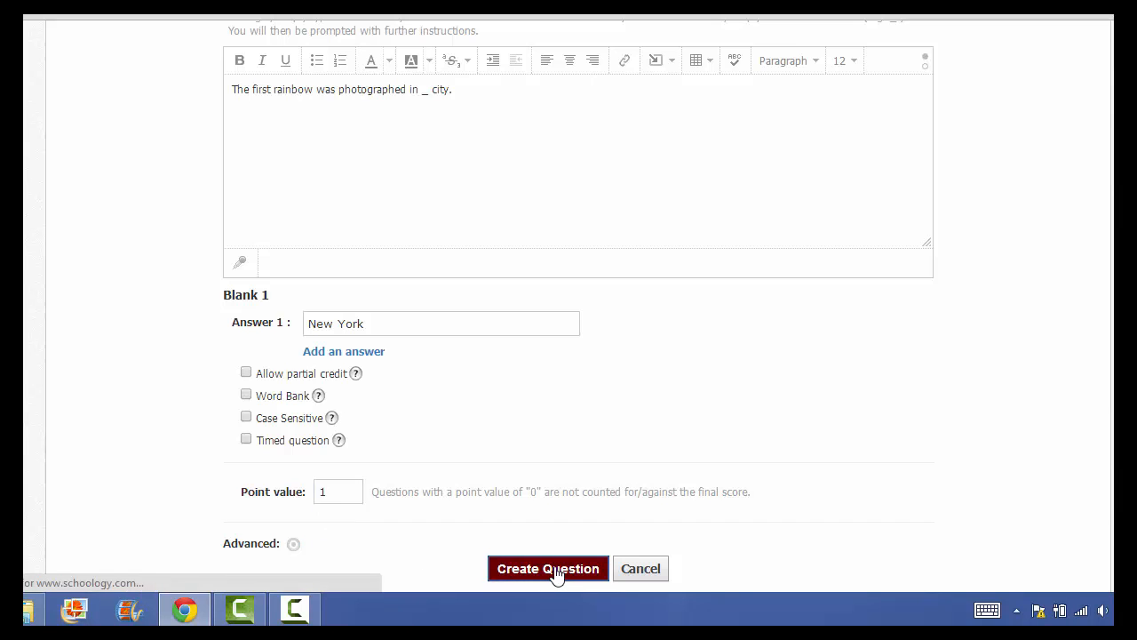
Save the fill-in-the-blank question as question 5 and bring up the Add Question types
click(547, 569)
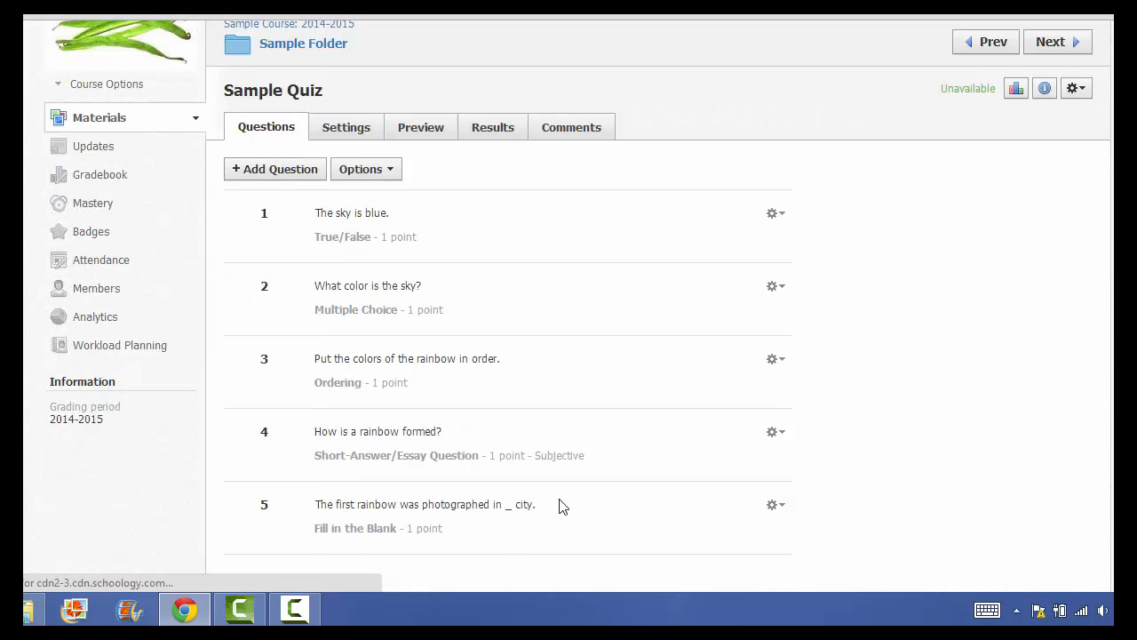
click(274, 169)
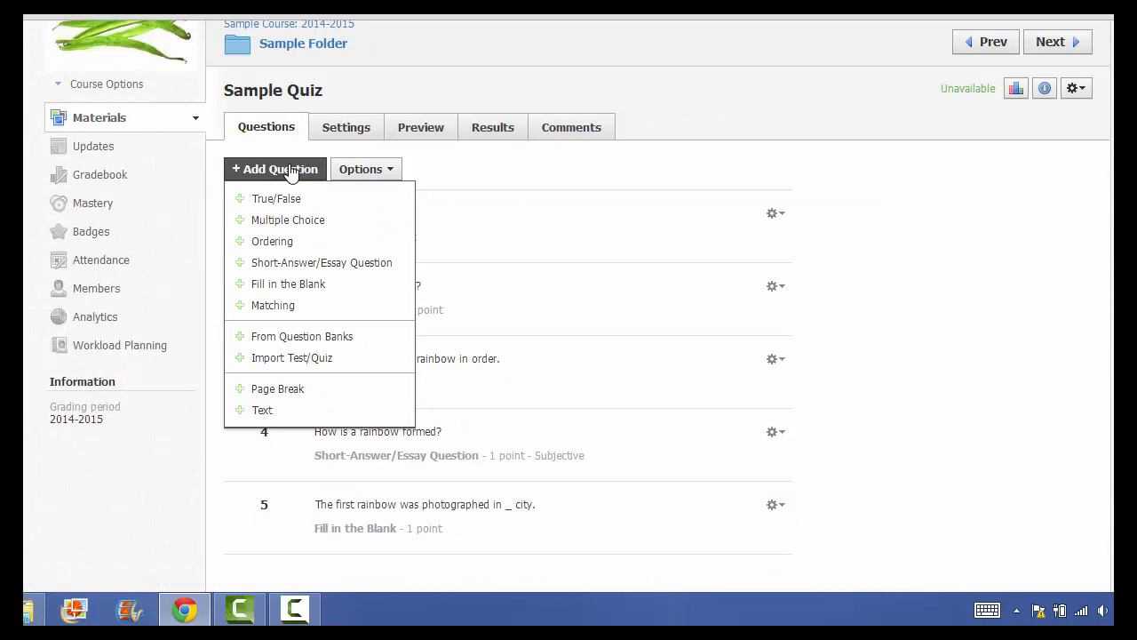
mouse_move(274, 306)
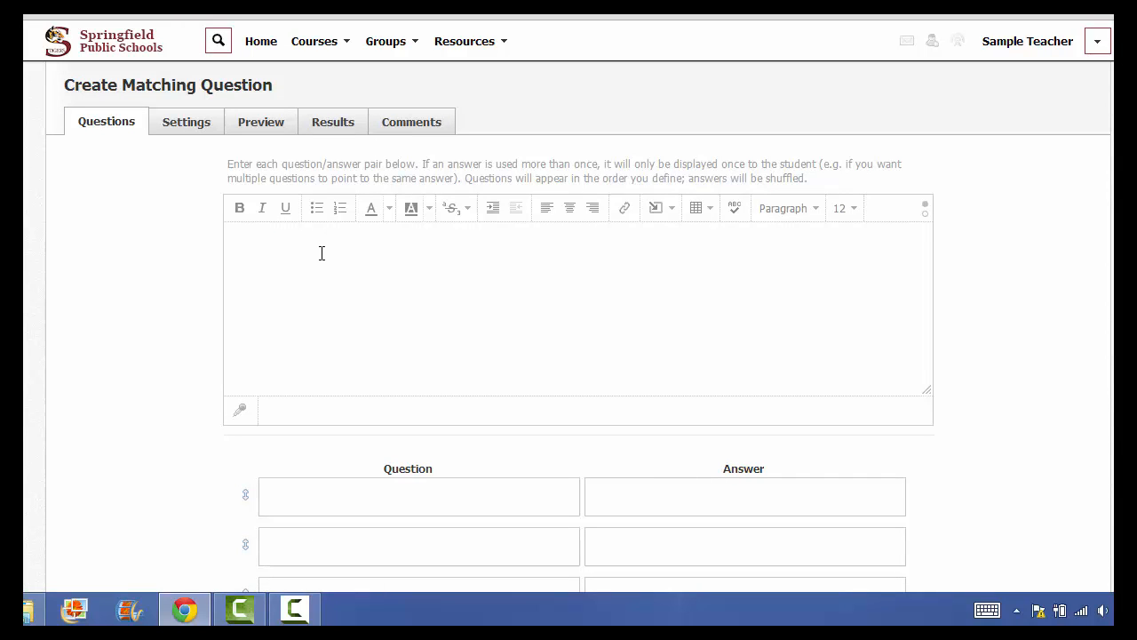
Write the matching prompt asking to match colours on the left with the type of street sign
text(Match the color)
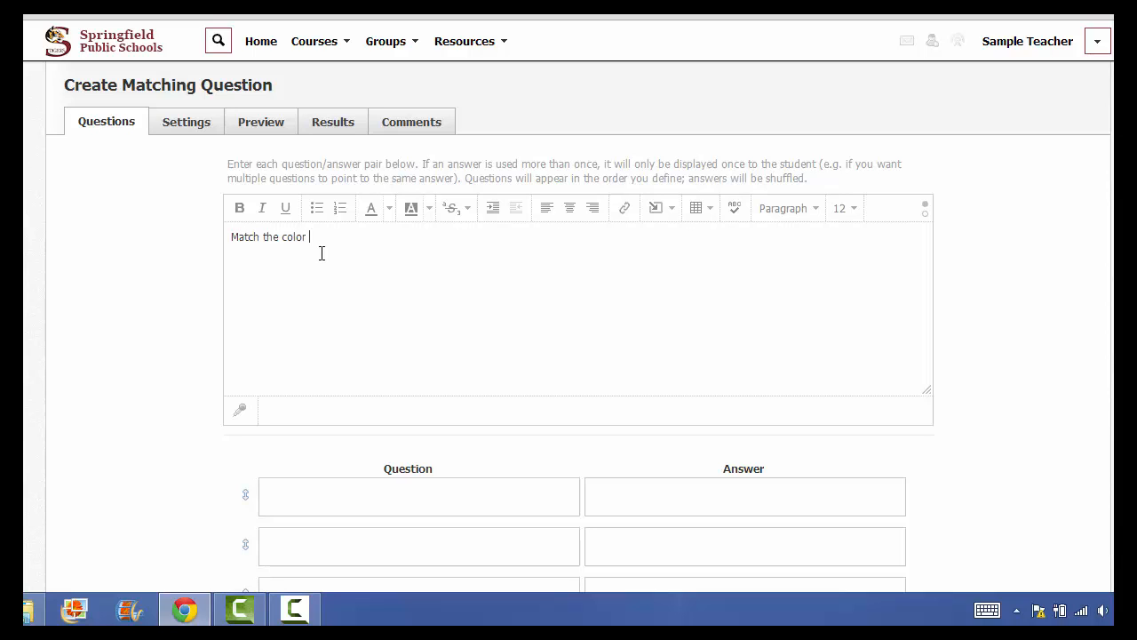
text(on the left to the)
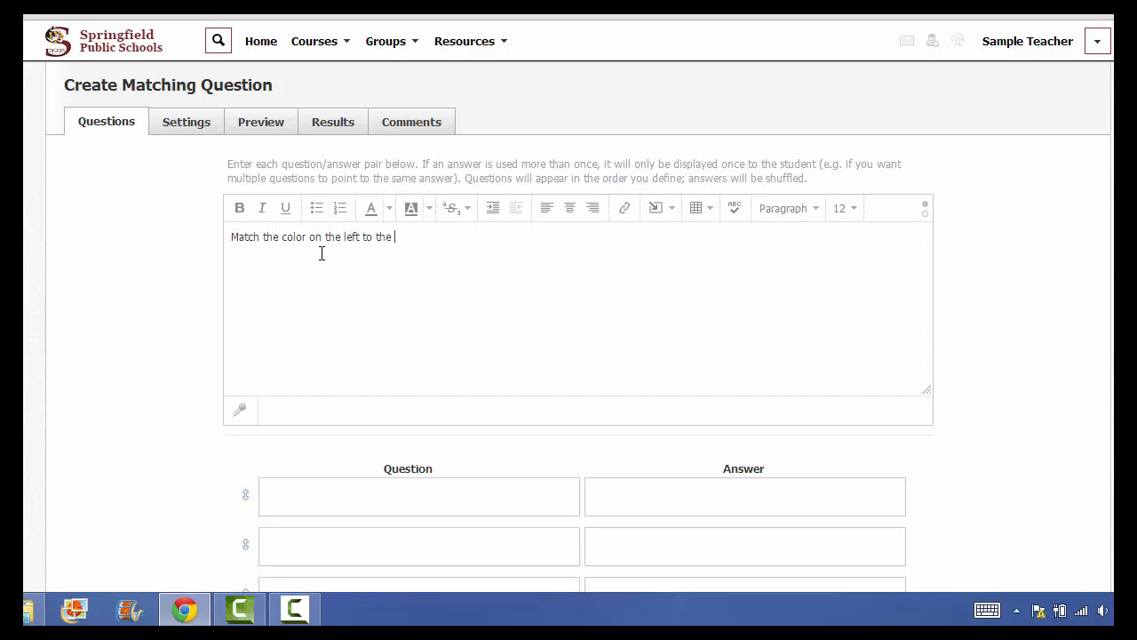
text(type of)
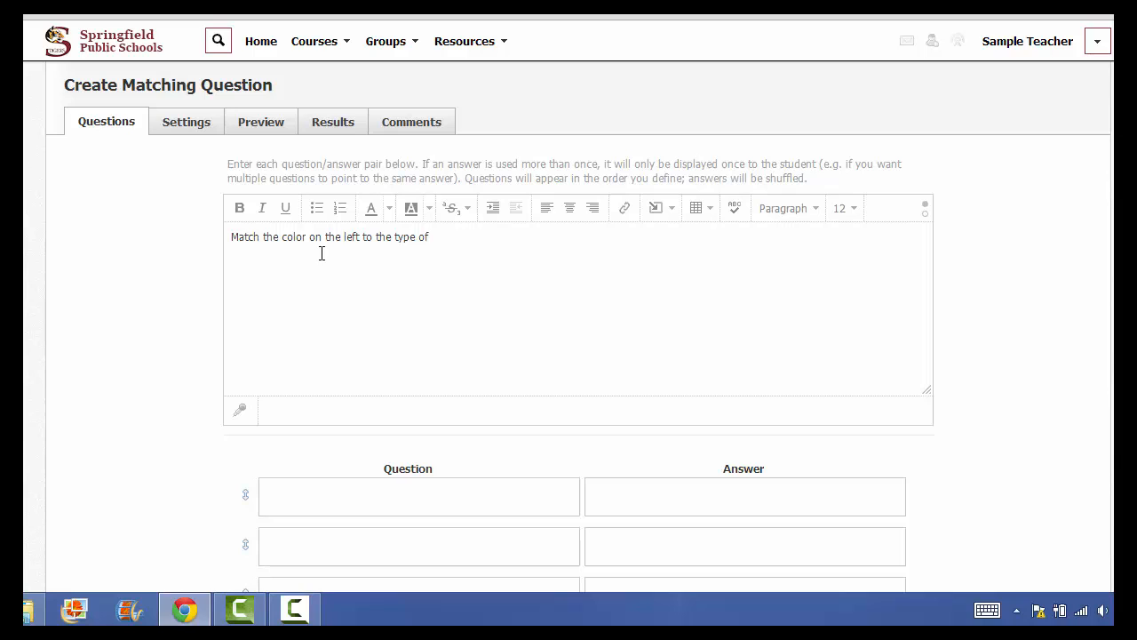
text(stre)
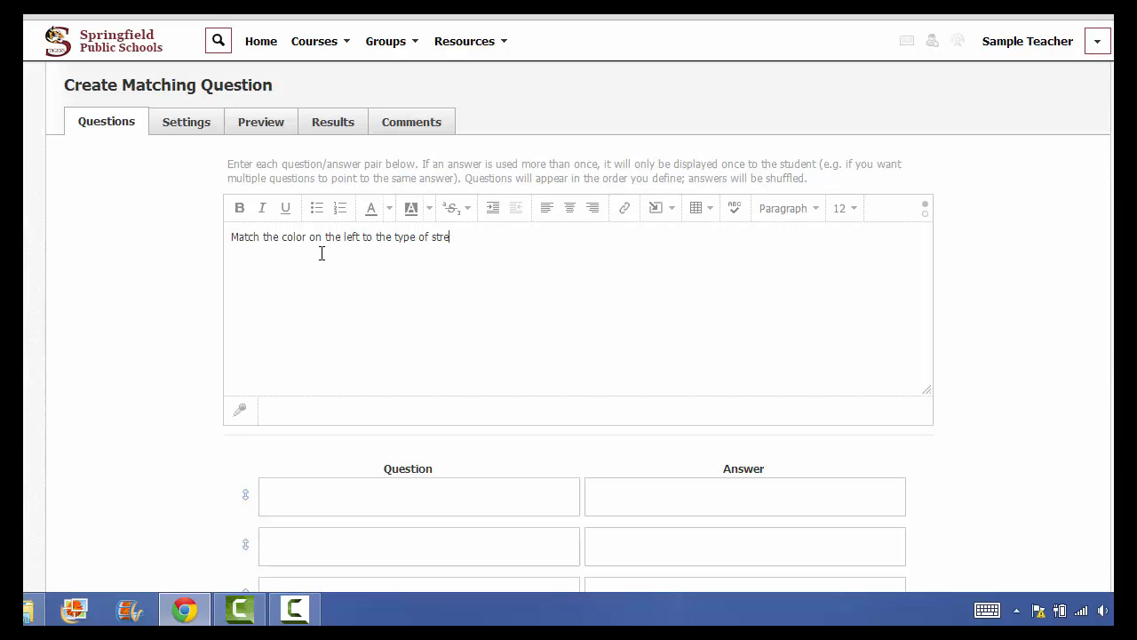
text(et sign.)
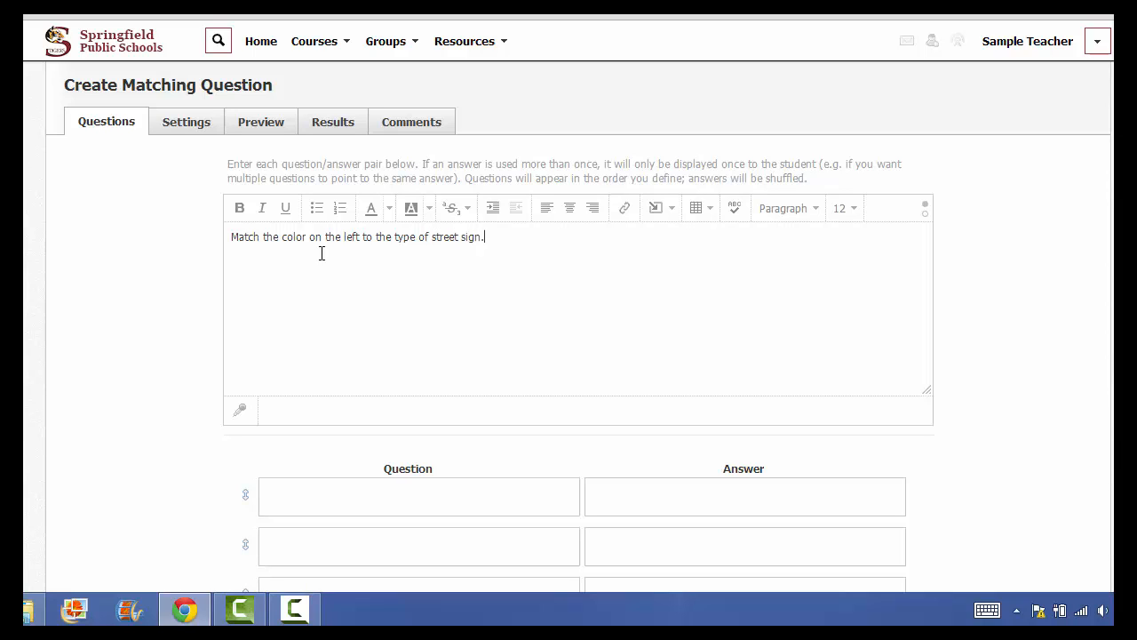
scroll(down, 3)
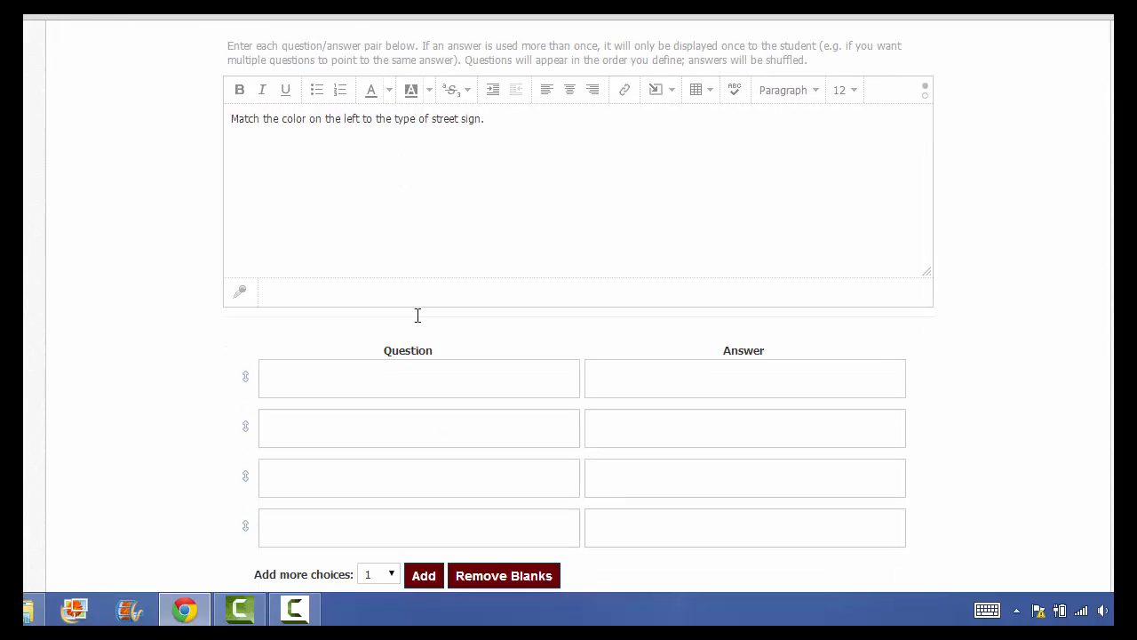
Pair Red with Stop and Yellow with Yield, then remove the unused empty pairs
text(Stop)
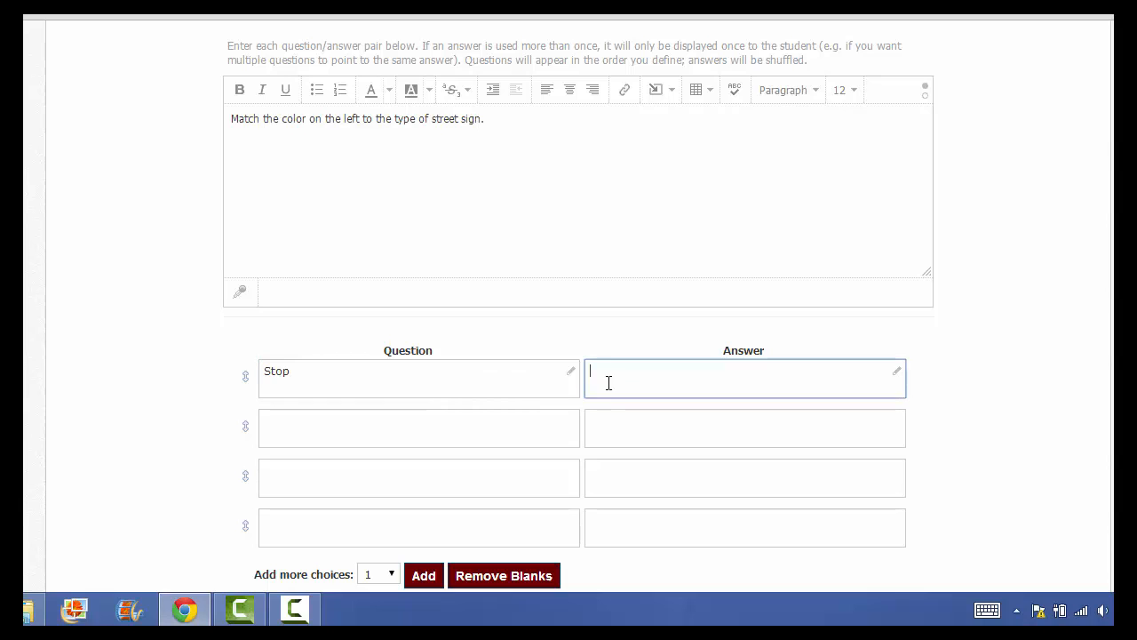
double_click(277, 371)
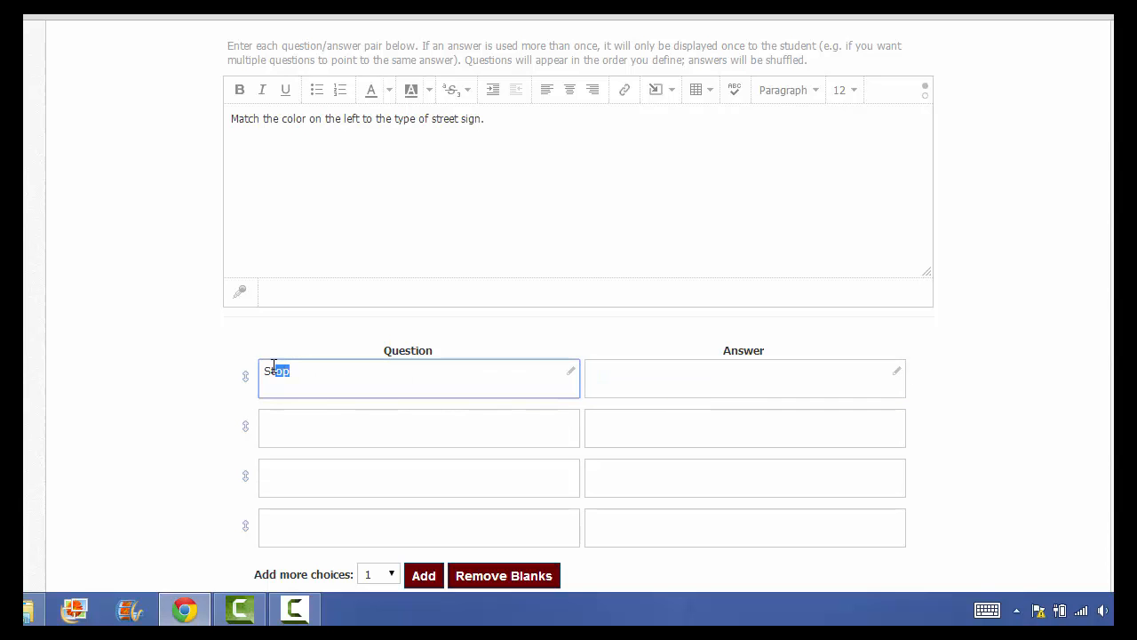
text(Red)
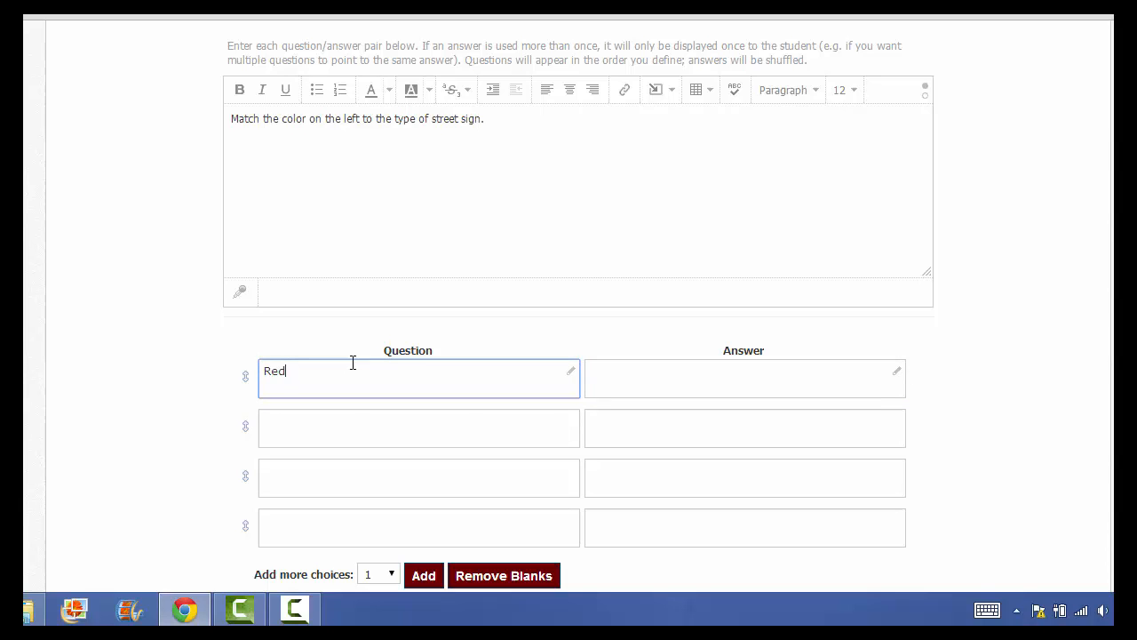
click(742, 377)
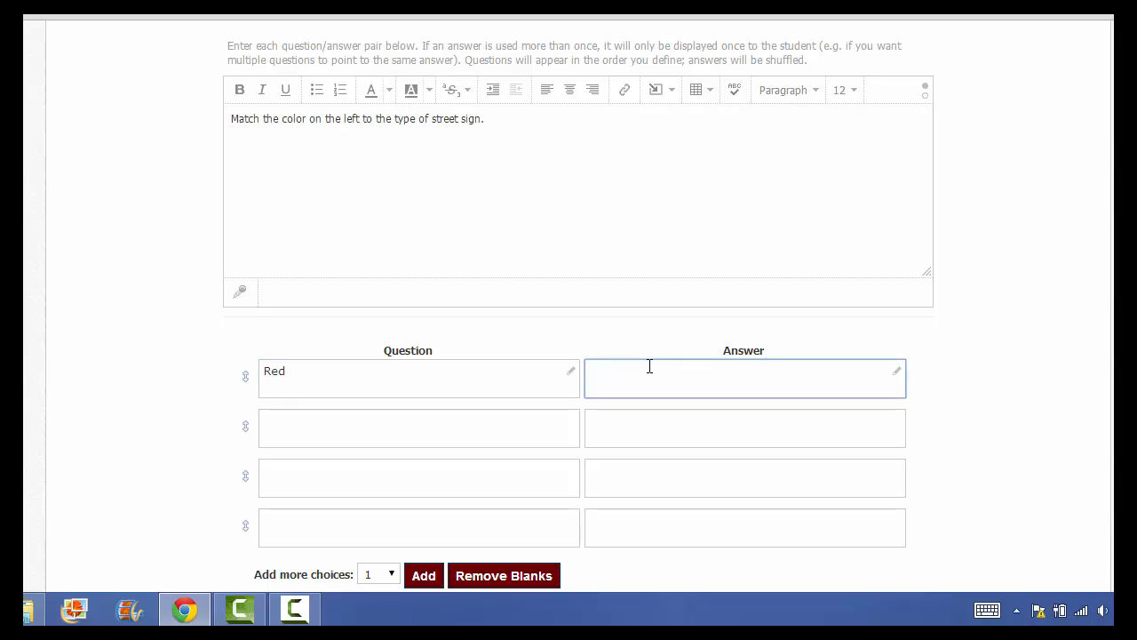
text(Stop)
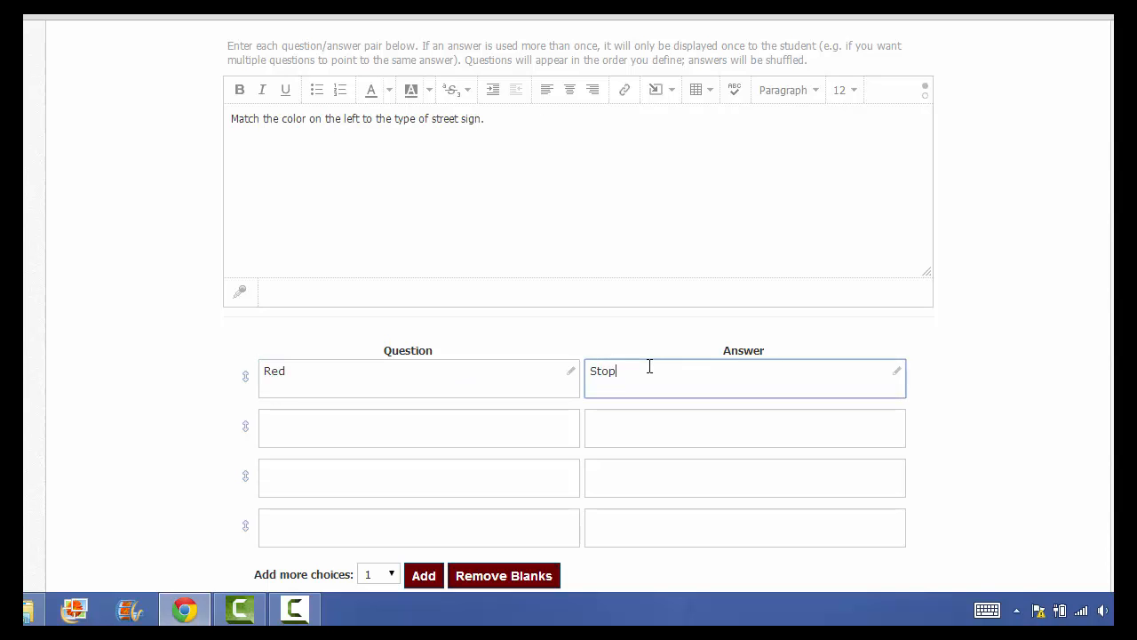
click(419, 426)
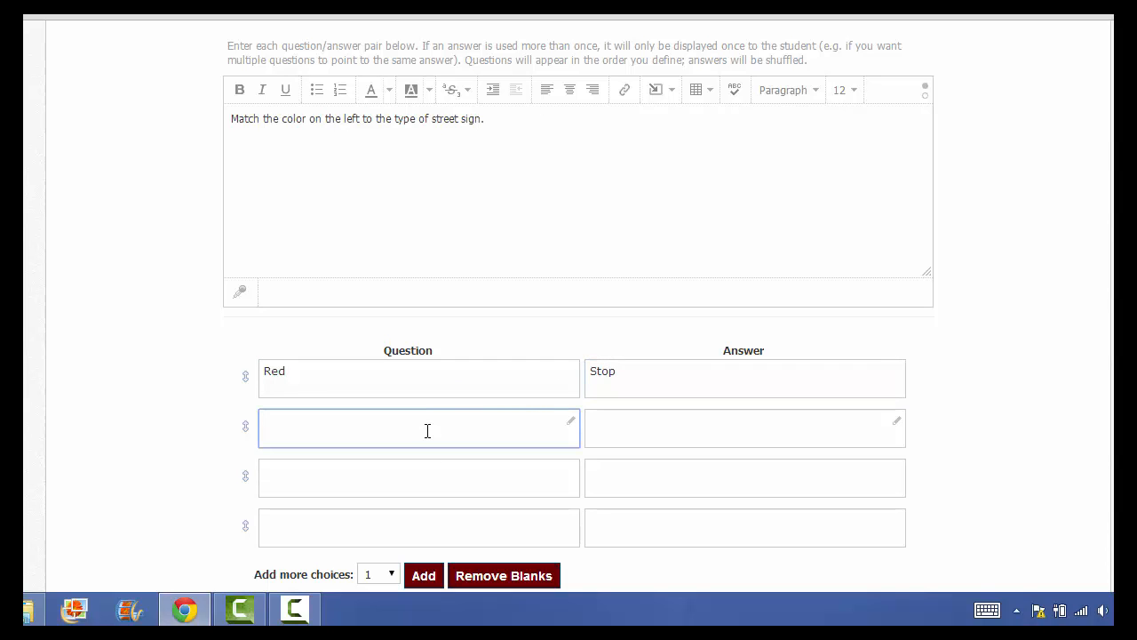
text(Y)
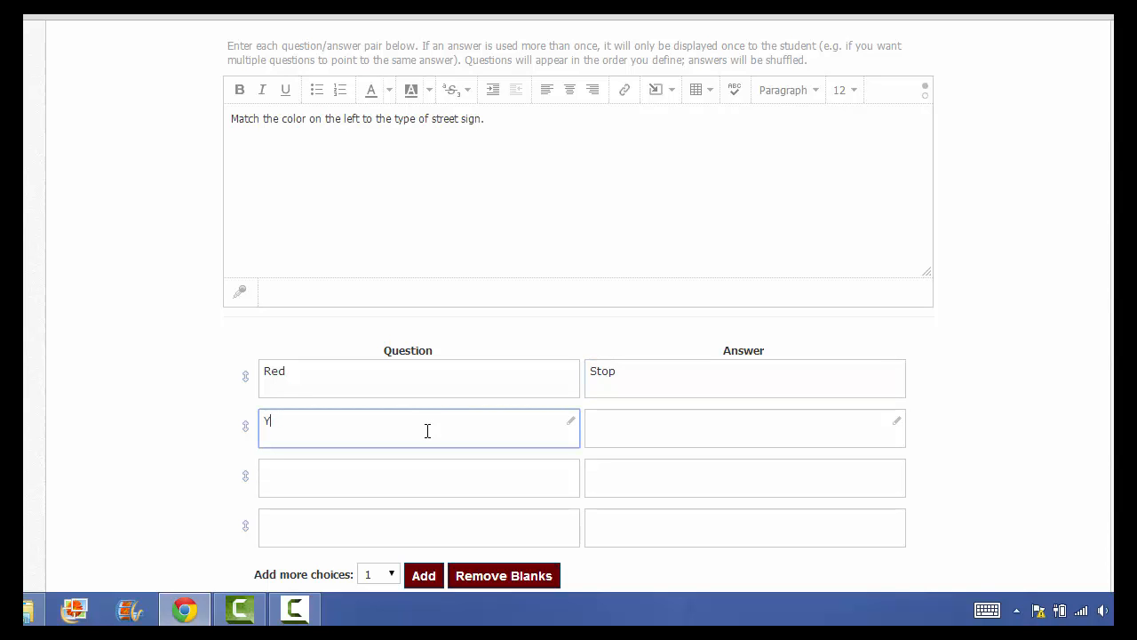
text(ellow)
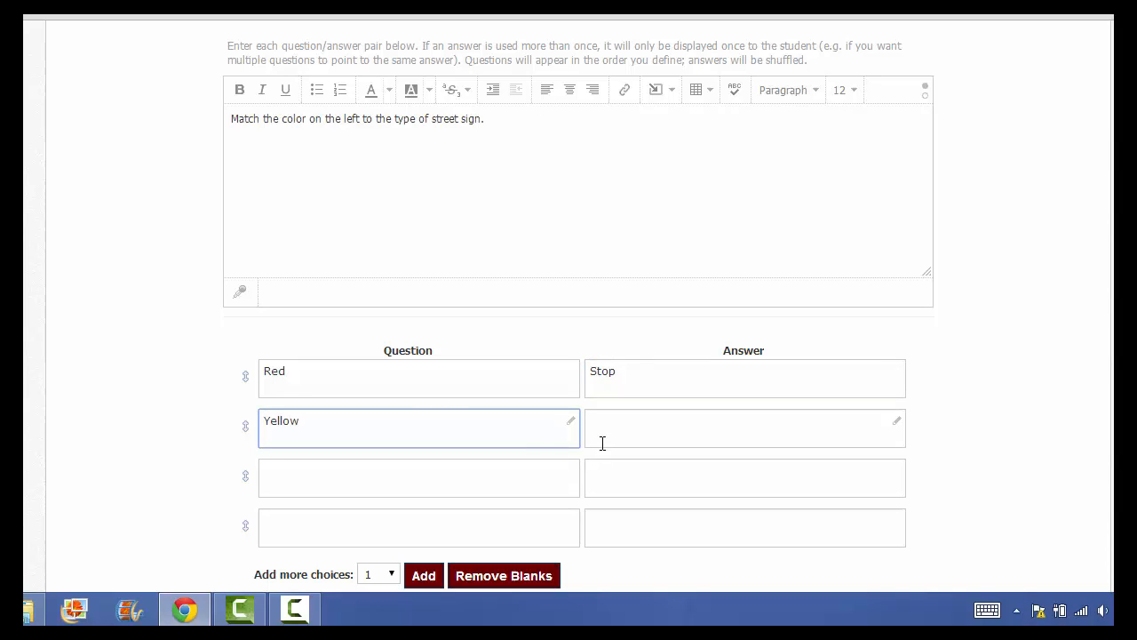
click(745, 426)
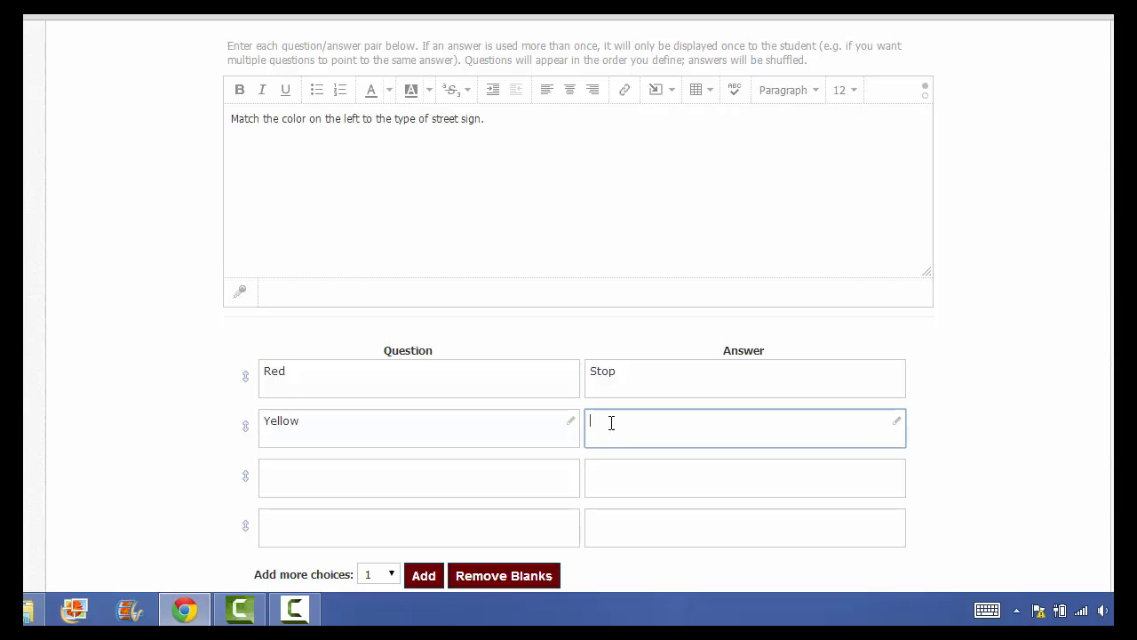
text(Yield)
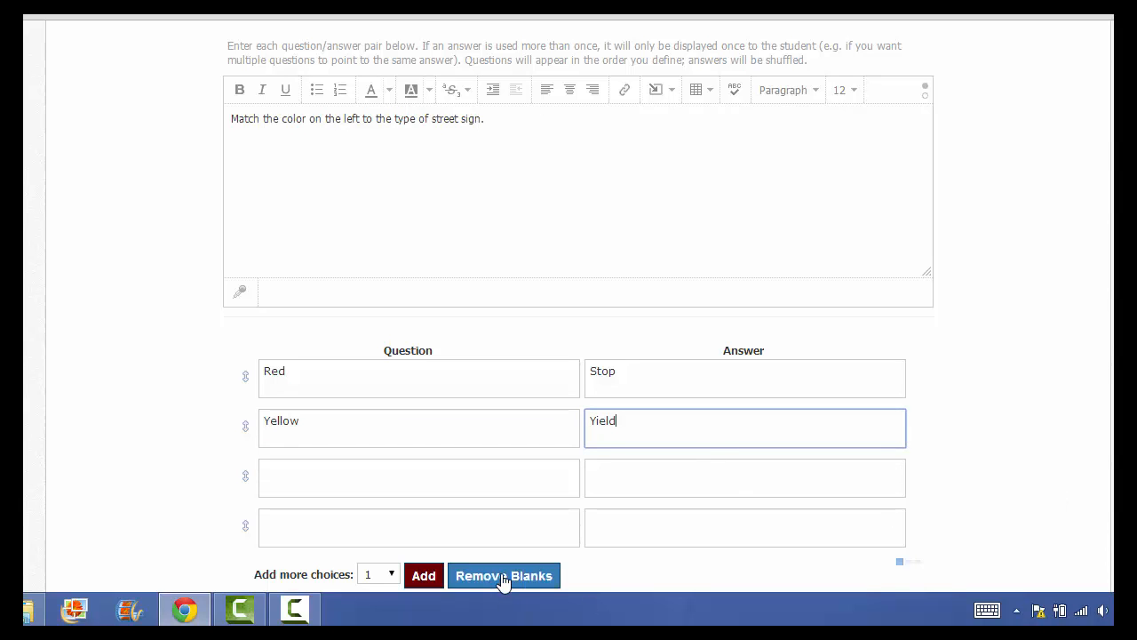
click(505, 575)
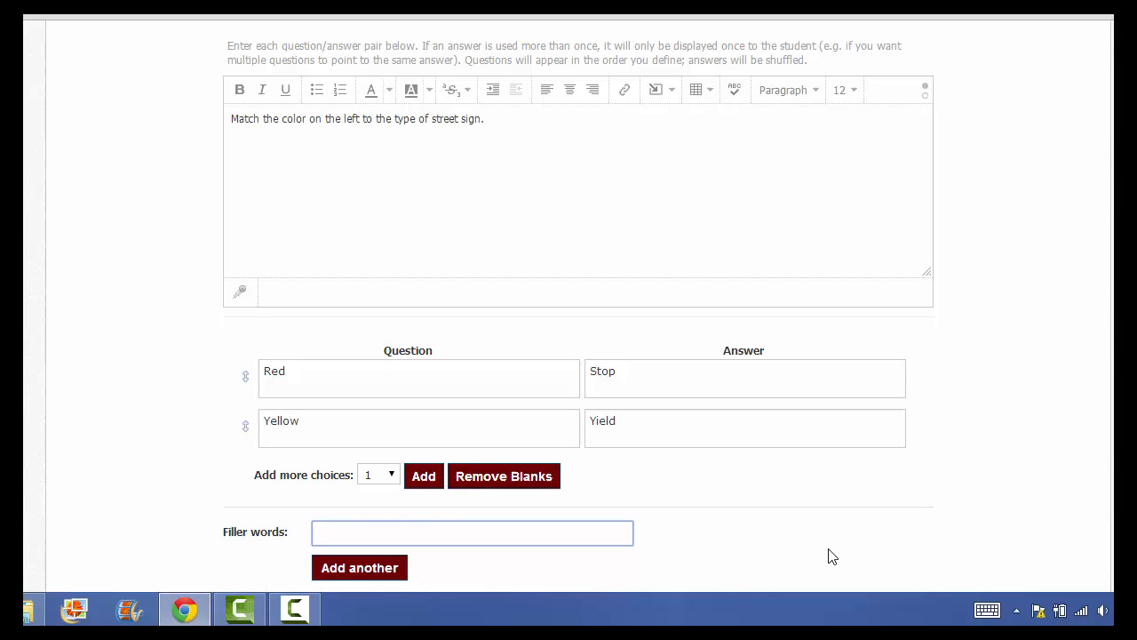
Add filler words "No passing" and "Slow" with room for a third
scroll(down, 3)
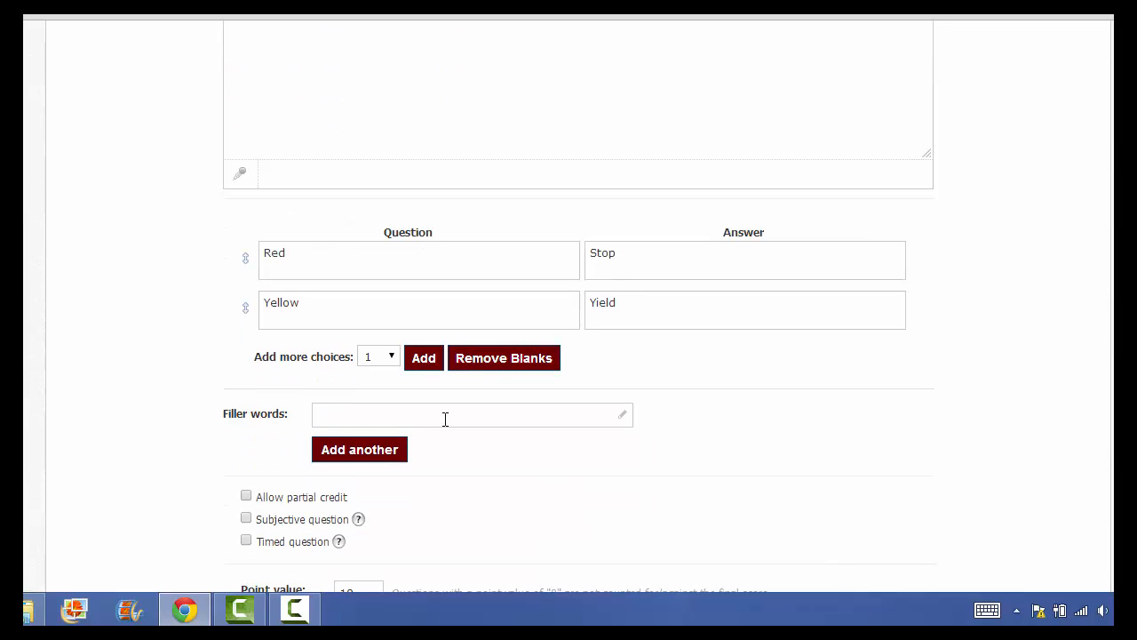
click(444, 415)
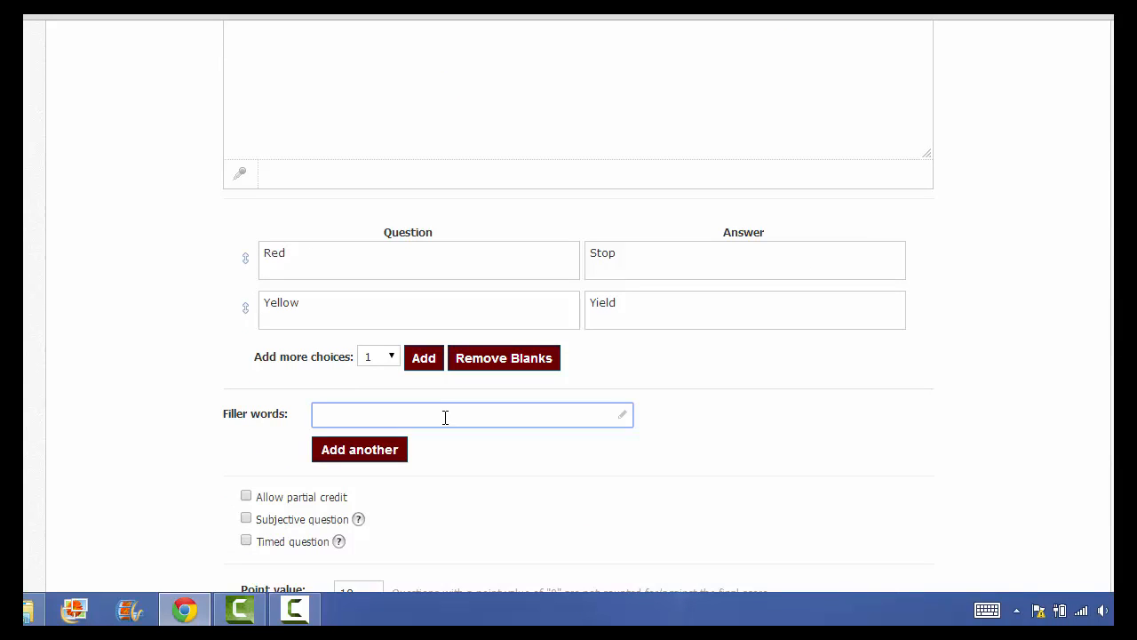
text(No passing)
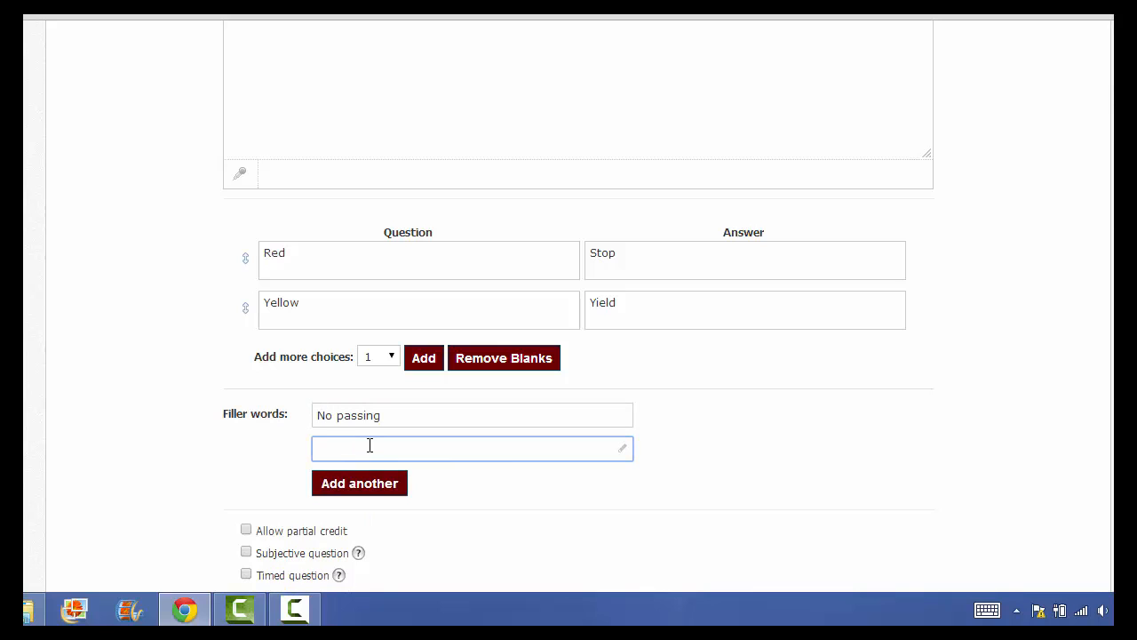
text(Slow)
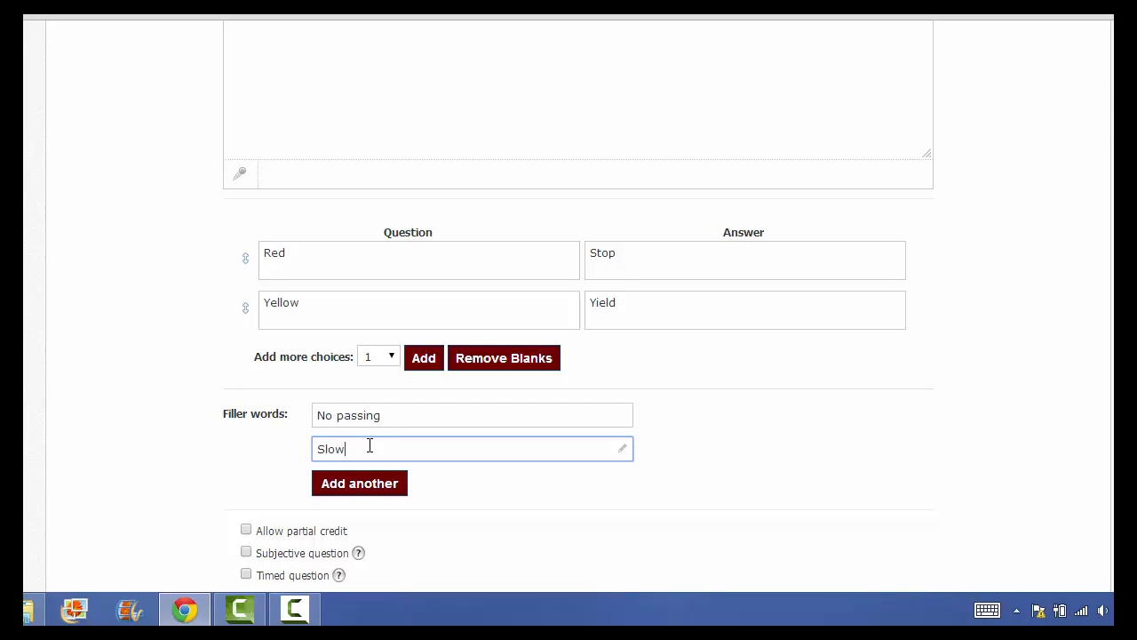
click(359, 484)
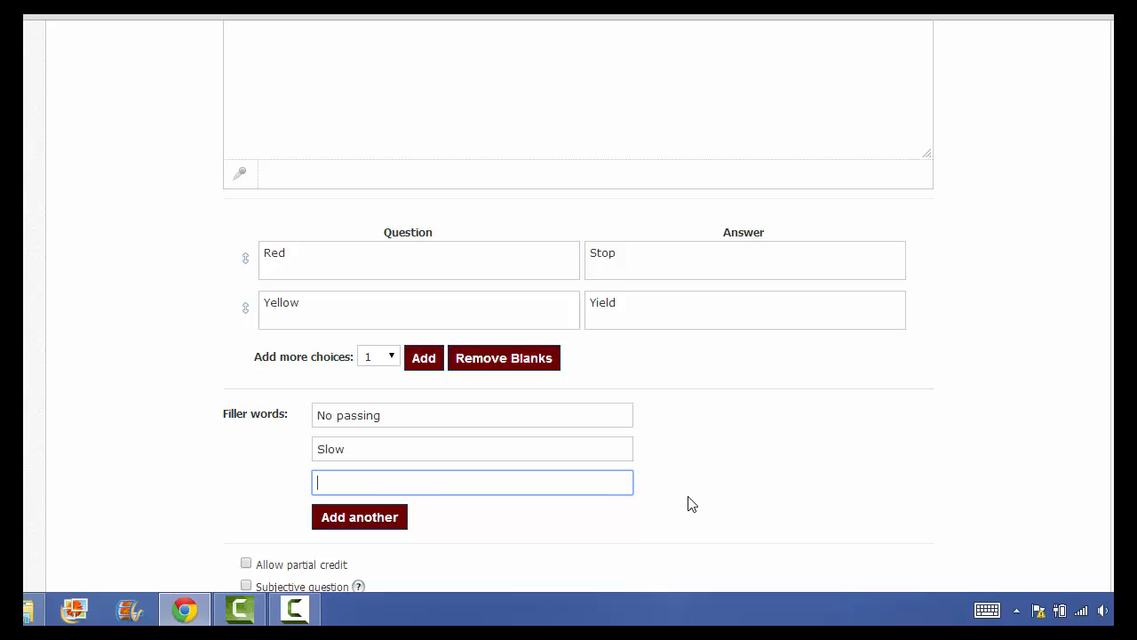
Set the matching question's point value to 1 and save it to the quiz
scroll(down, 3)
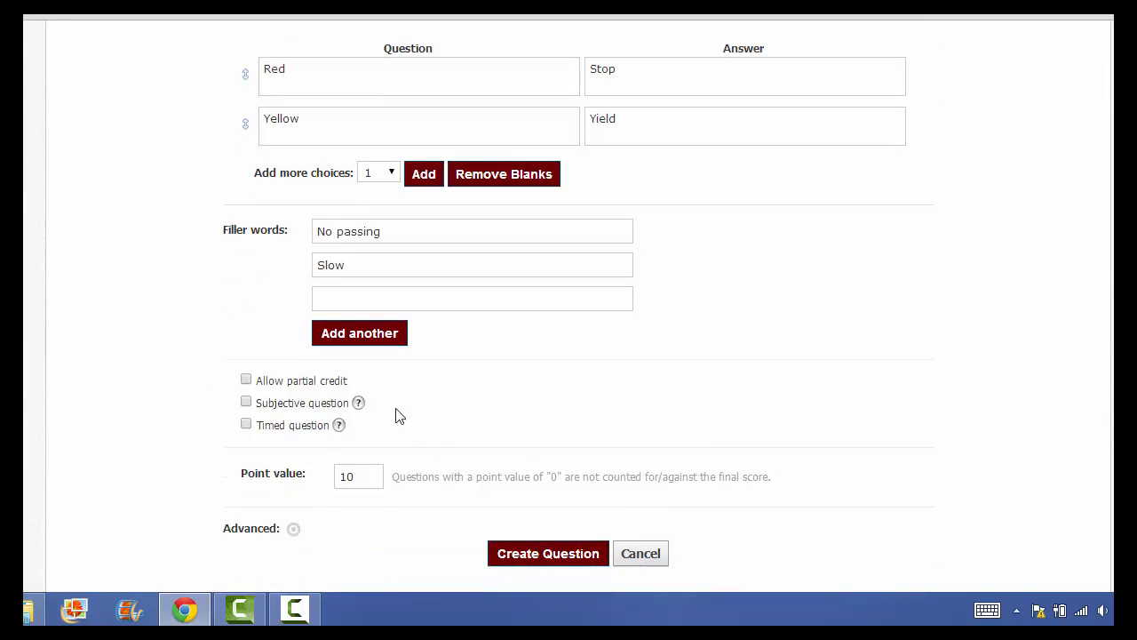
mouse_move(386, 413)
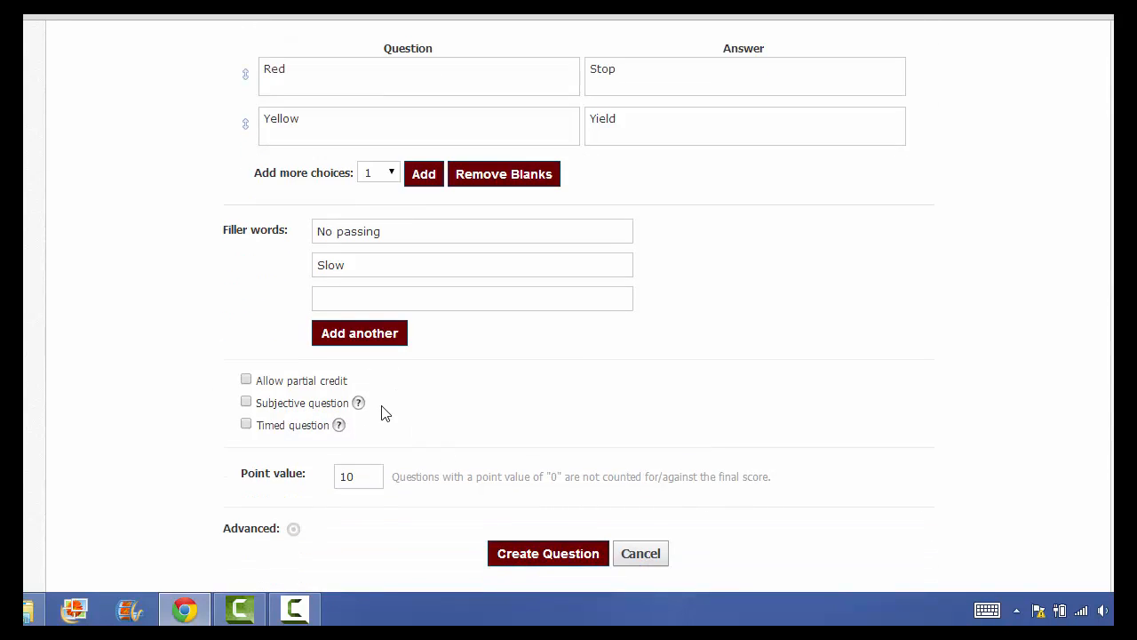
click(359, 476)
text(1)
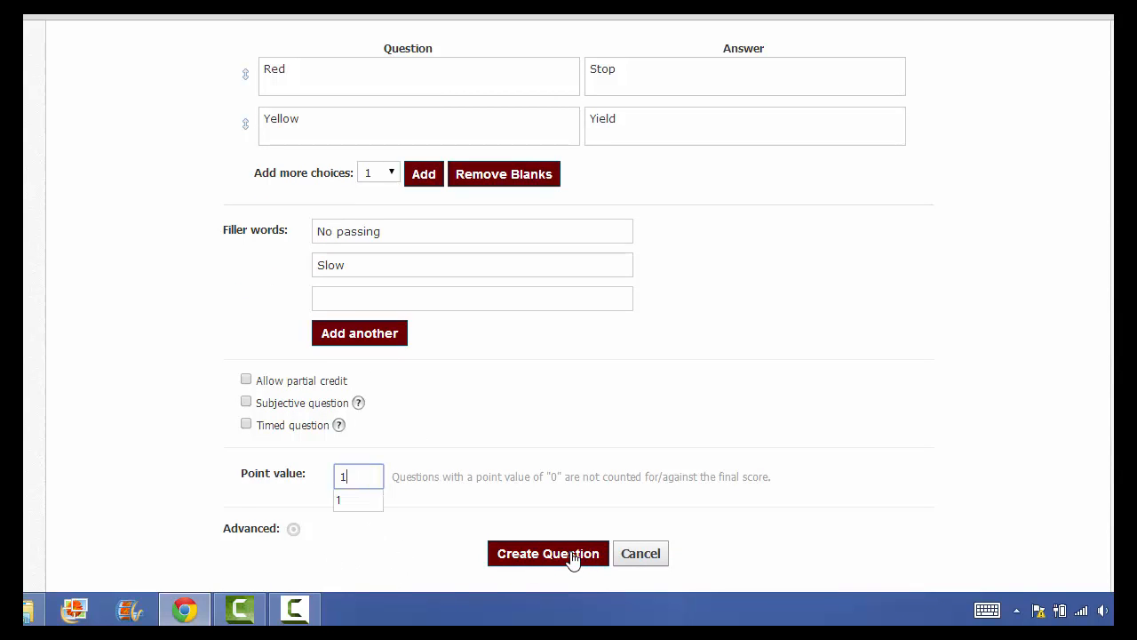
click(547, 552)
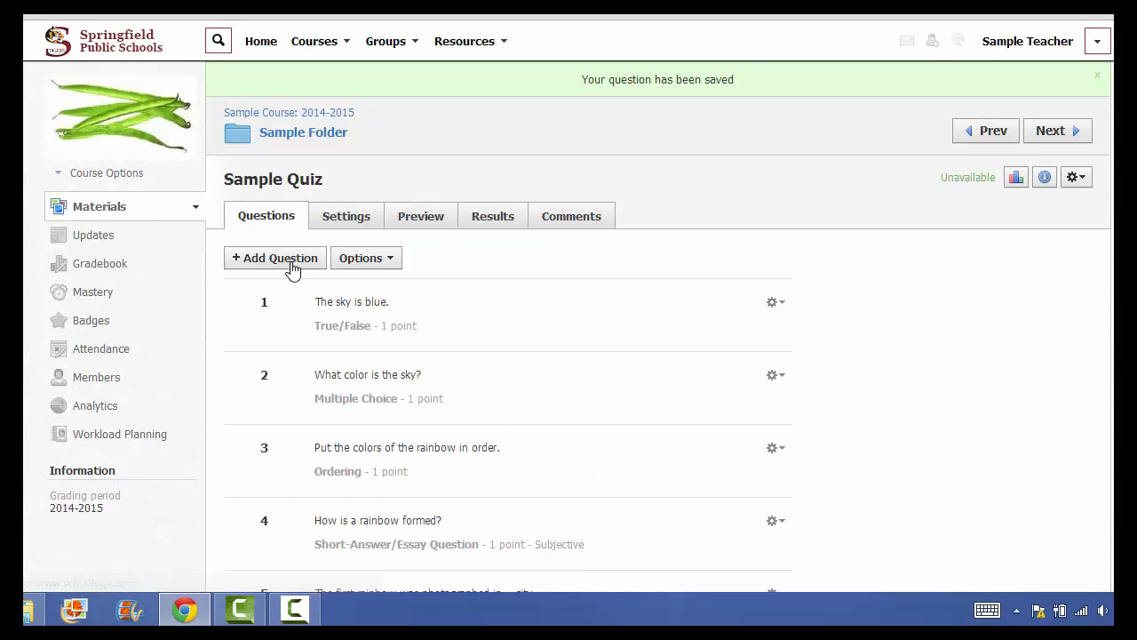
click(274, 258)
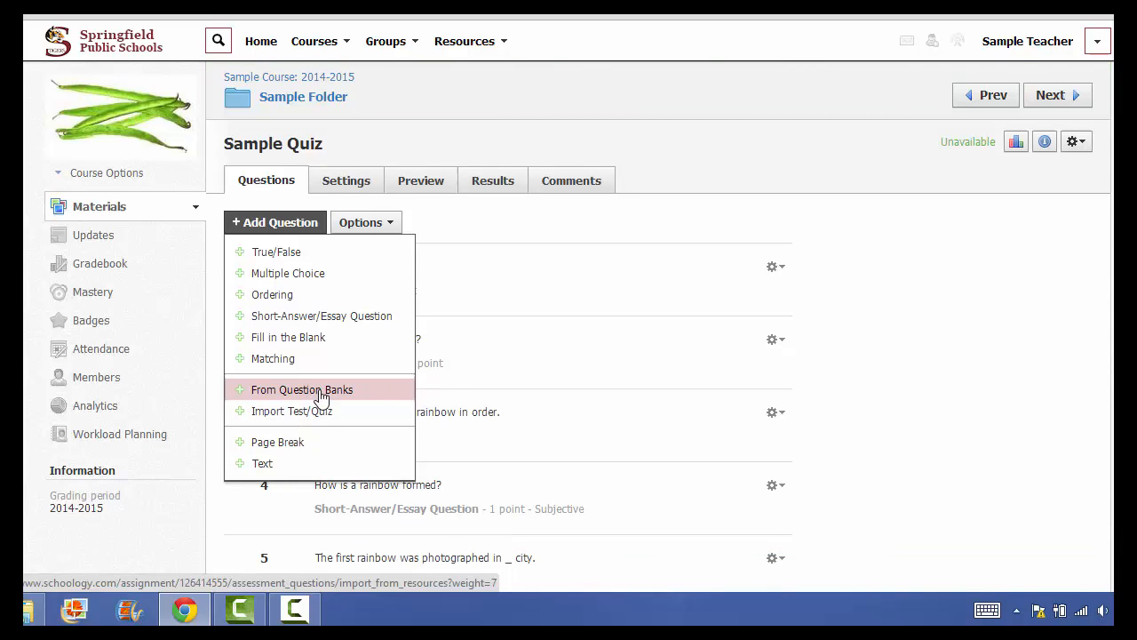
click(302, 389)
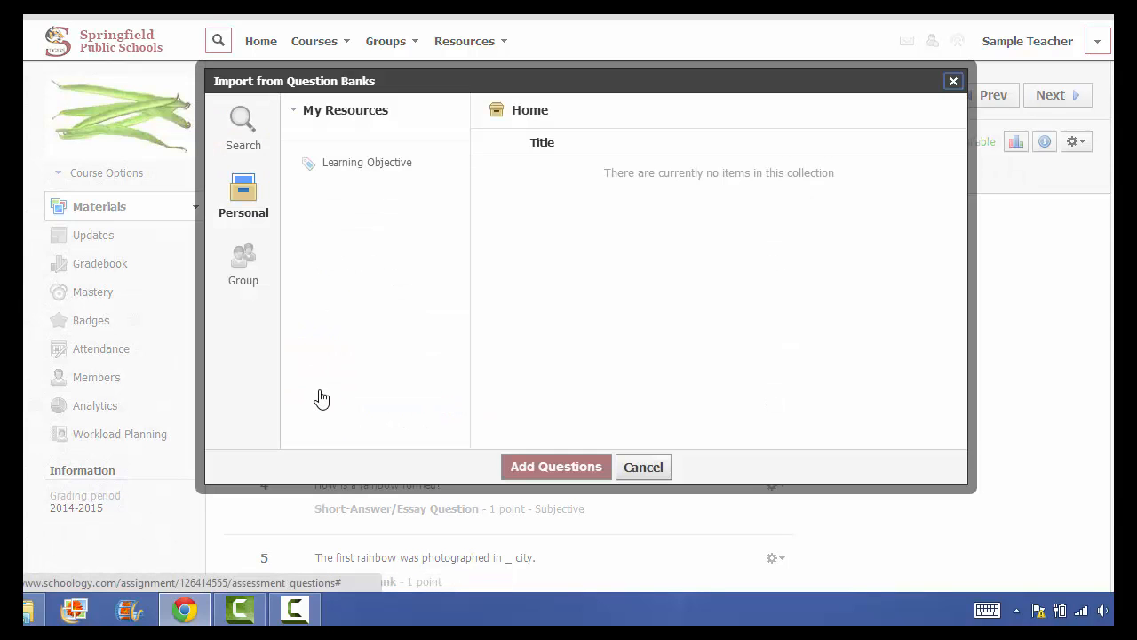
mouse_move(398, 190)
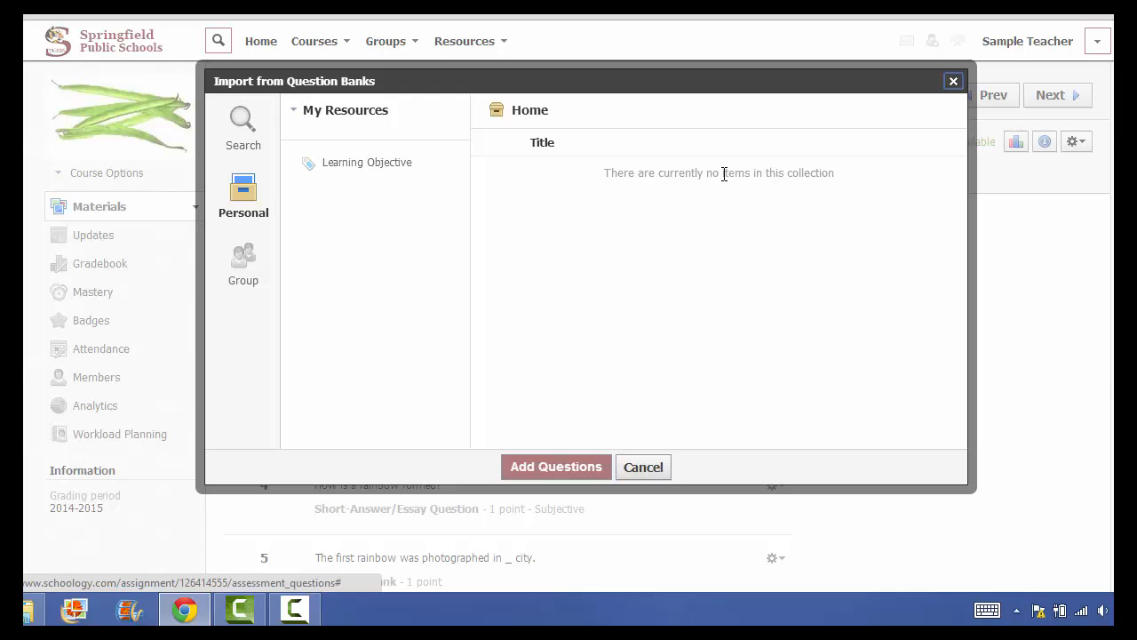
mouse_move(627, 361)
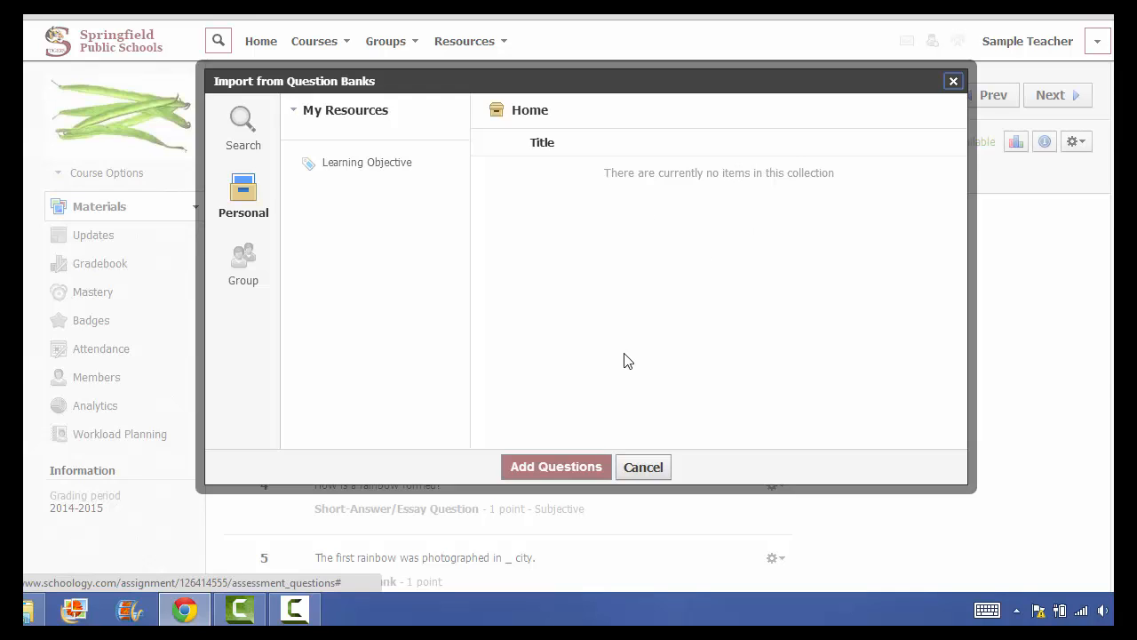
click(643, 465)
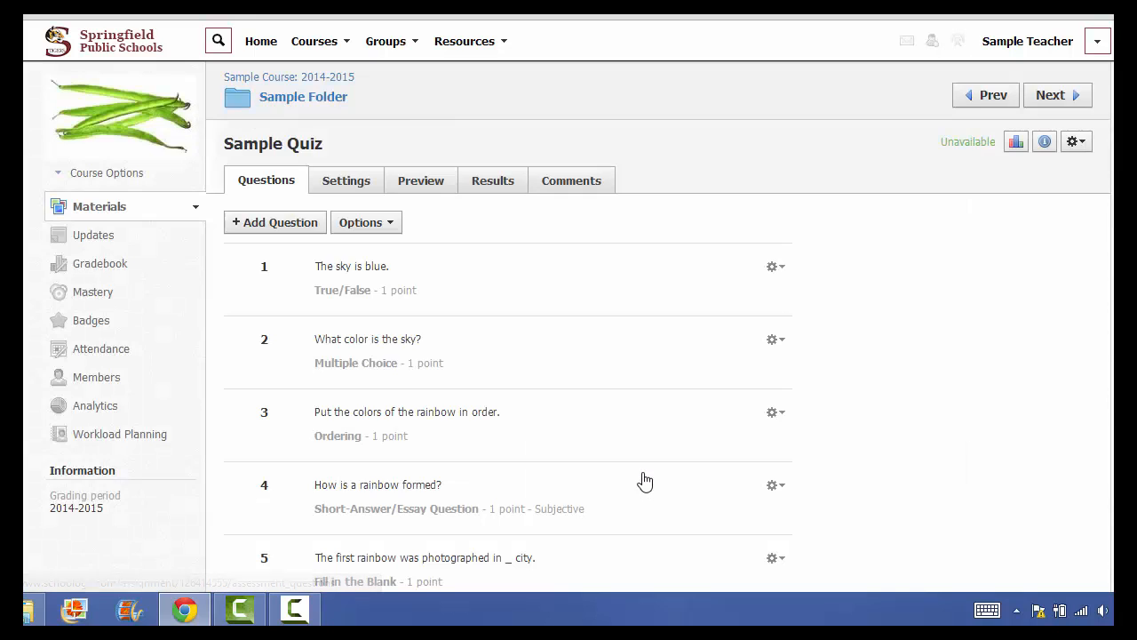
Review the six quiz questions and bring up the Add Question item types
click(274, 222)
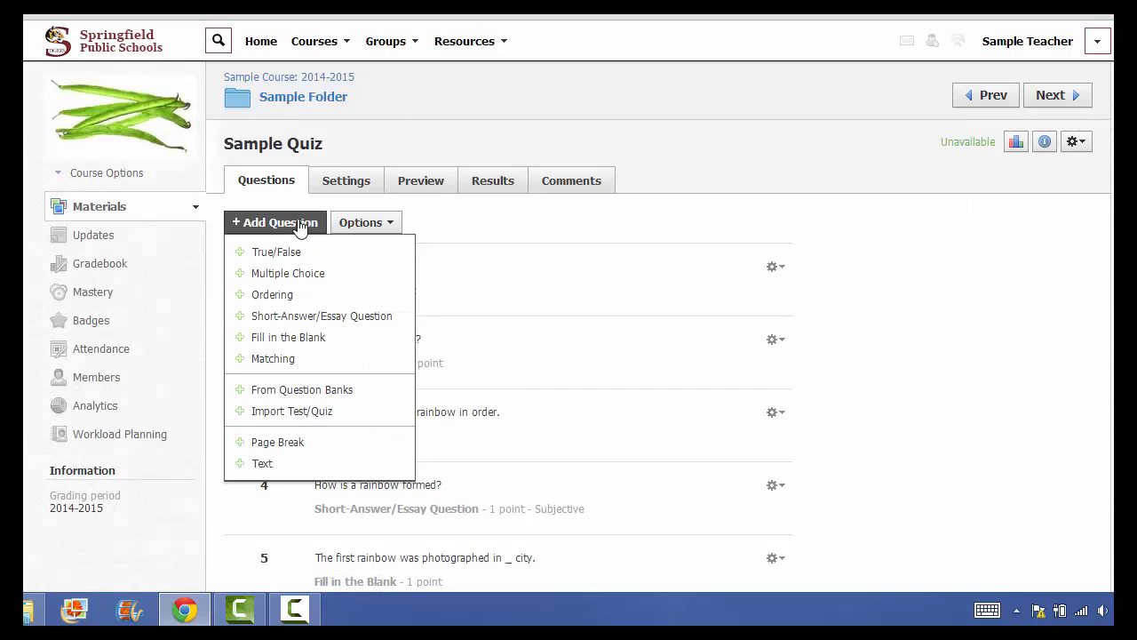
click(277, 441)
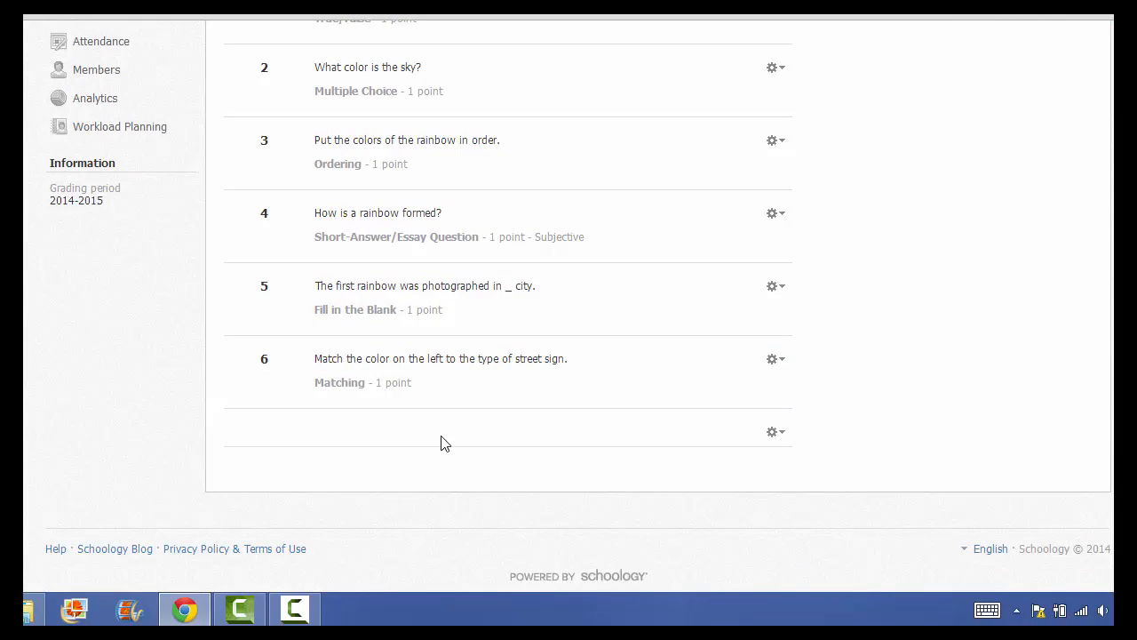
mouse_move(380, 445)
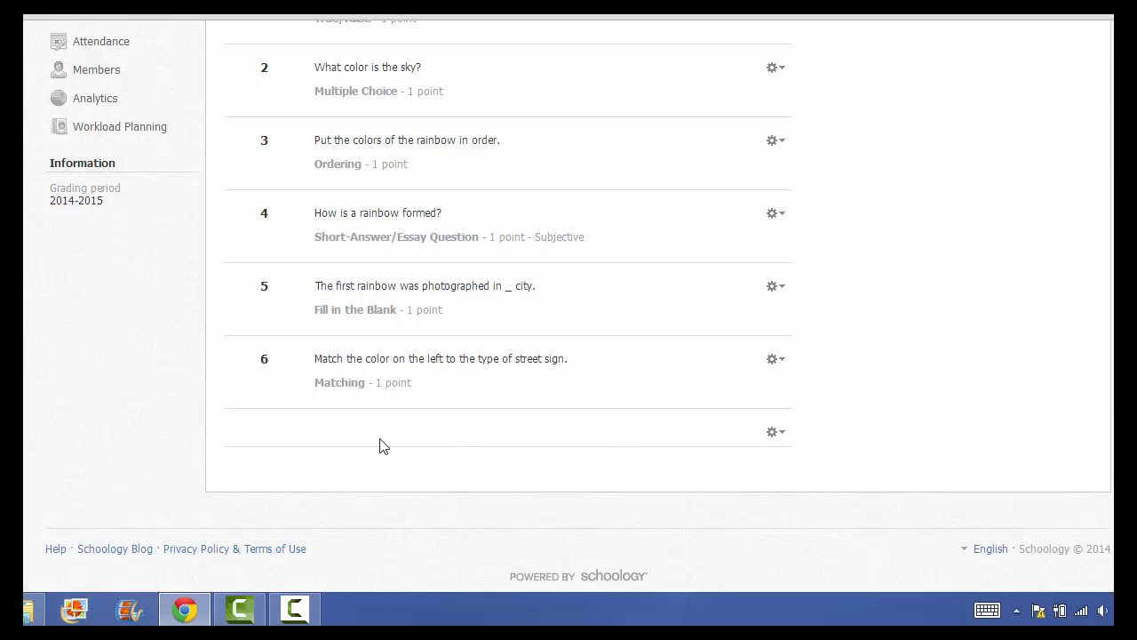
mouse_move(501, 302)
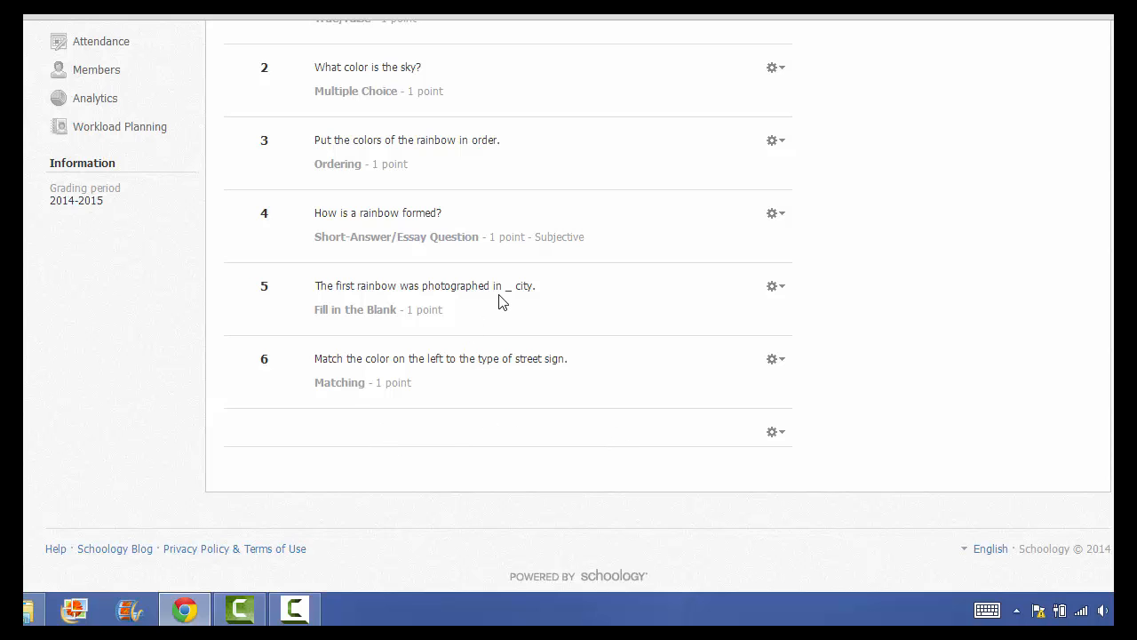
click(273, 258)
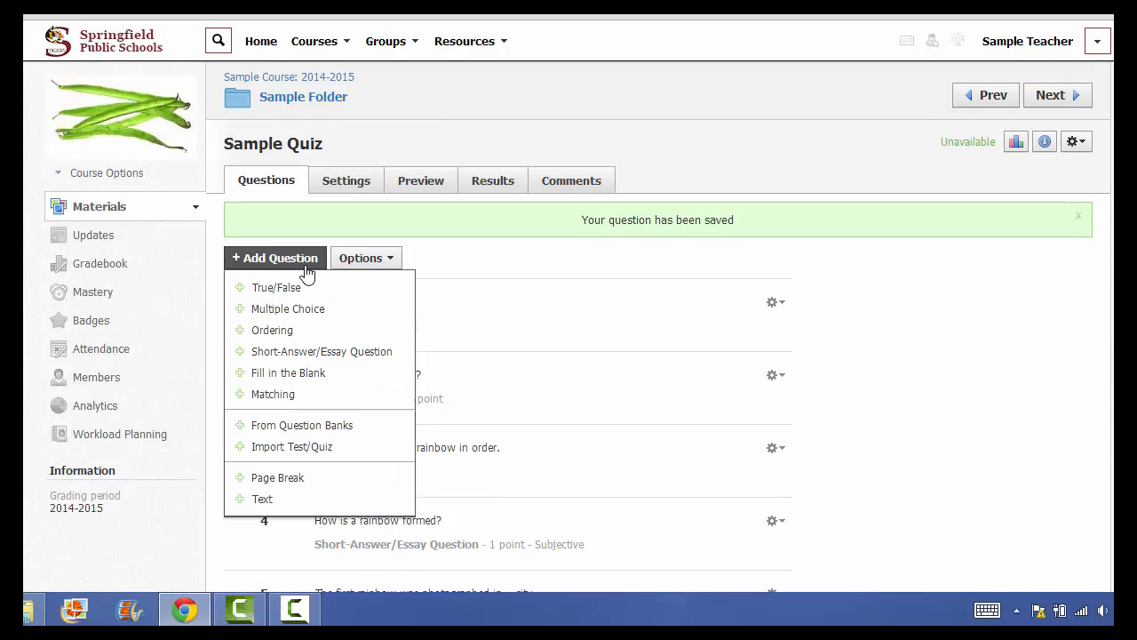
Add a Text item reading "For this question, consider Unit 1 of your textbook." and save it
click(263, 498)
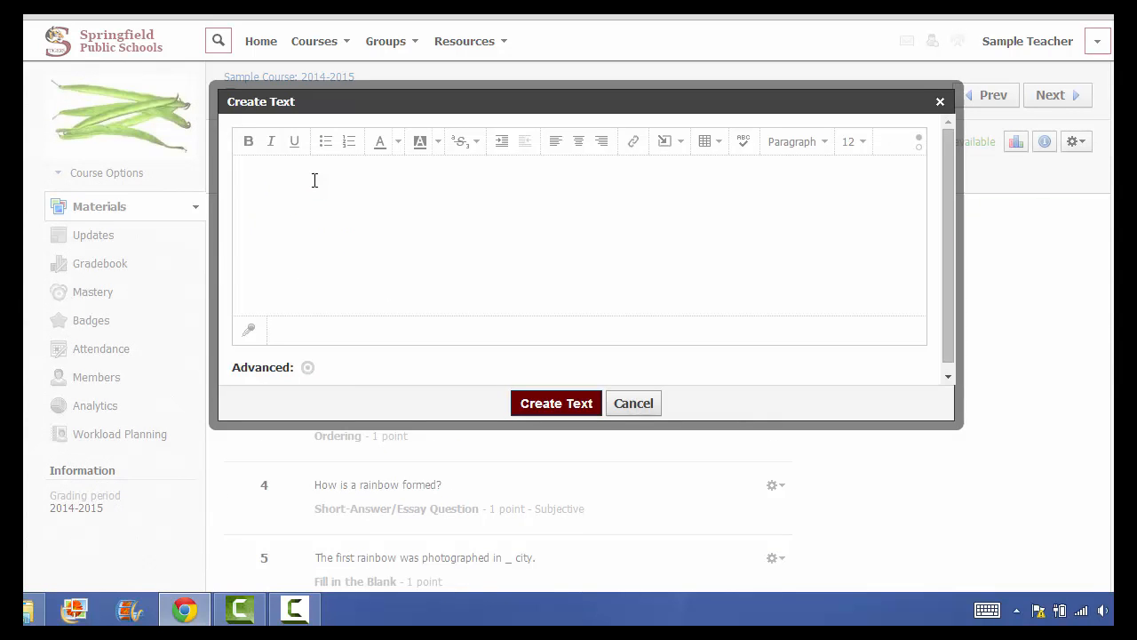
text(For this question,)
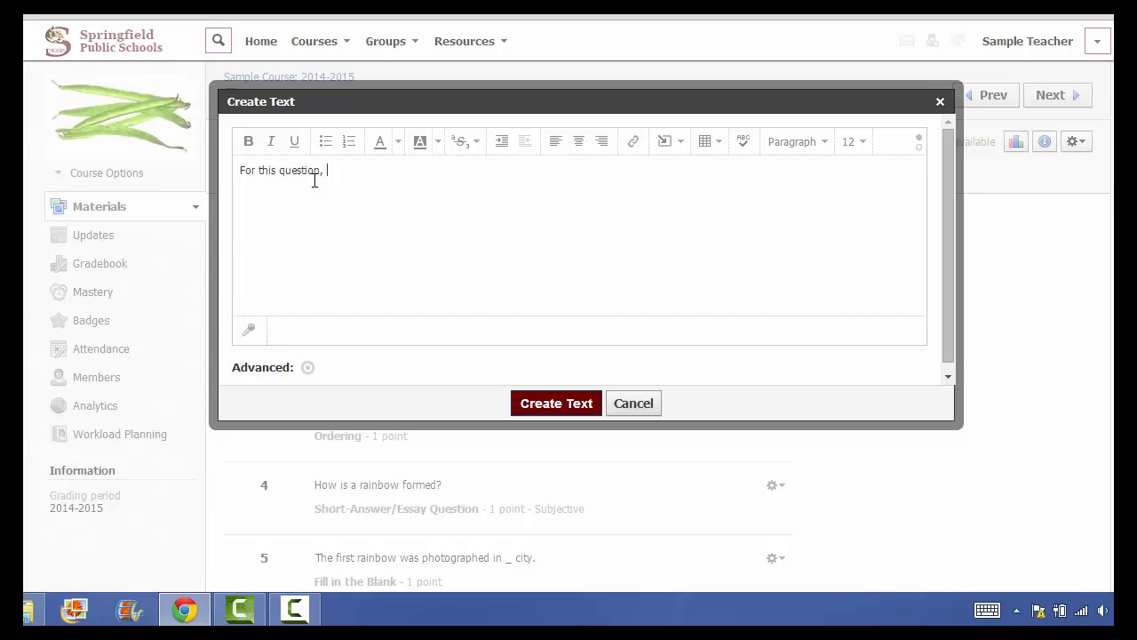
text(consider)
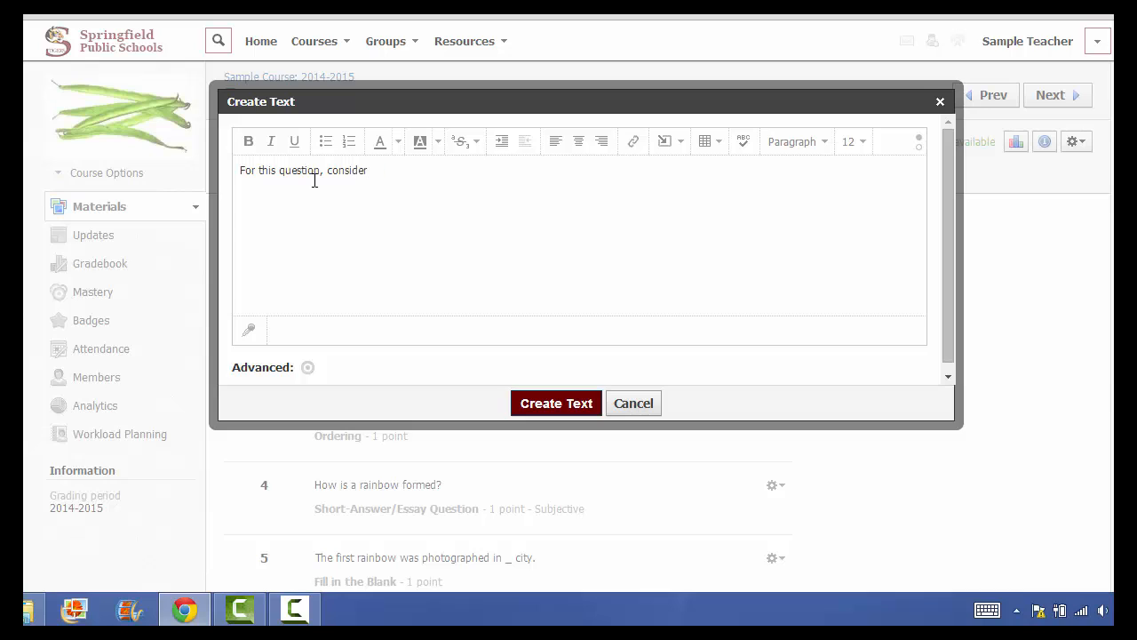
text(Unit 1 of your te)
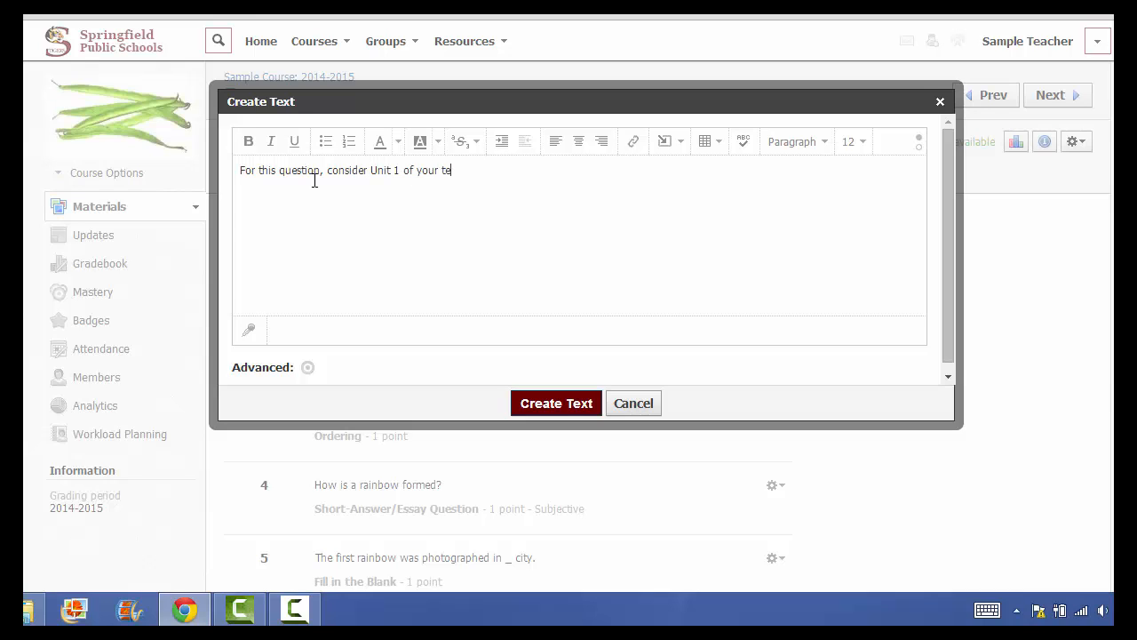
text(xtbook.)
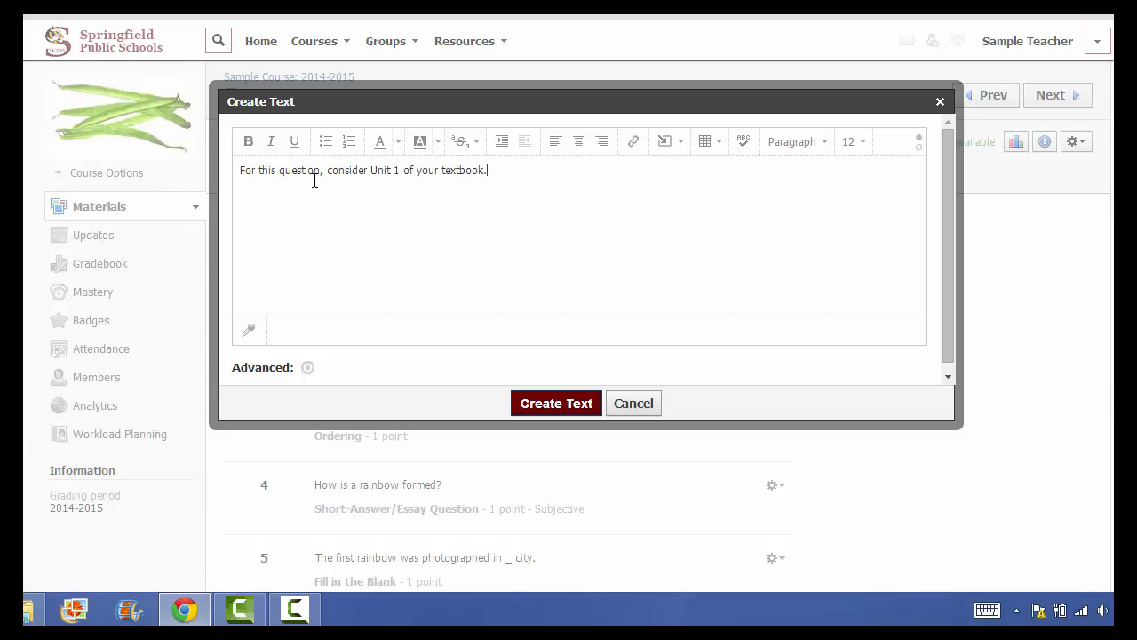
click(556, 402)
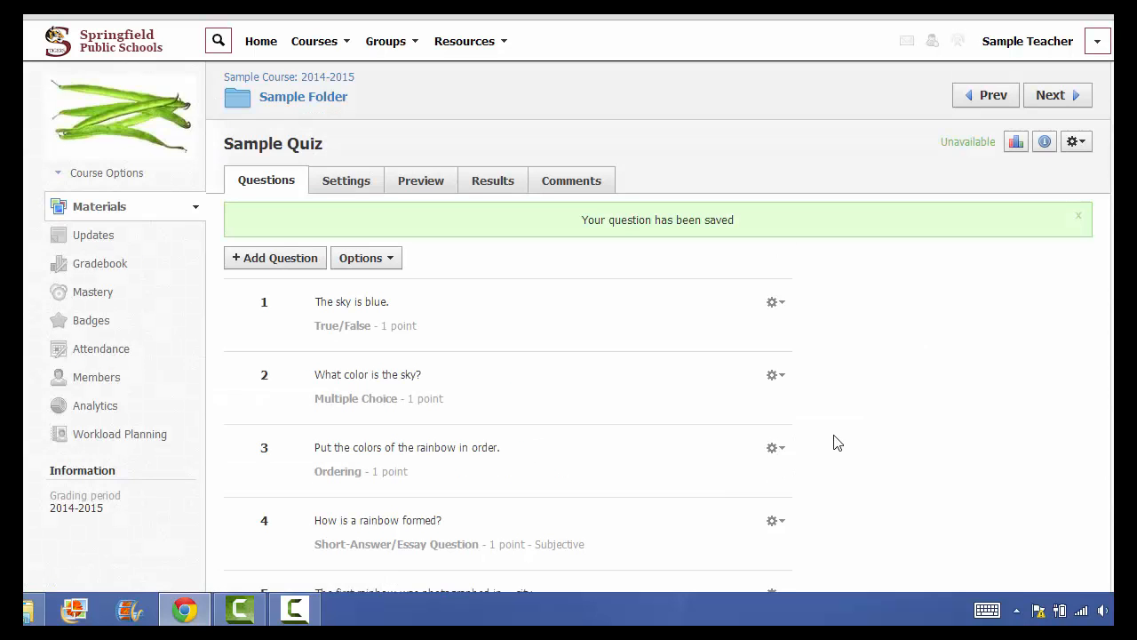
Reorder the quiz via Options > Reorder, placing the textbook hint text before question 5, and save
scroll(down, 3)
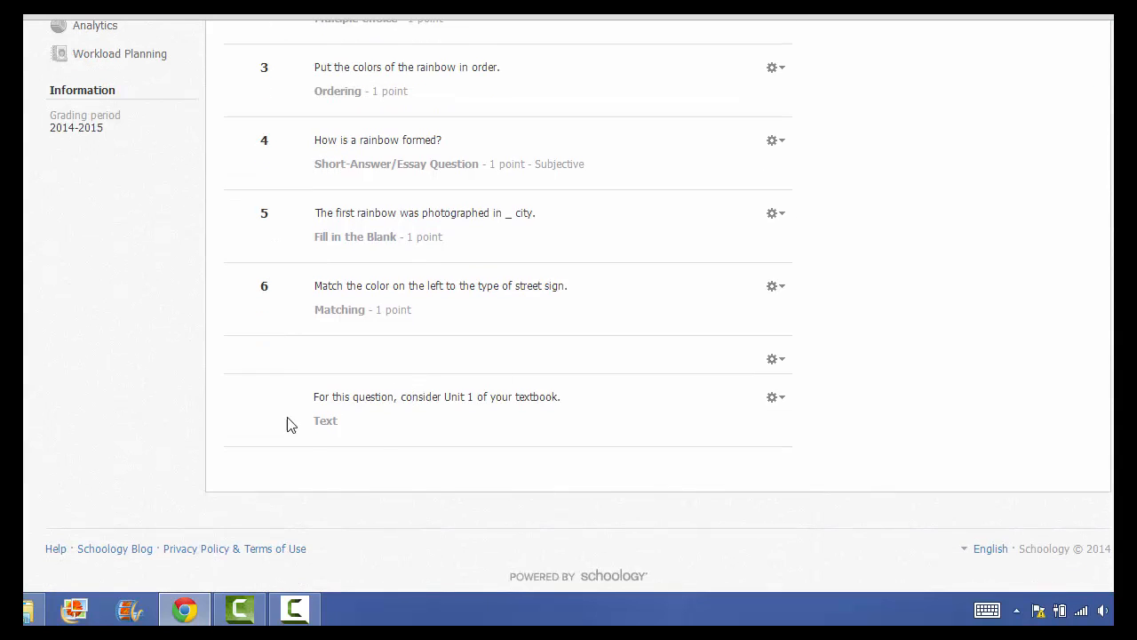
click(366, 222)
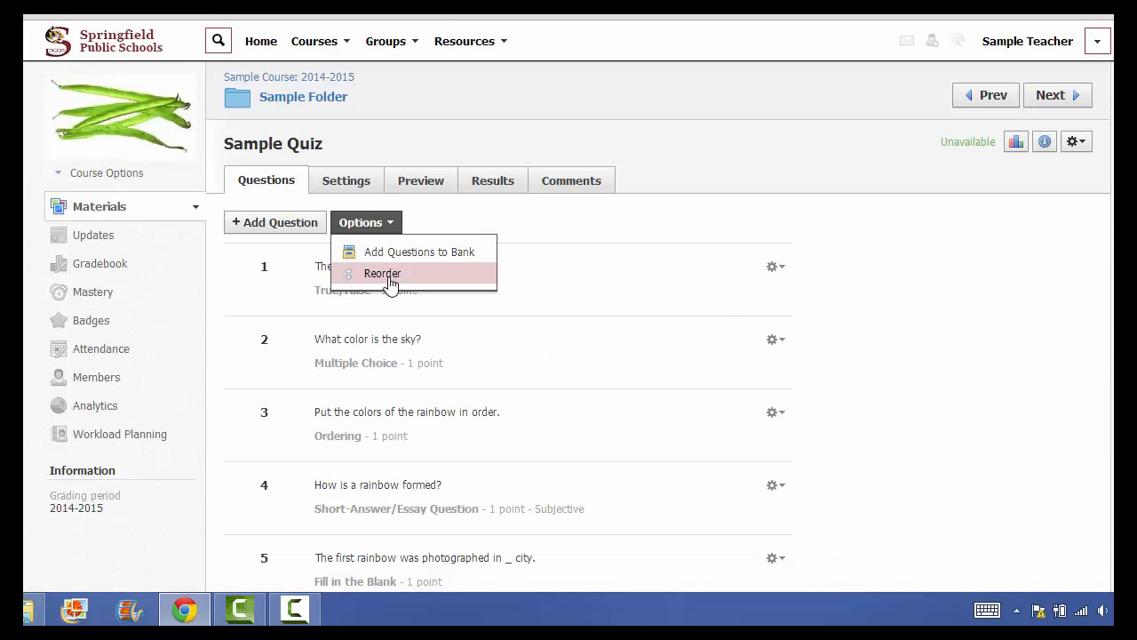
click(382, 274)
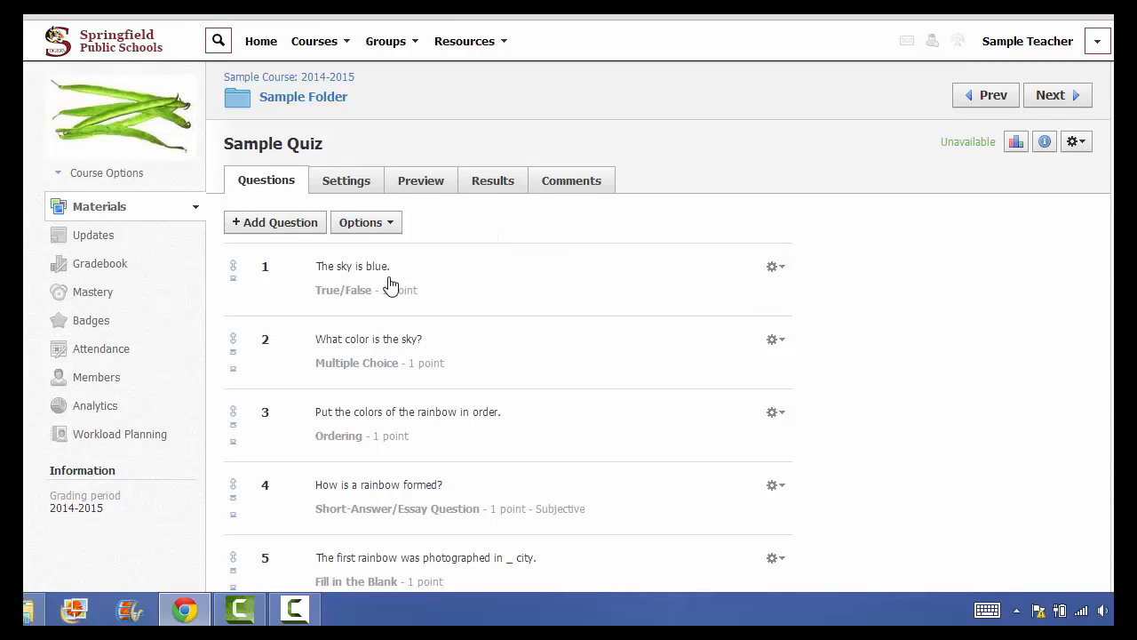
scroll(down, 3)
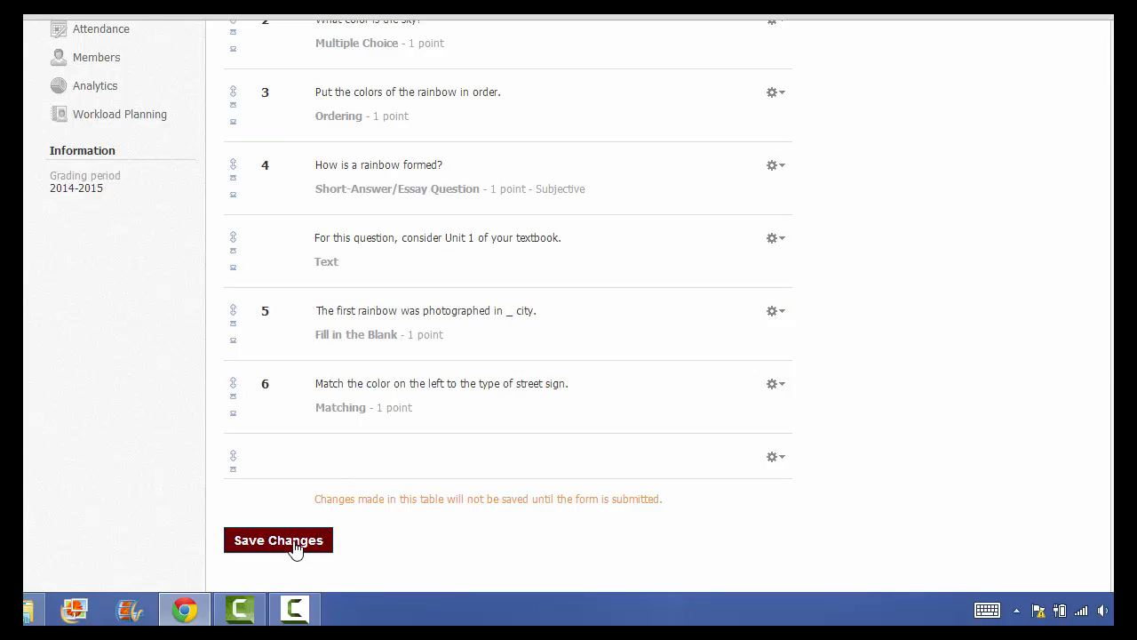
click(277, 540)
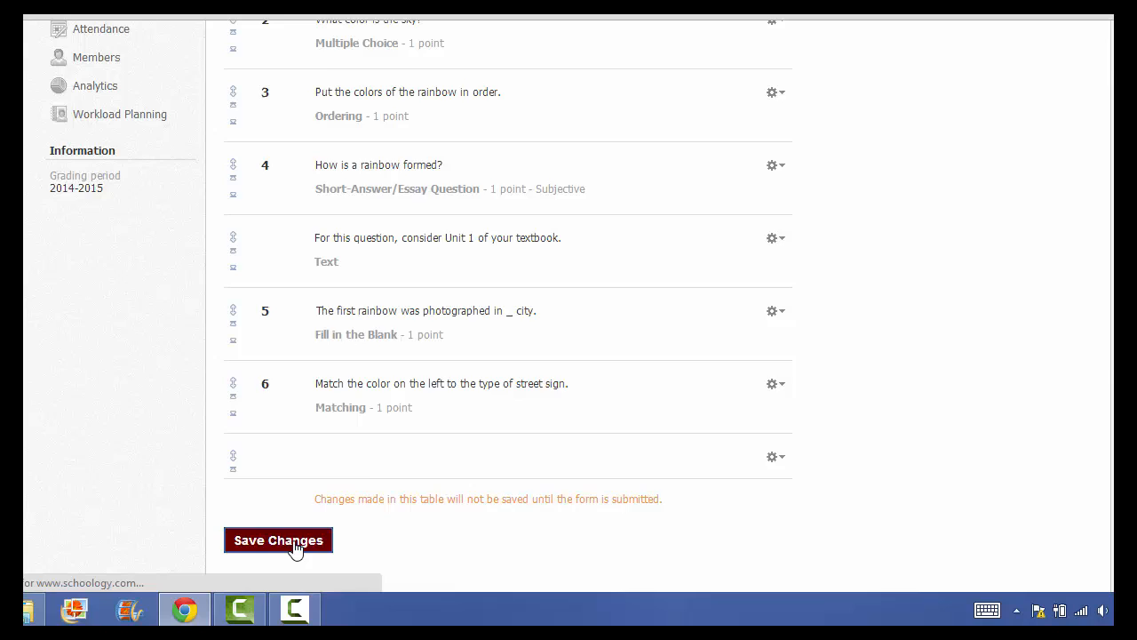
click(277, 540)
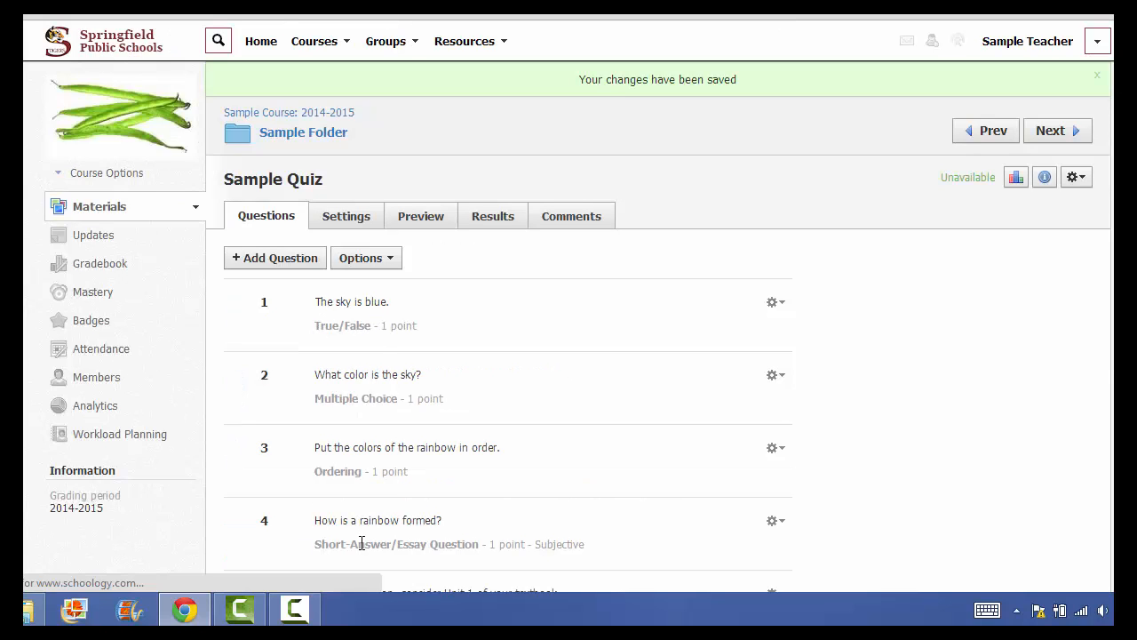
Check the saved question list shows the Unit 1 text item between questions 4 and 5
scroll(down, 3)
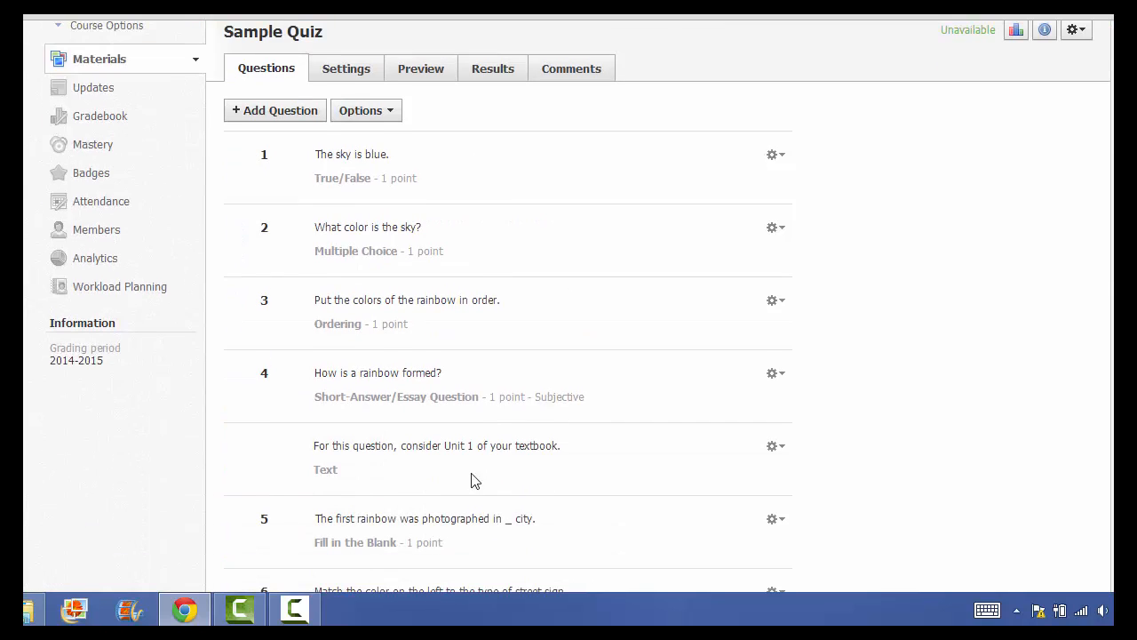
mouse_move(426, 540)
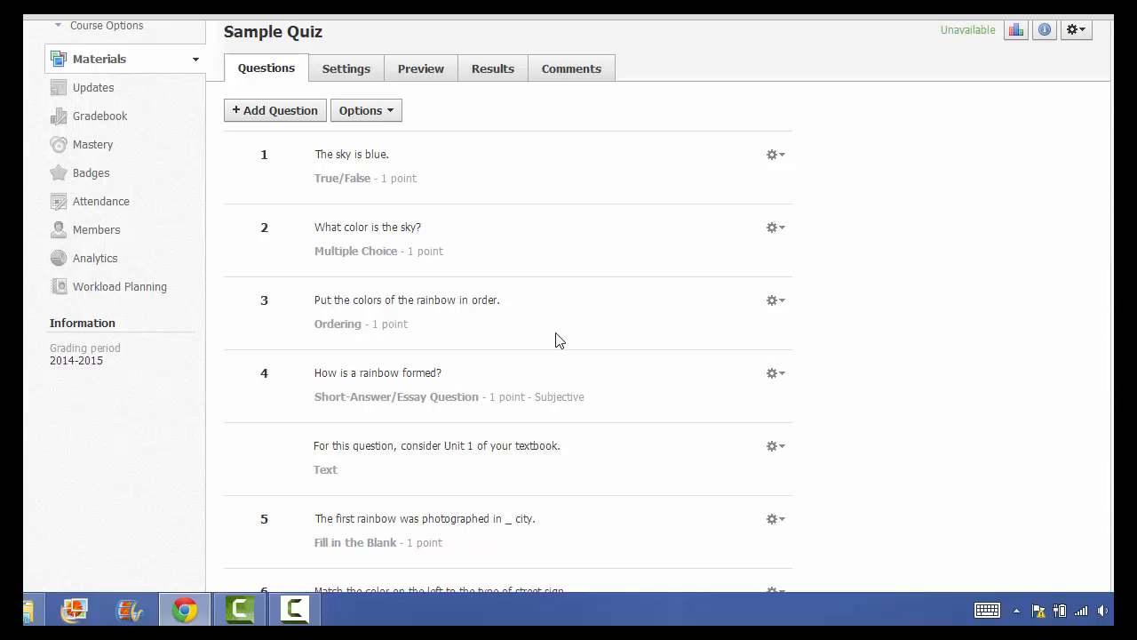
click(366, 111)
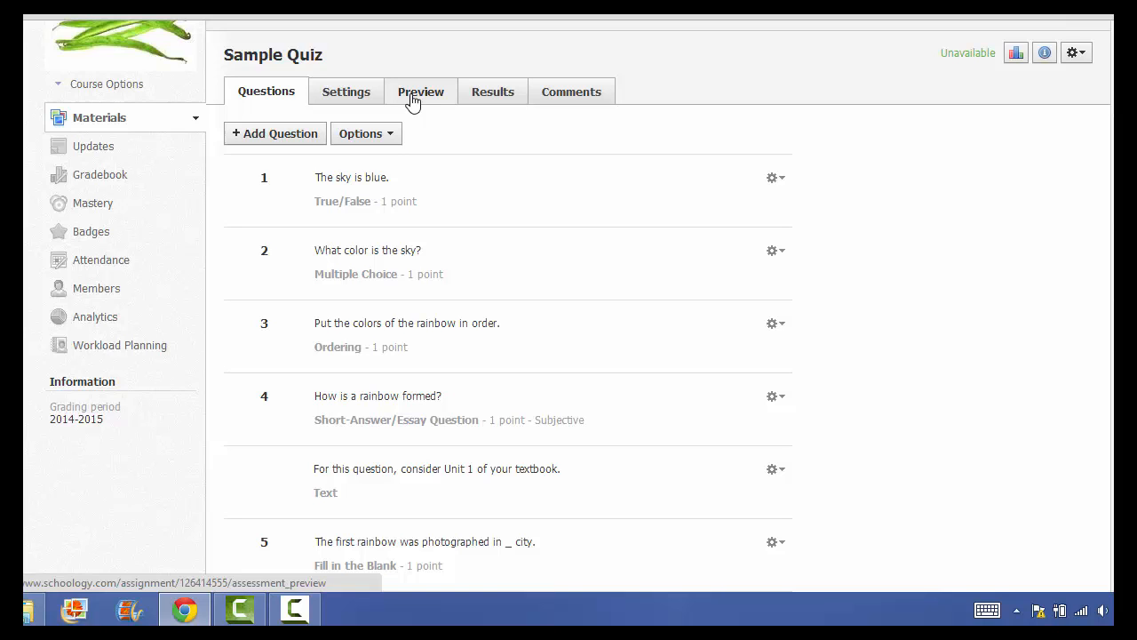
Start the student preview of the Sample Quiz and look through its questions
click(421, 93)
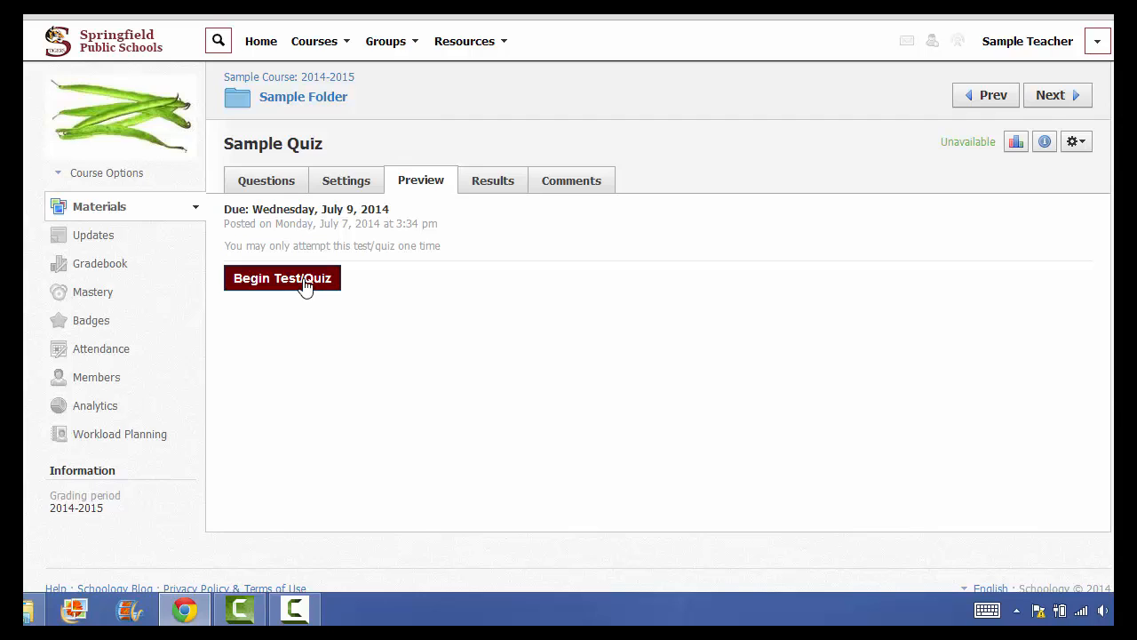
click(281, 277)
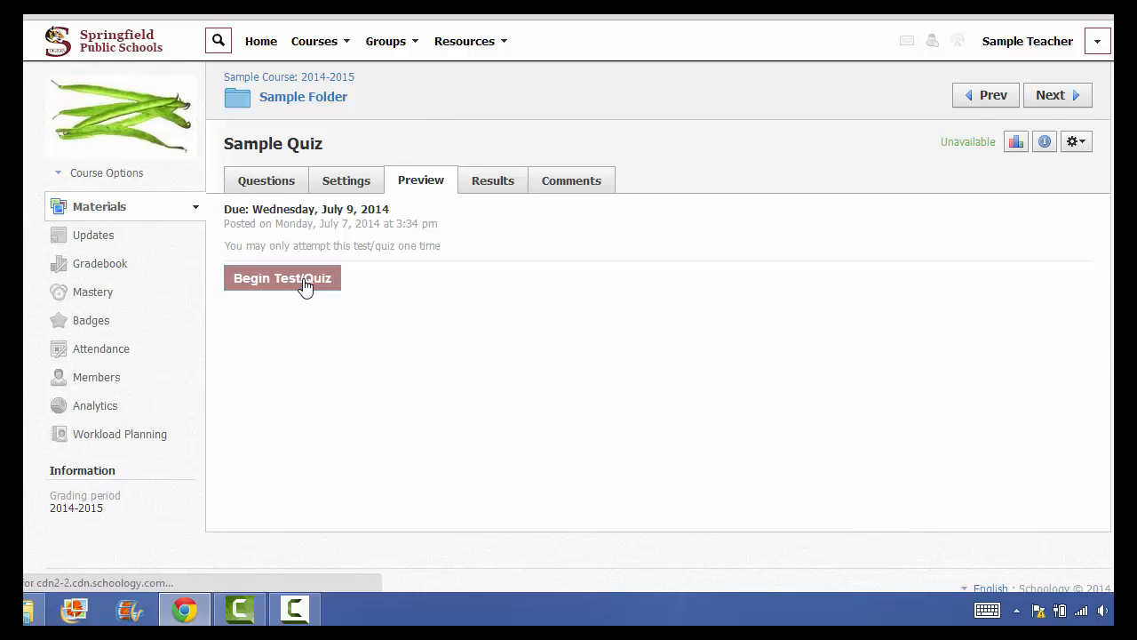
click(281, 277)
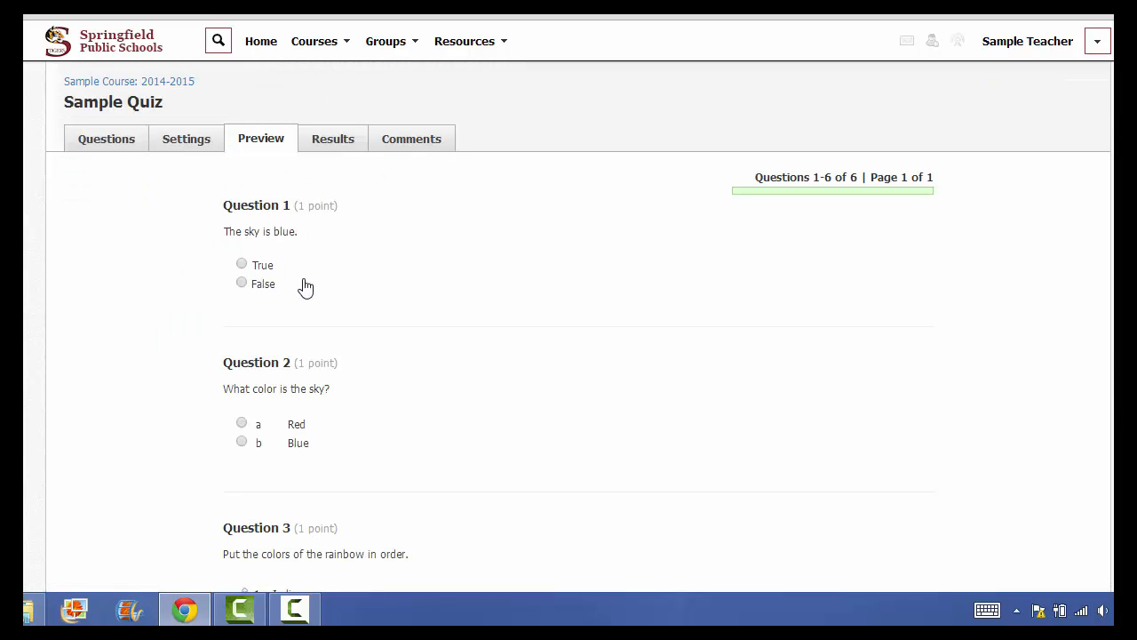
mouse_move(277, 270)
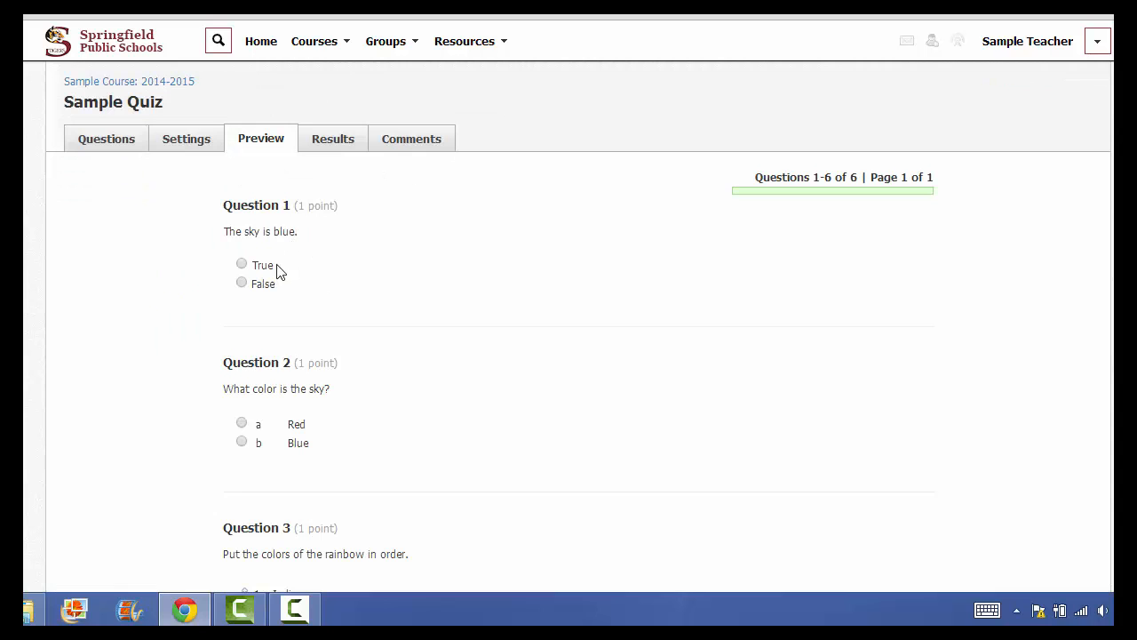
scroll(down, 3)
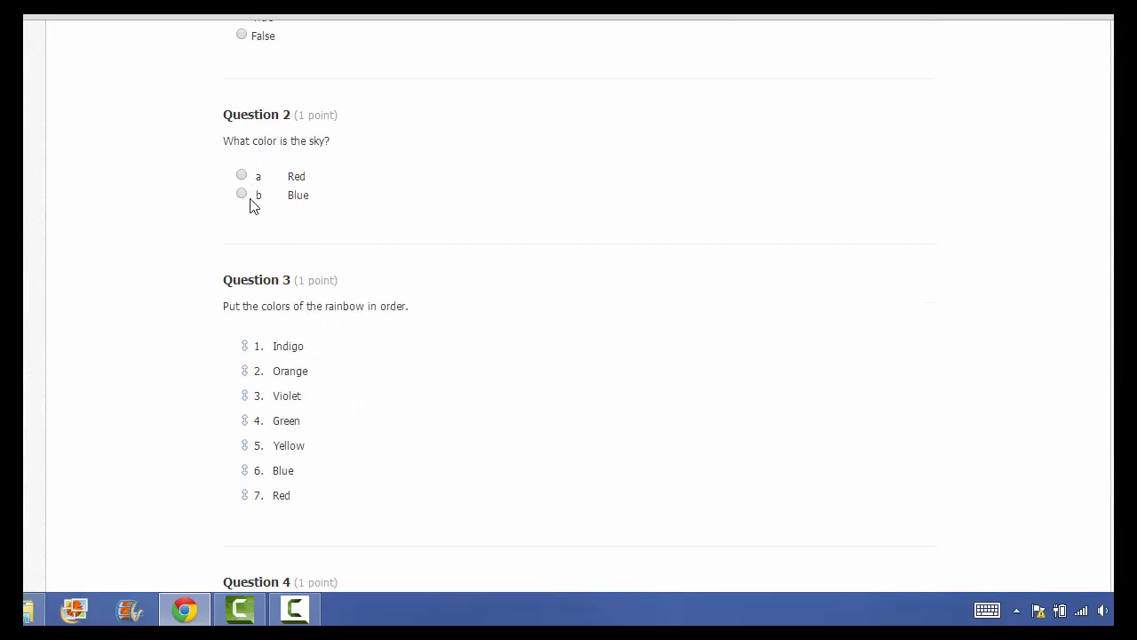
scroll(down, 3)
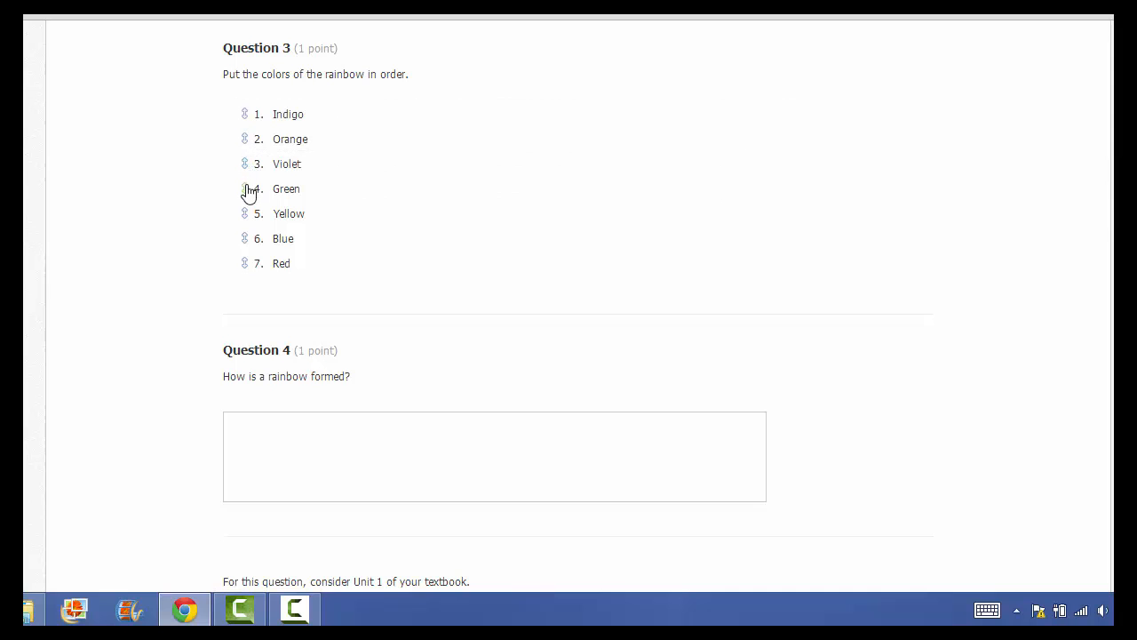
Try answers: move Yellow above Green, start question 4, and enter 'a' as the match for Red
drag(252, 188, 252, 214)
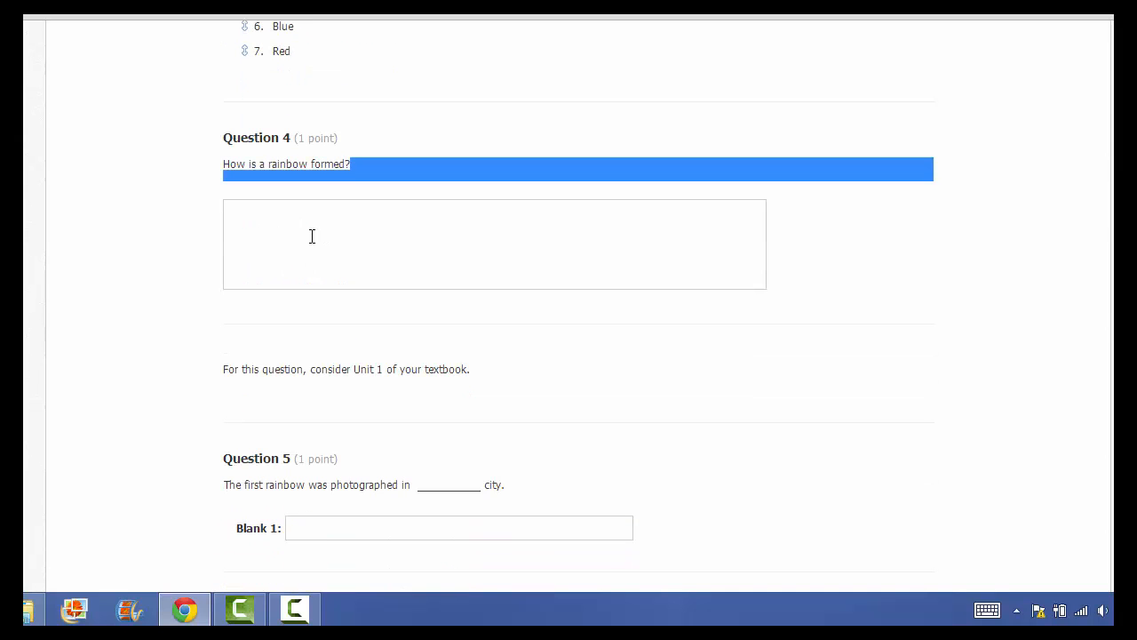
click(494, 245)
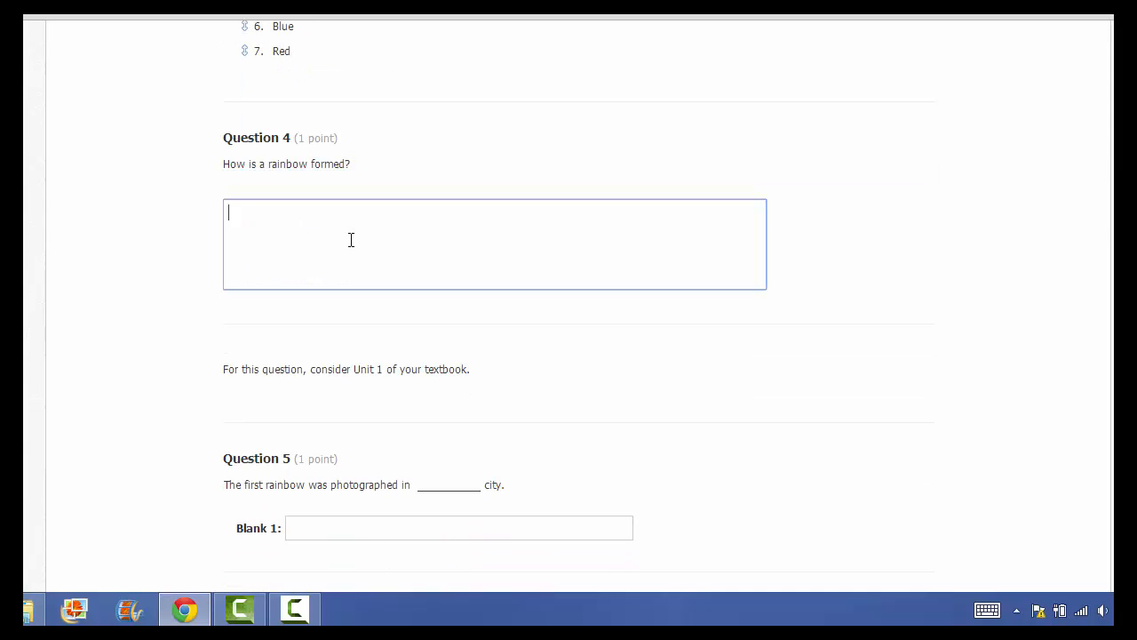
scroll(down, 3)
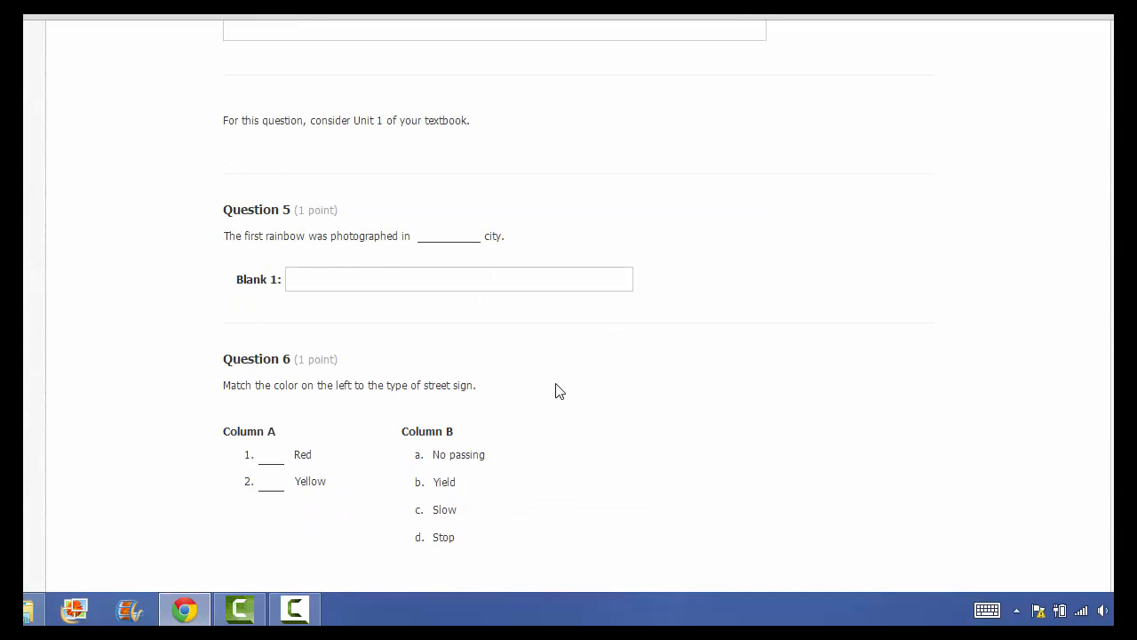
mouse_move(388, 182)
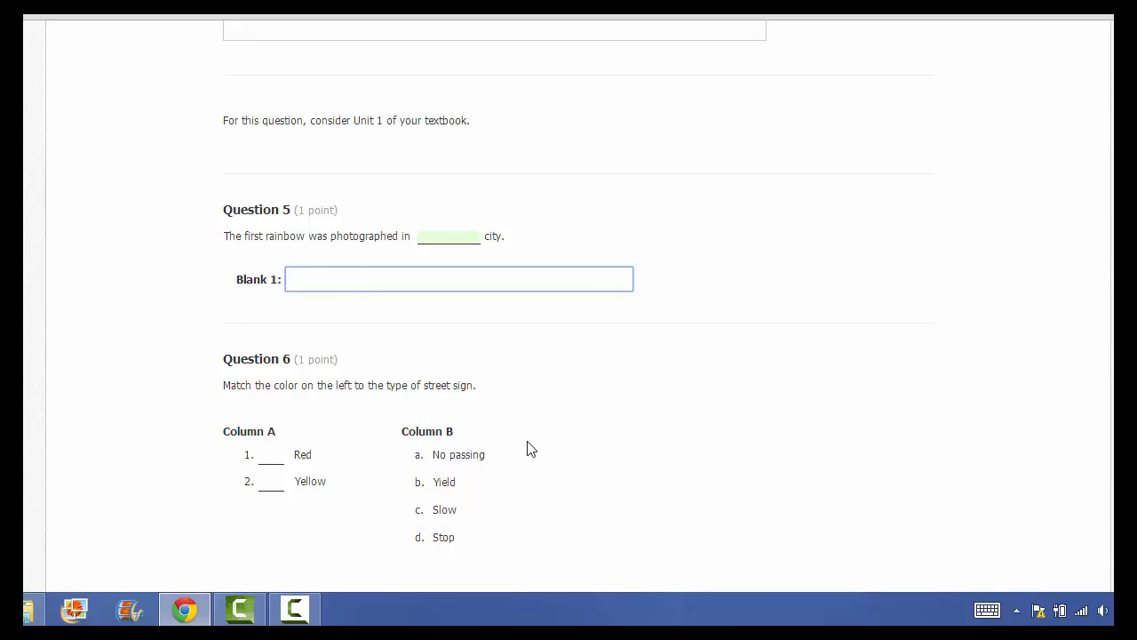
scroll(down, 3)
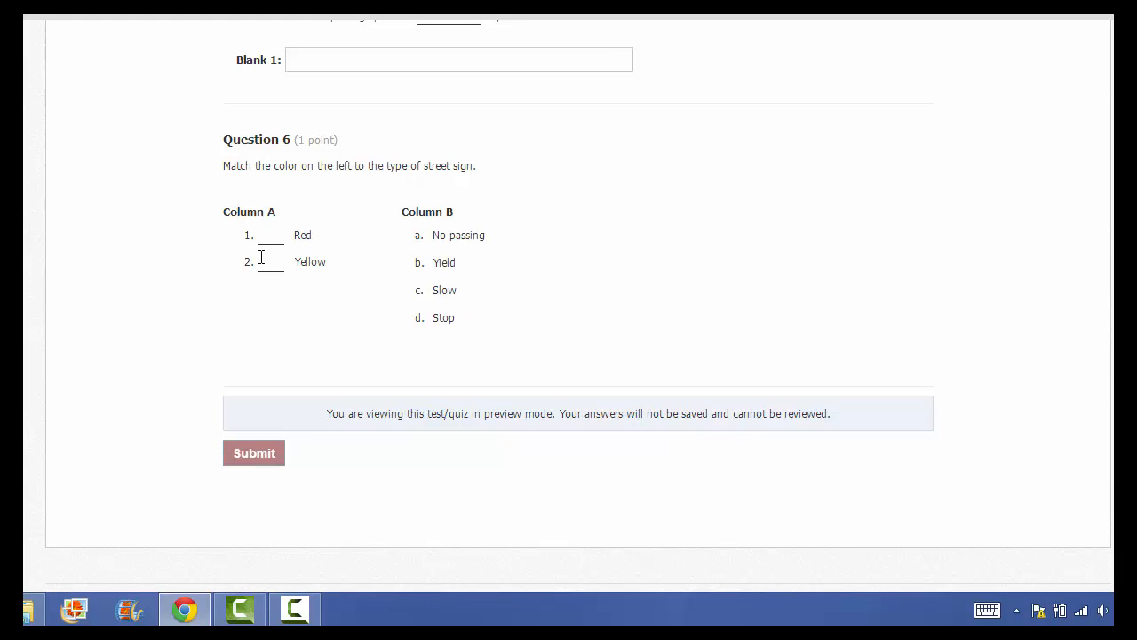
click(270, 234)
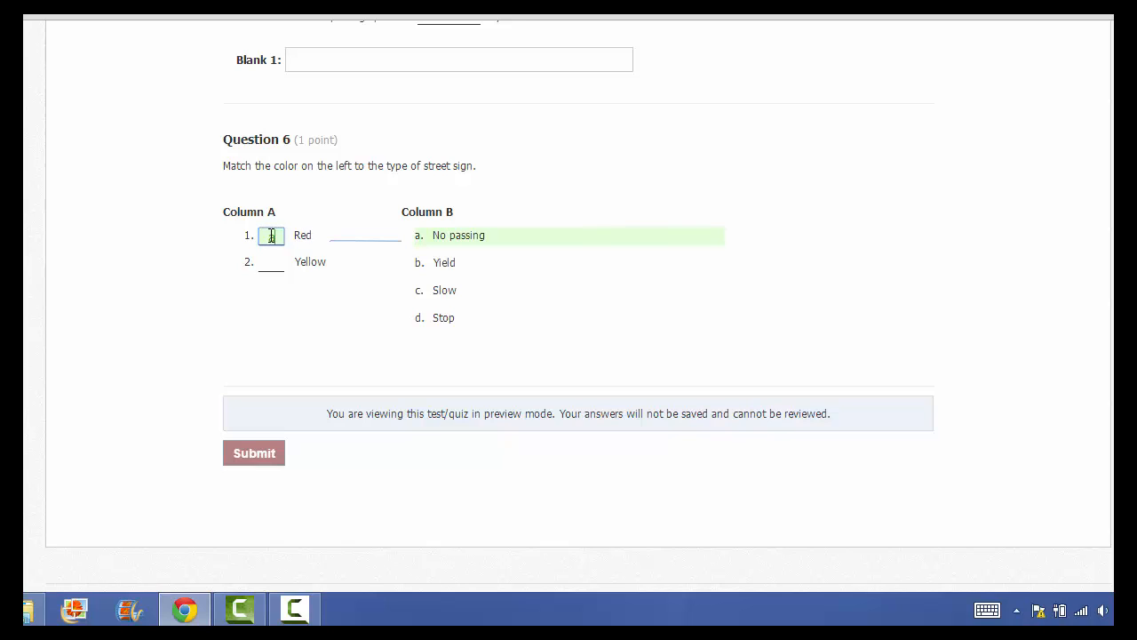
text(a)
click(271, 261)
text(b)
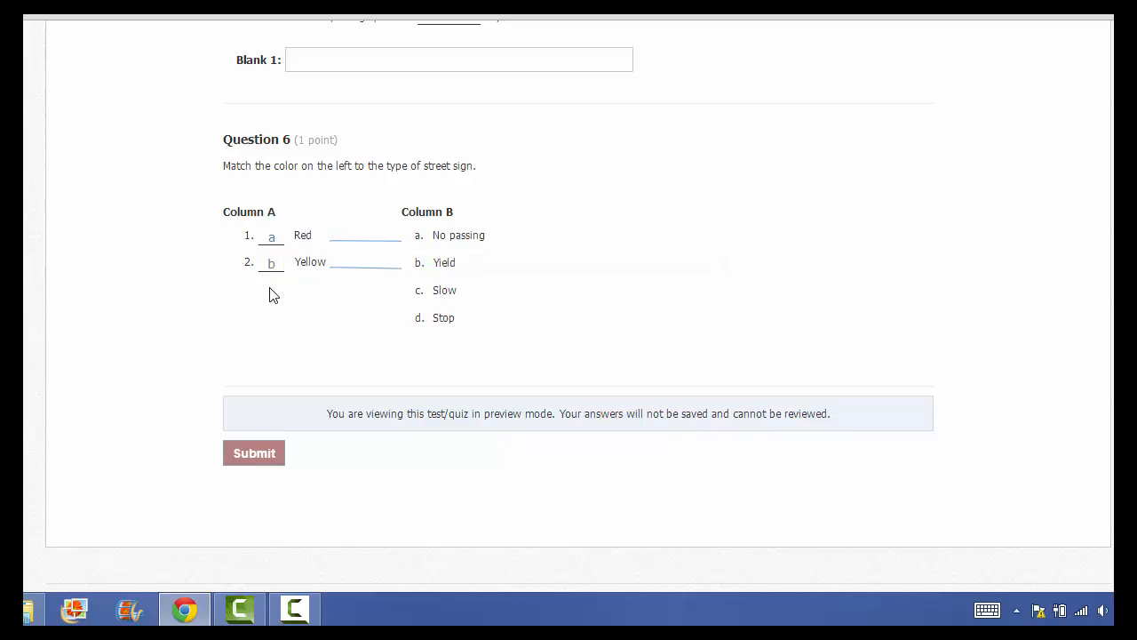
scroll(up, 3)
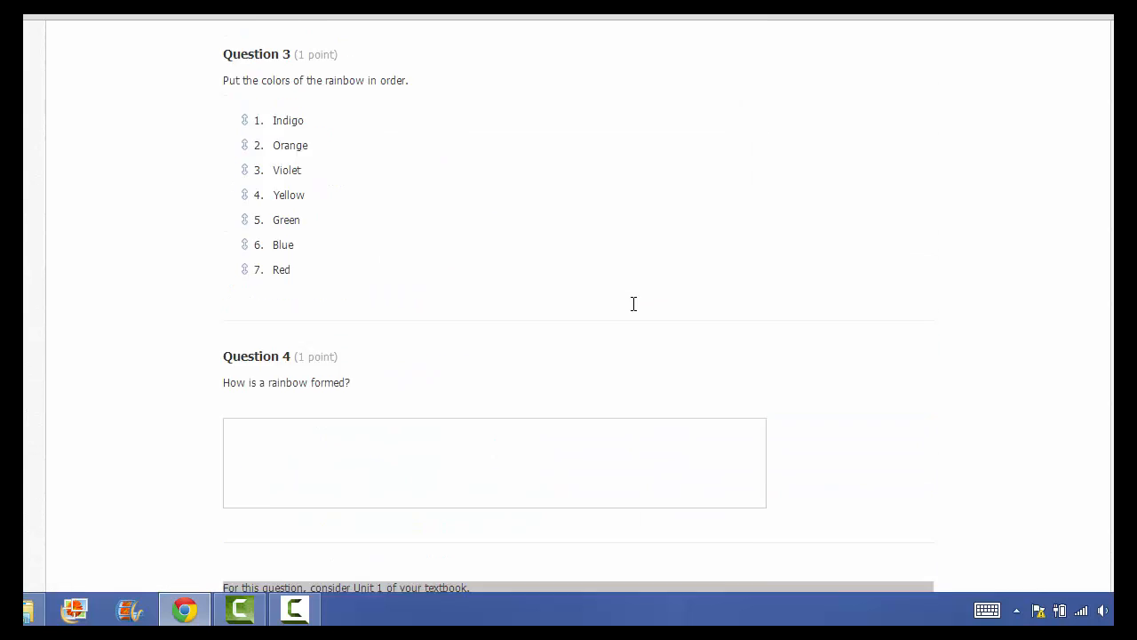
click(334, 138)
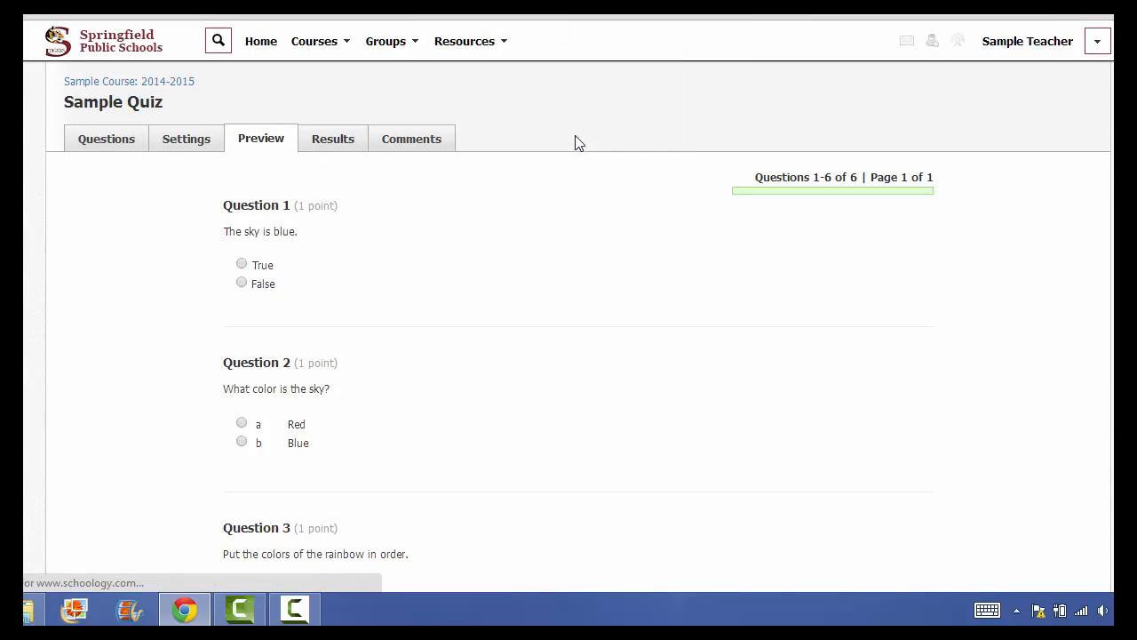
View the Results tab showing Test Student with no submissions and a score out of 20
click(332, 139)
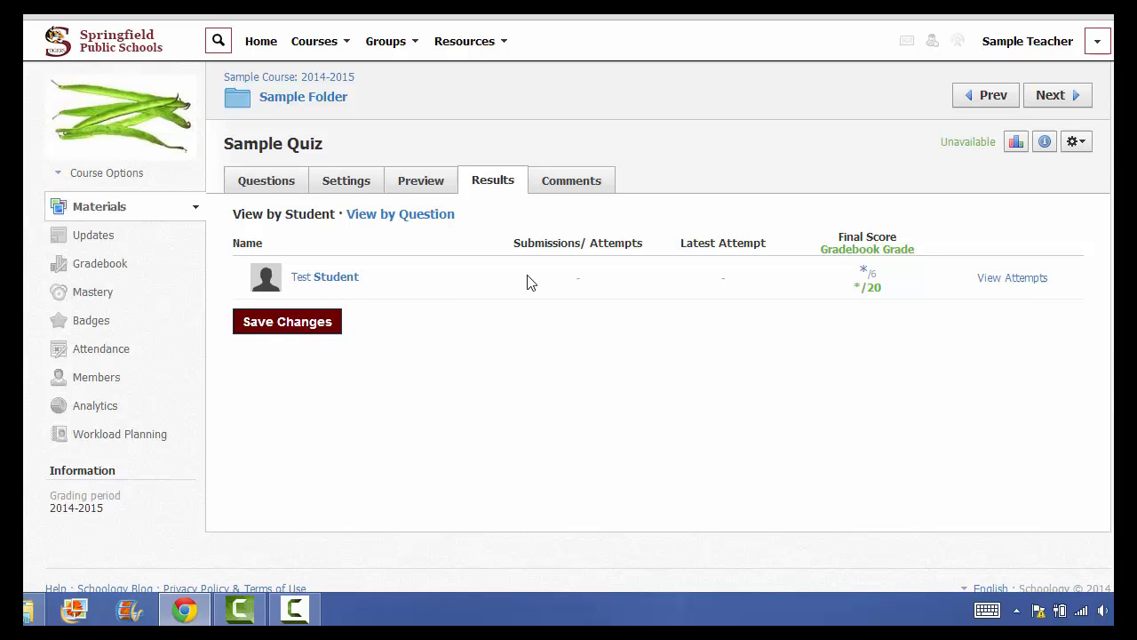
mouse_move(586, 327)
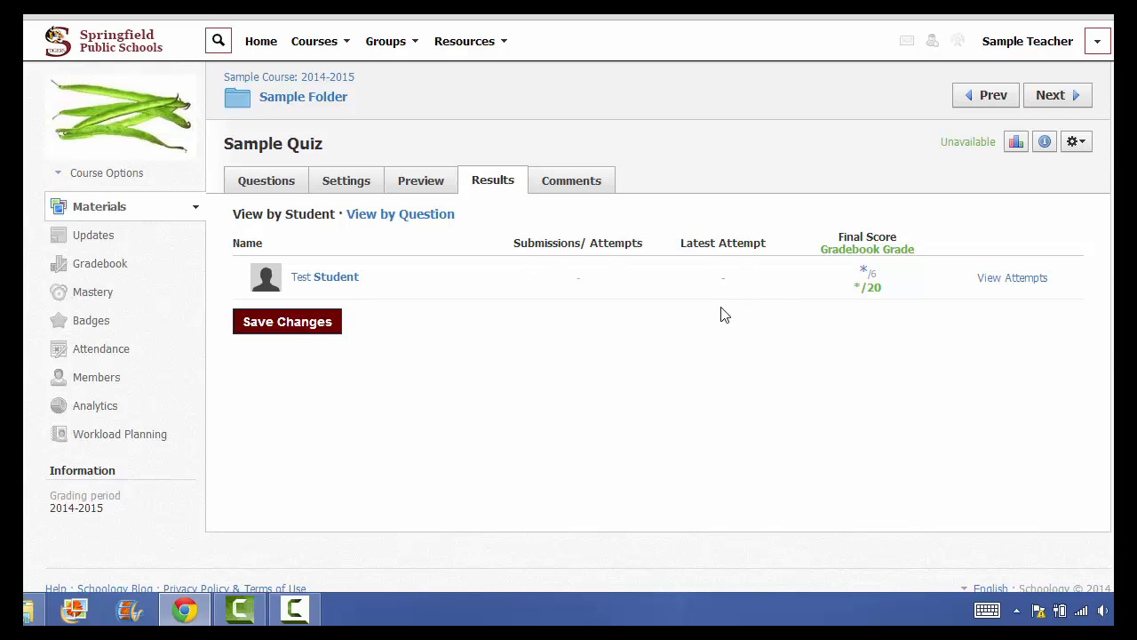
mouse_move(874, 301)
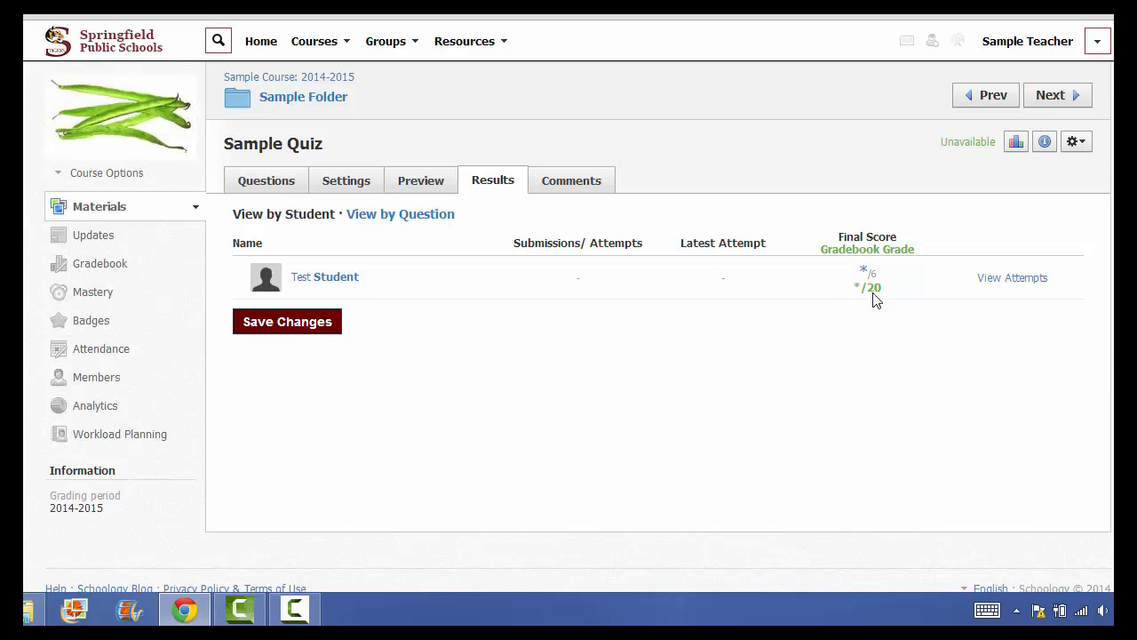
mouse_move(874, 309)
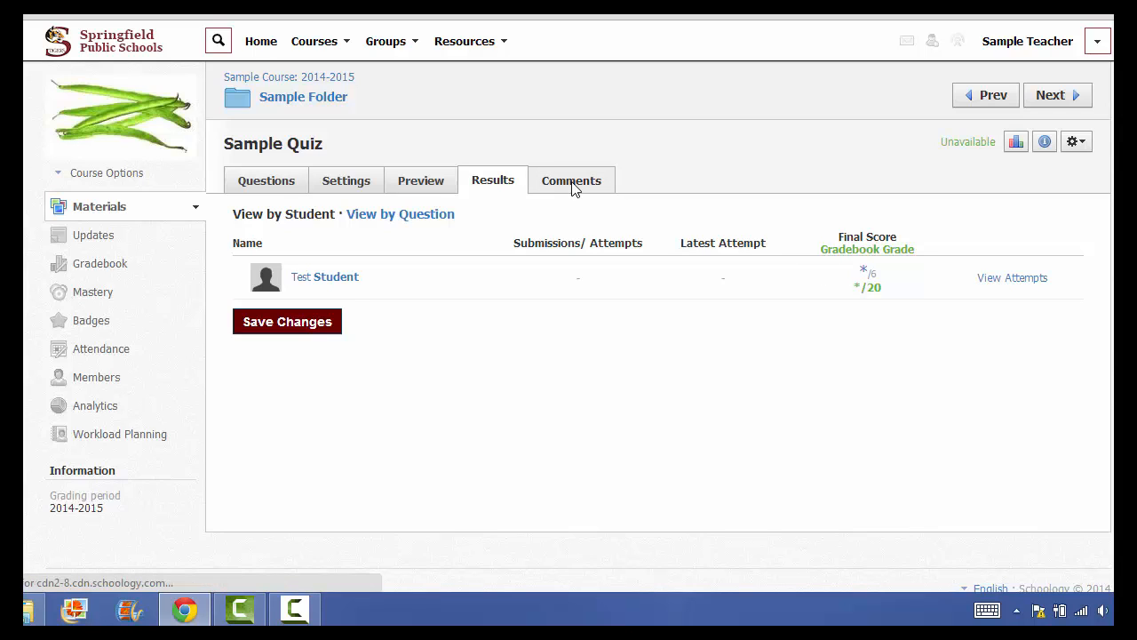
View the Comments tab, which has no comments yet
click(571, 179)
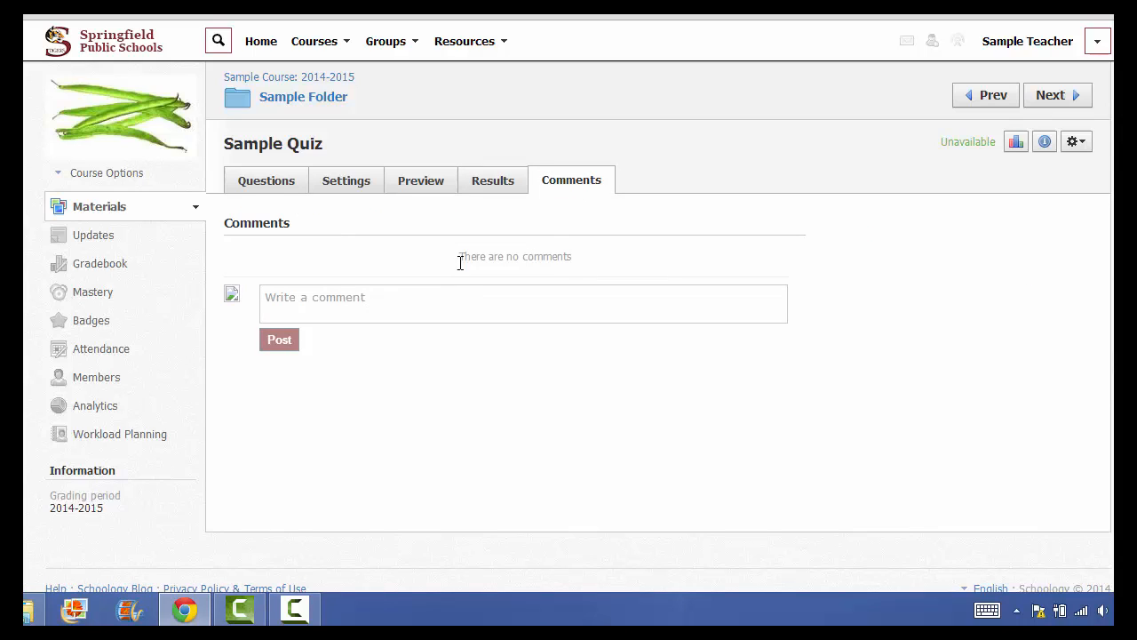
mouse_move(469, 359)
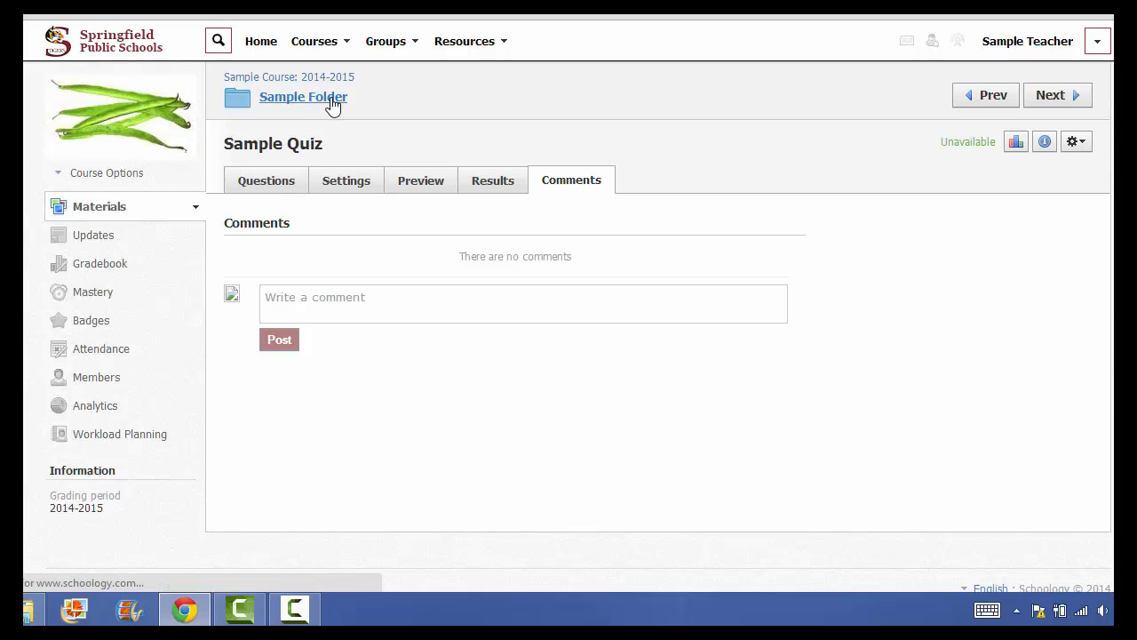
Return to Sample Folder, glance at the Add Materials choices, and reopen Sample Quiz
click(302, 96)
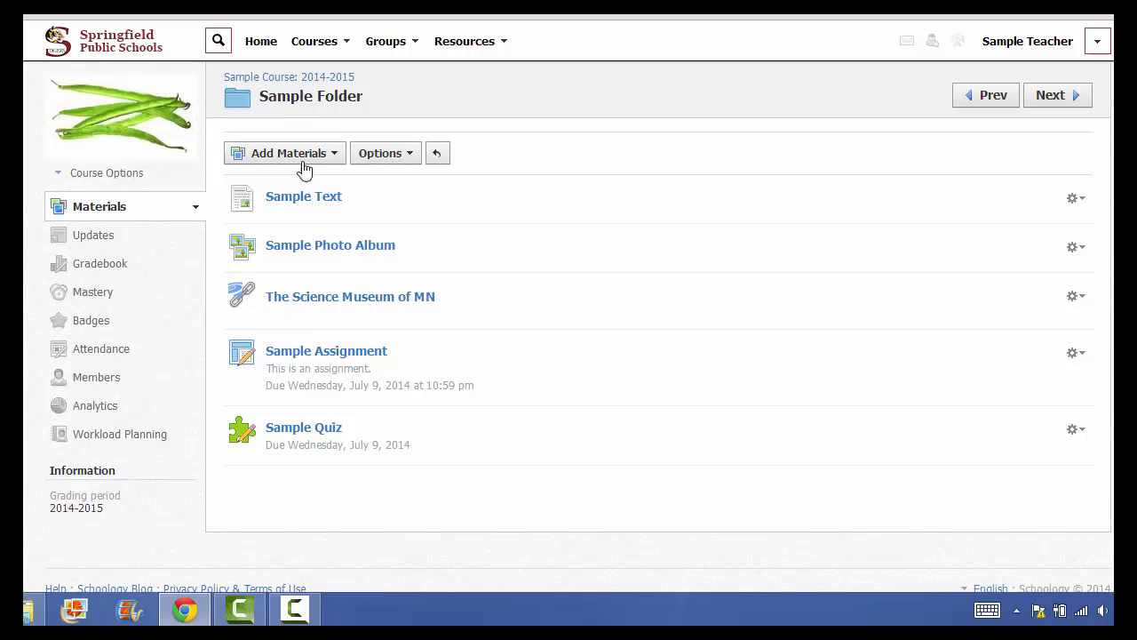
click(284, 153)
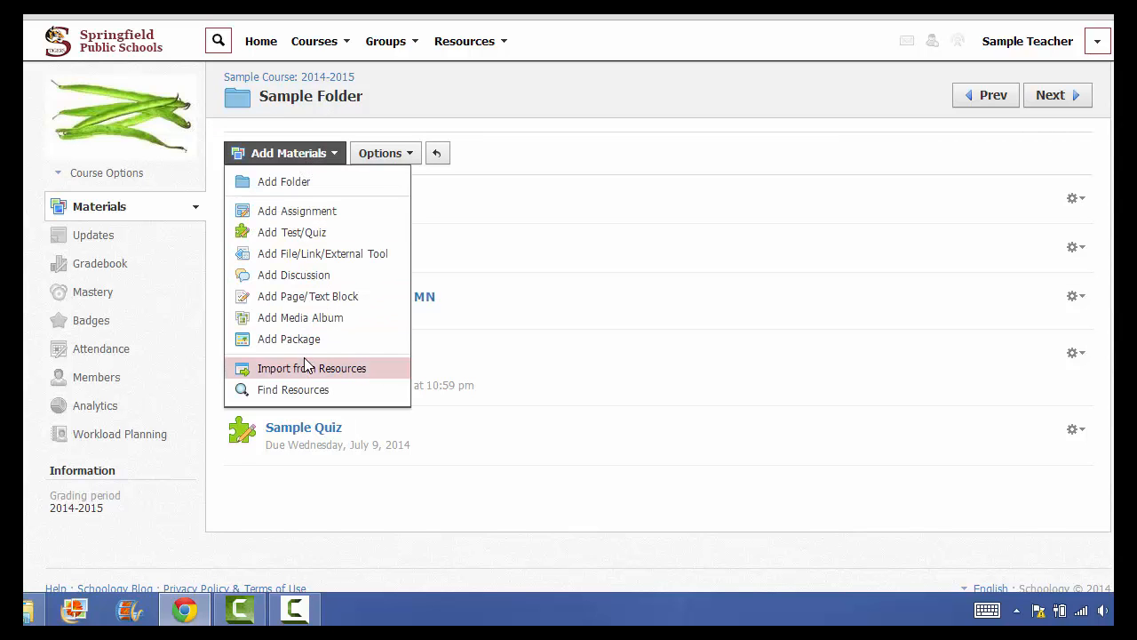
mouse_move(291, 231)
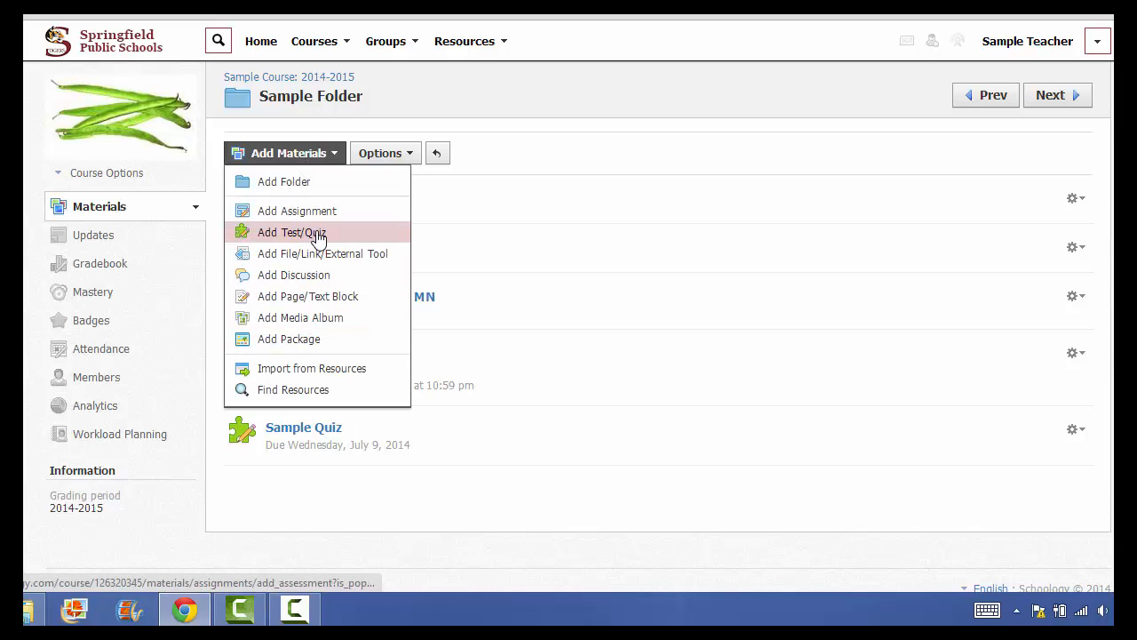
mouse_move(334, 506)
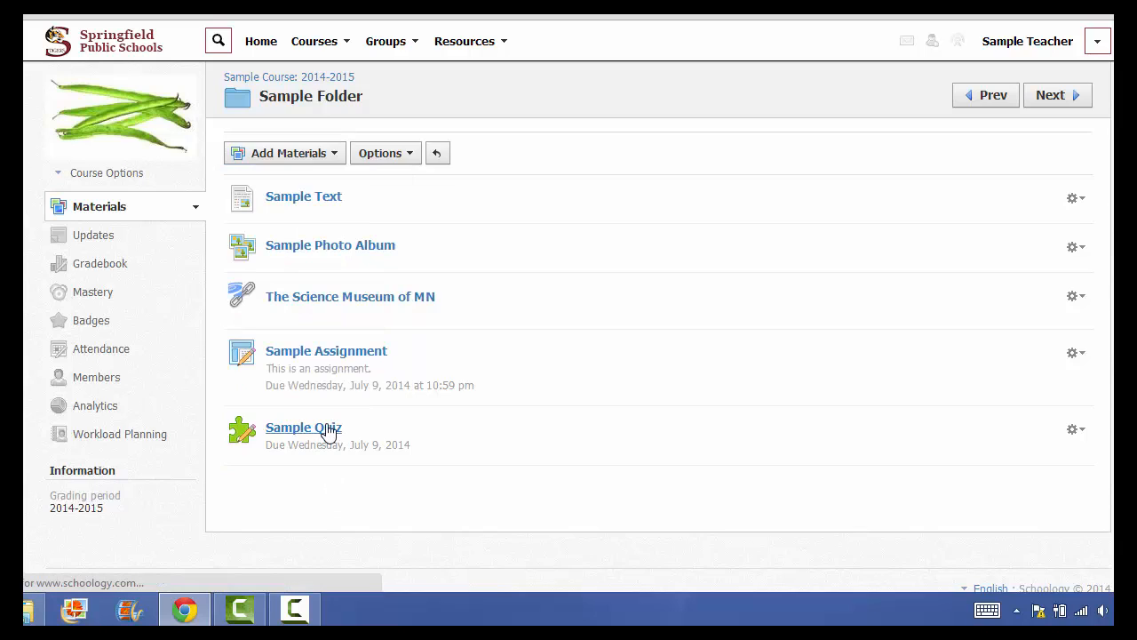
click(302, 427)
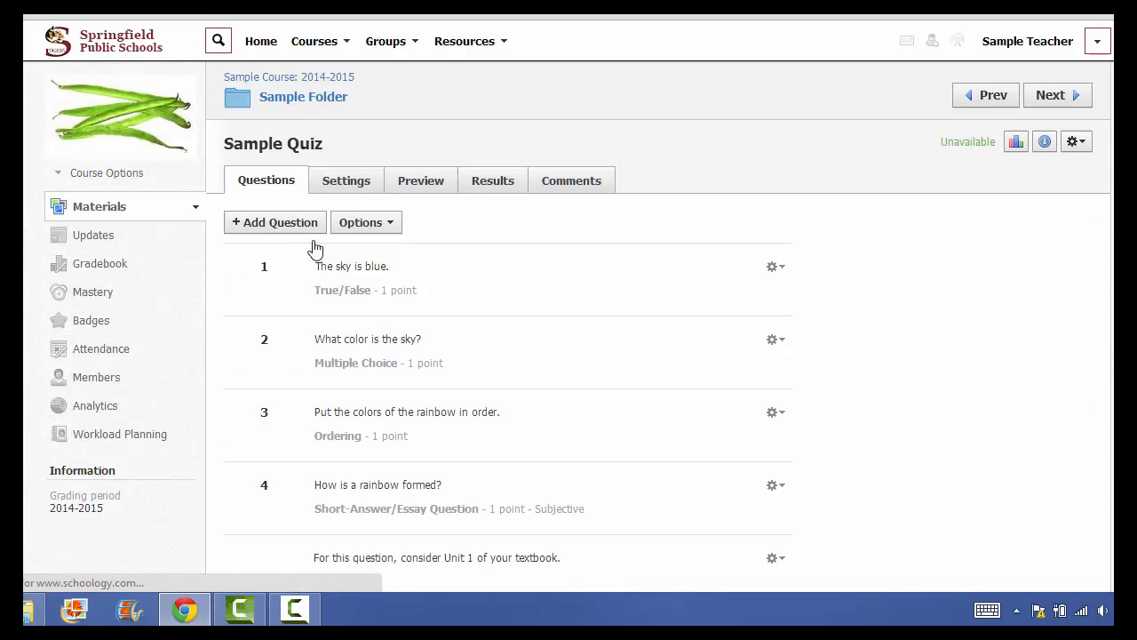